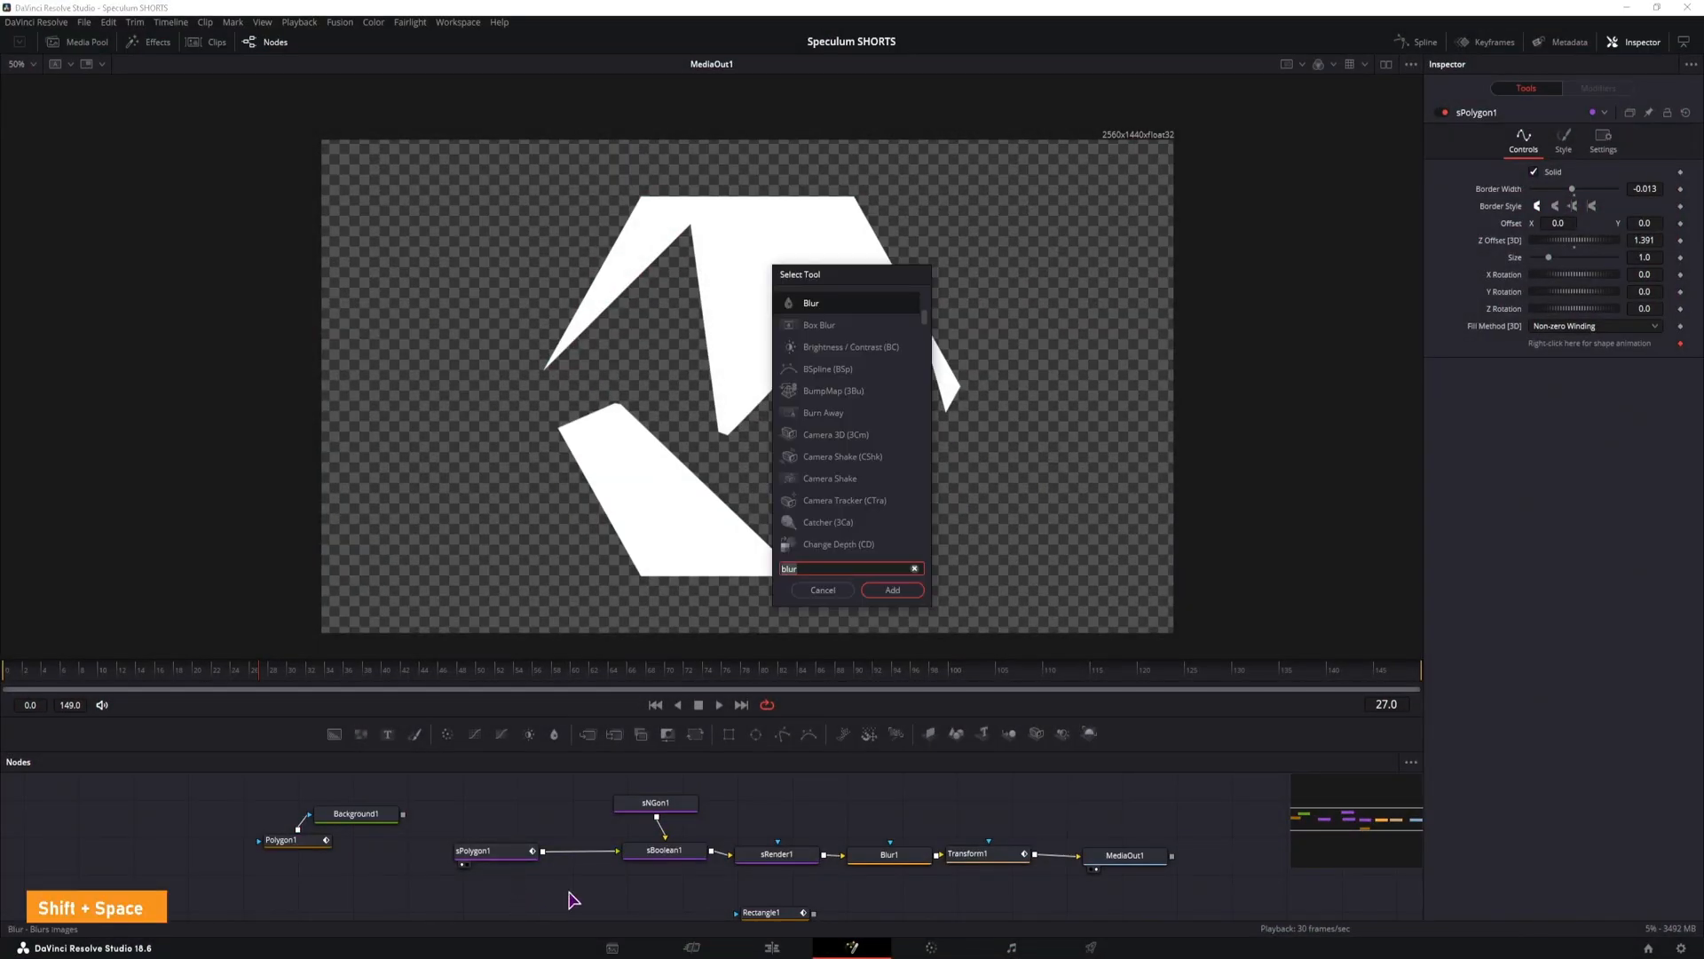
# Step: Search the tools for 'beve' and add an Extrude 3D node to the flow
pyautogui.write('beve')
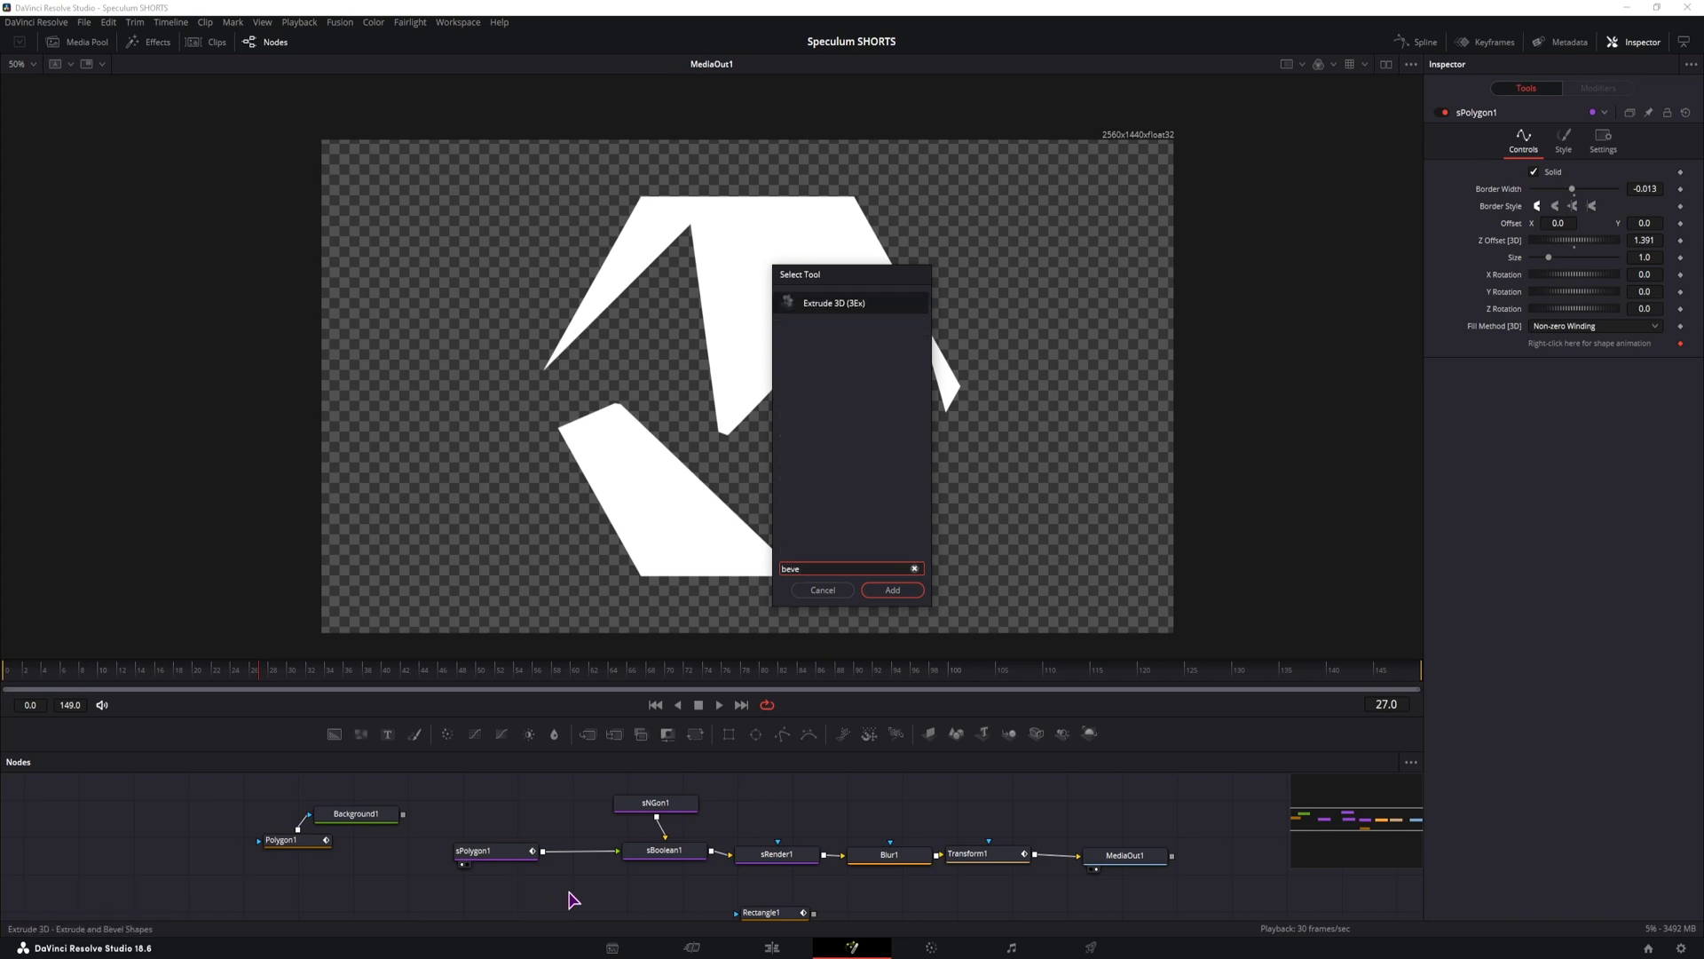
pyautogui.click(850, 305)
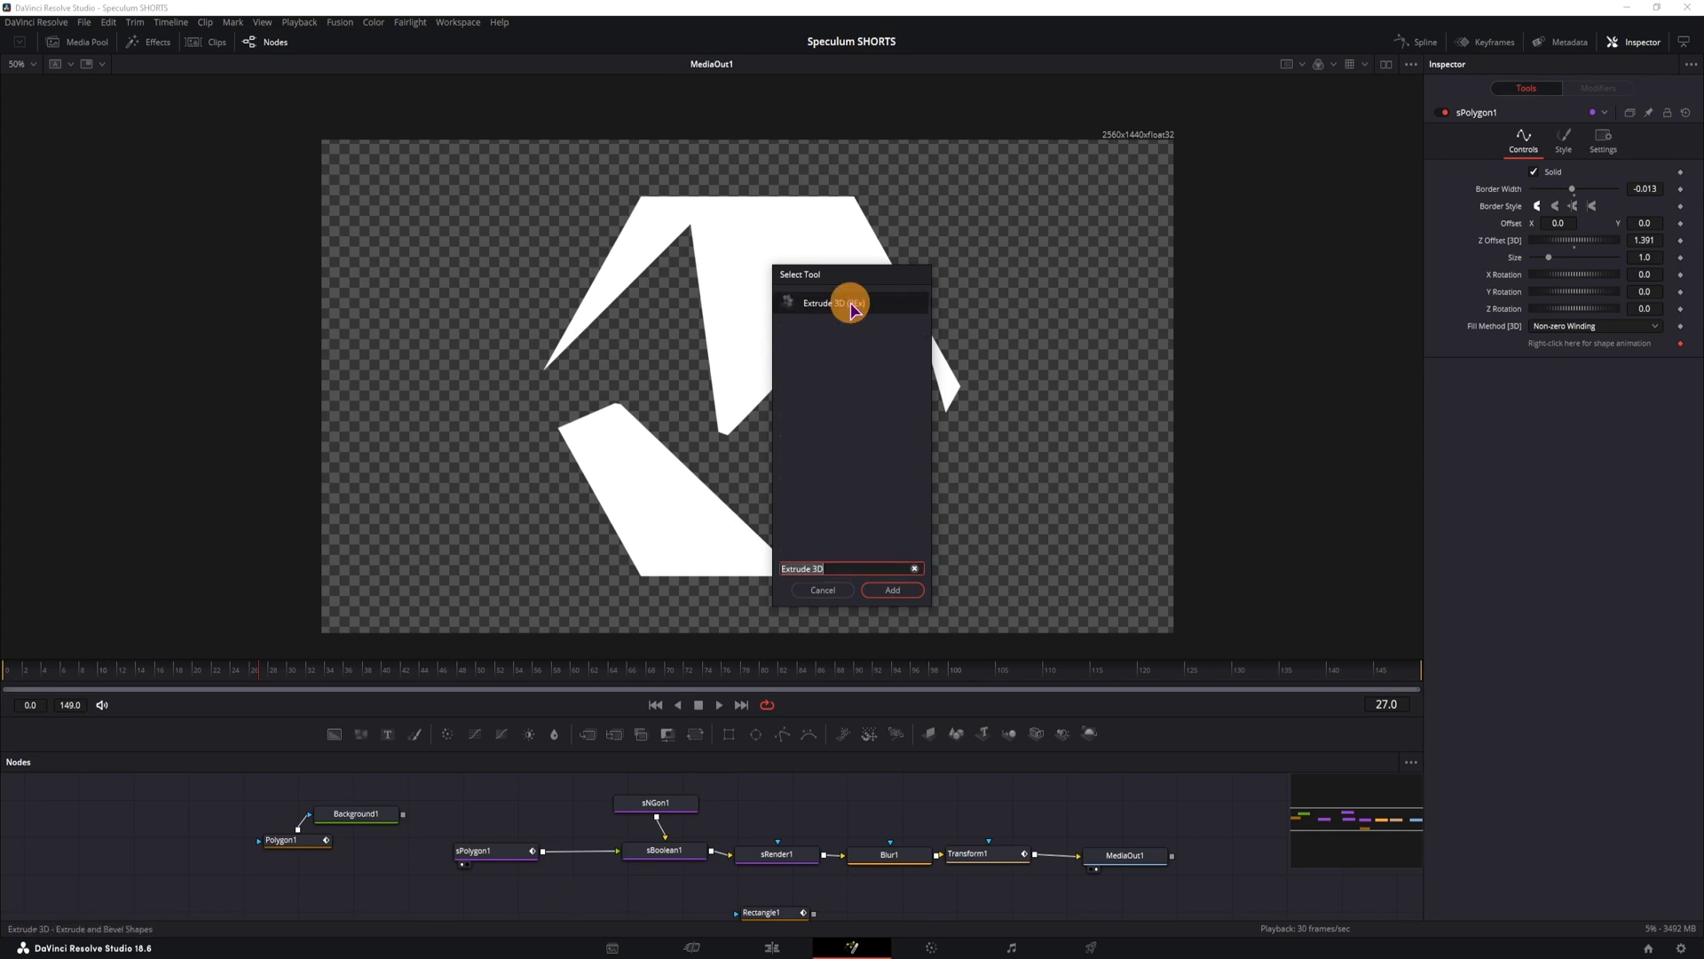
pyautogui.click(892, 589)
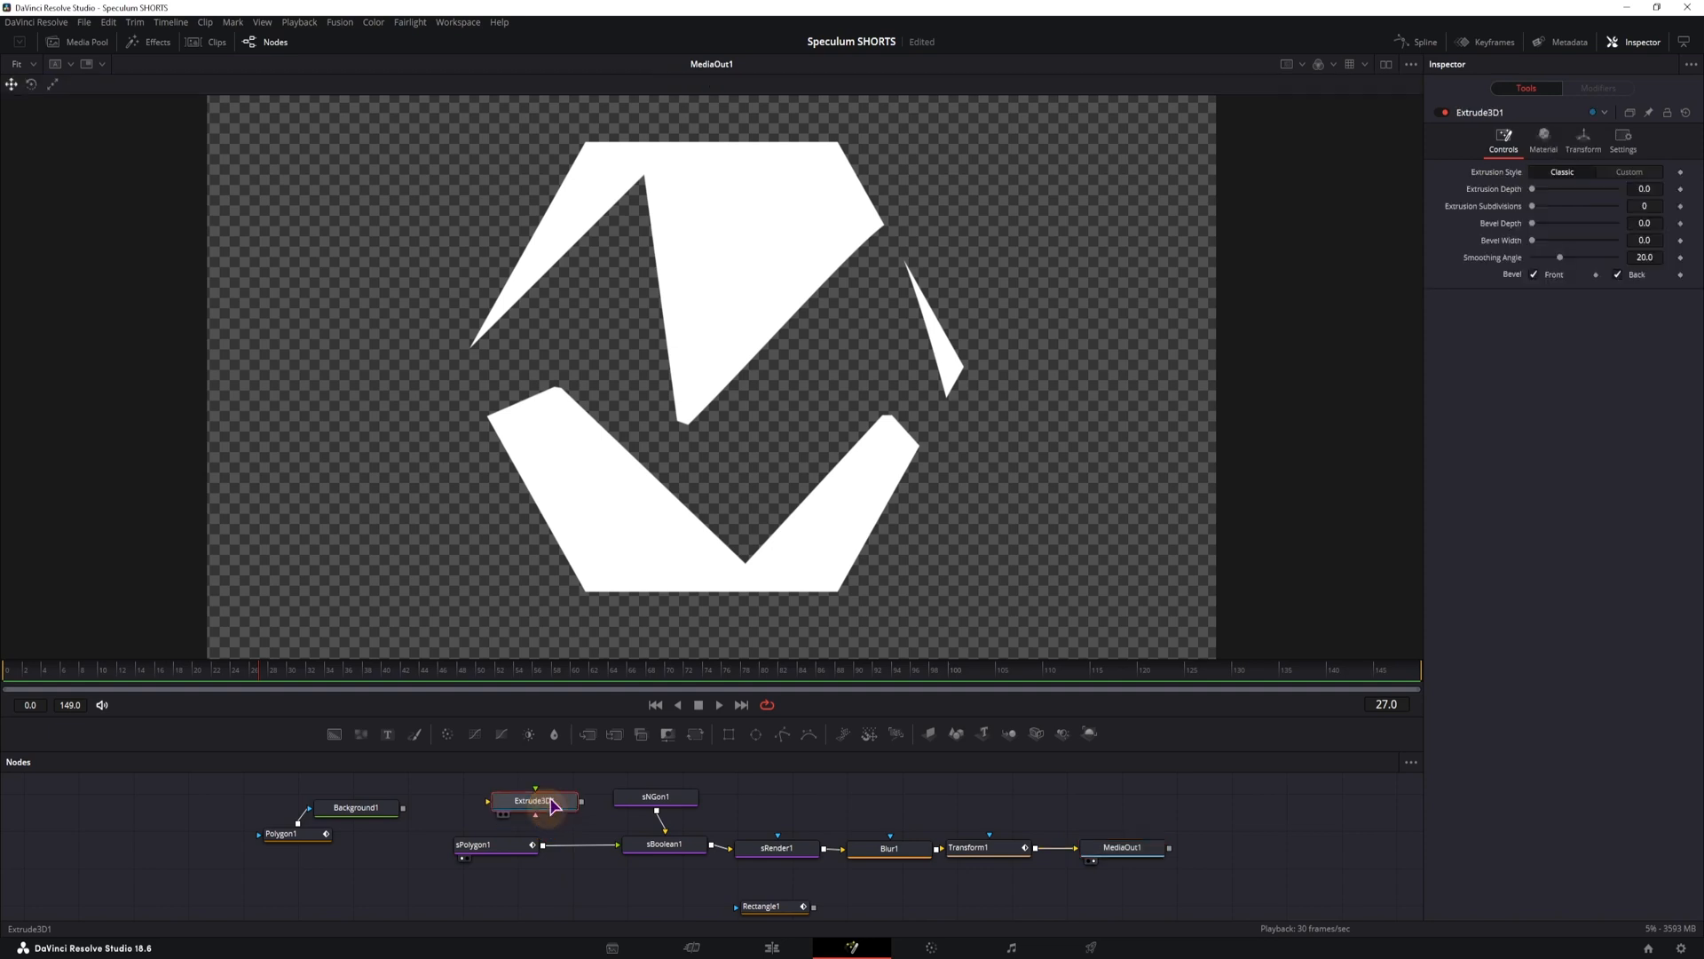
pyautogui.moveTo(542, 821)
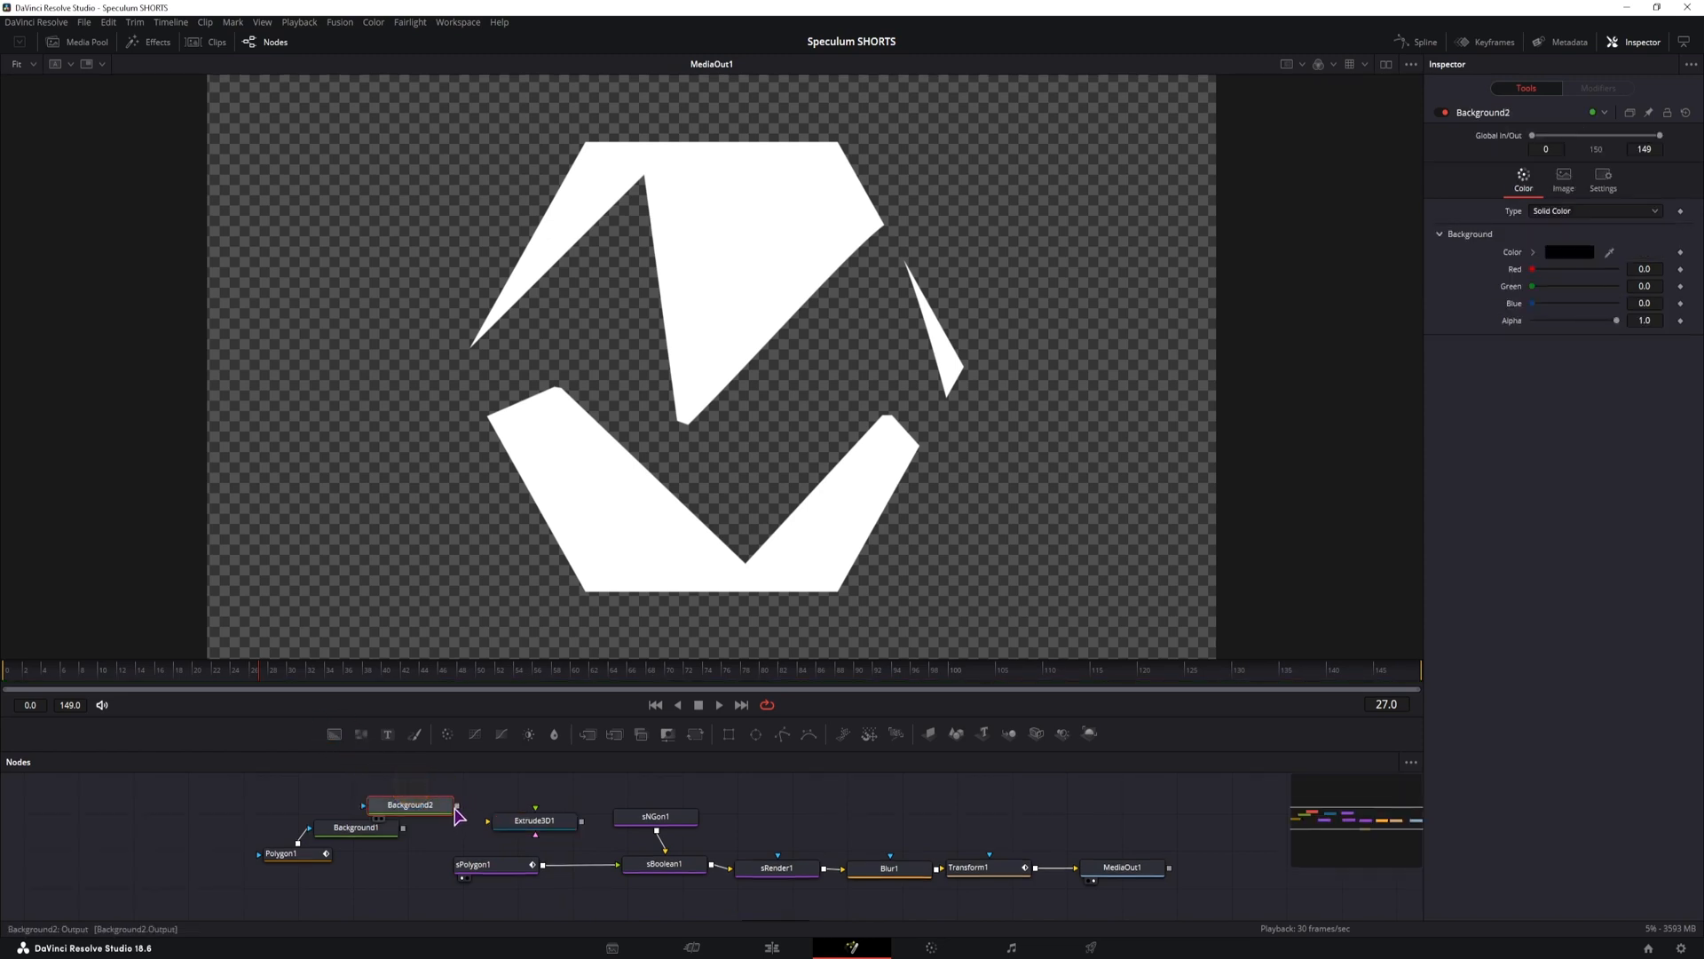
# Step: Wire Background2 into Extrude3D1's bevel material, feed sBoolean1 in, view it, and open Background2's colour
pyautogui.moveTo(410, 804); pyautogui.dragTo(534, 818)
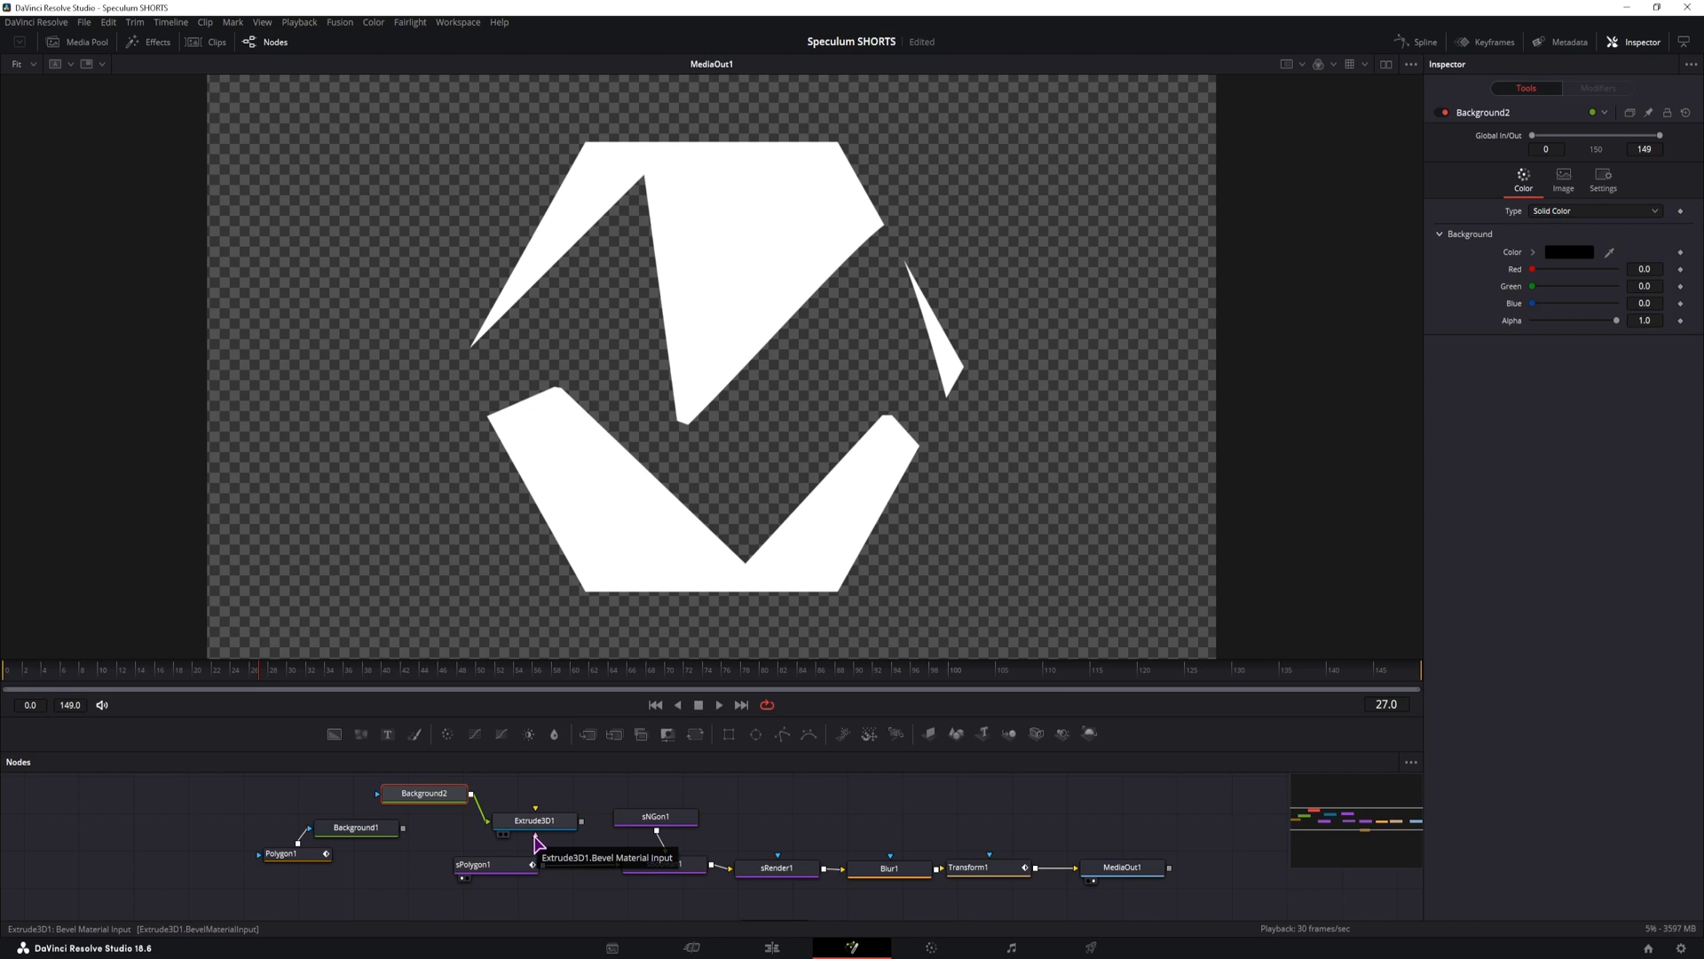
pyautogui.click(774, 866)
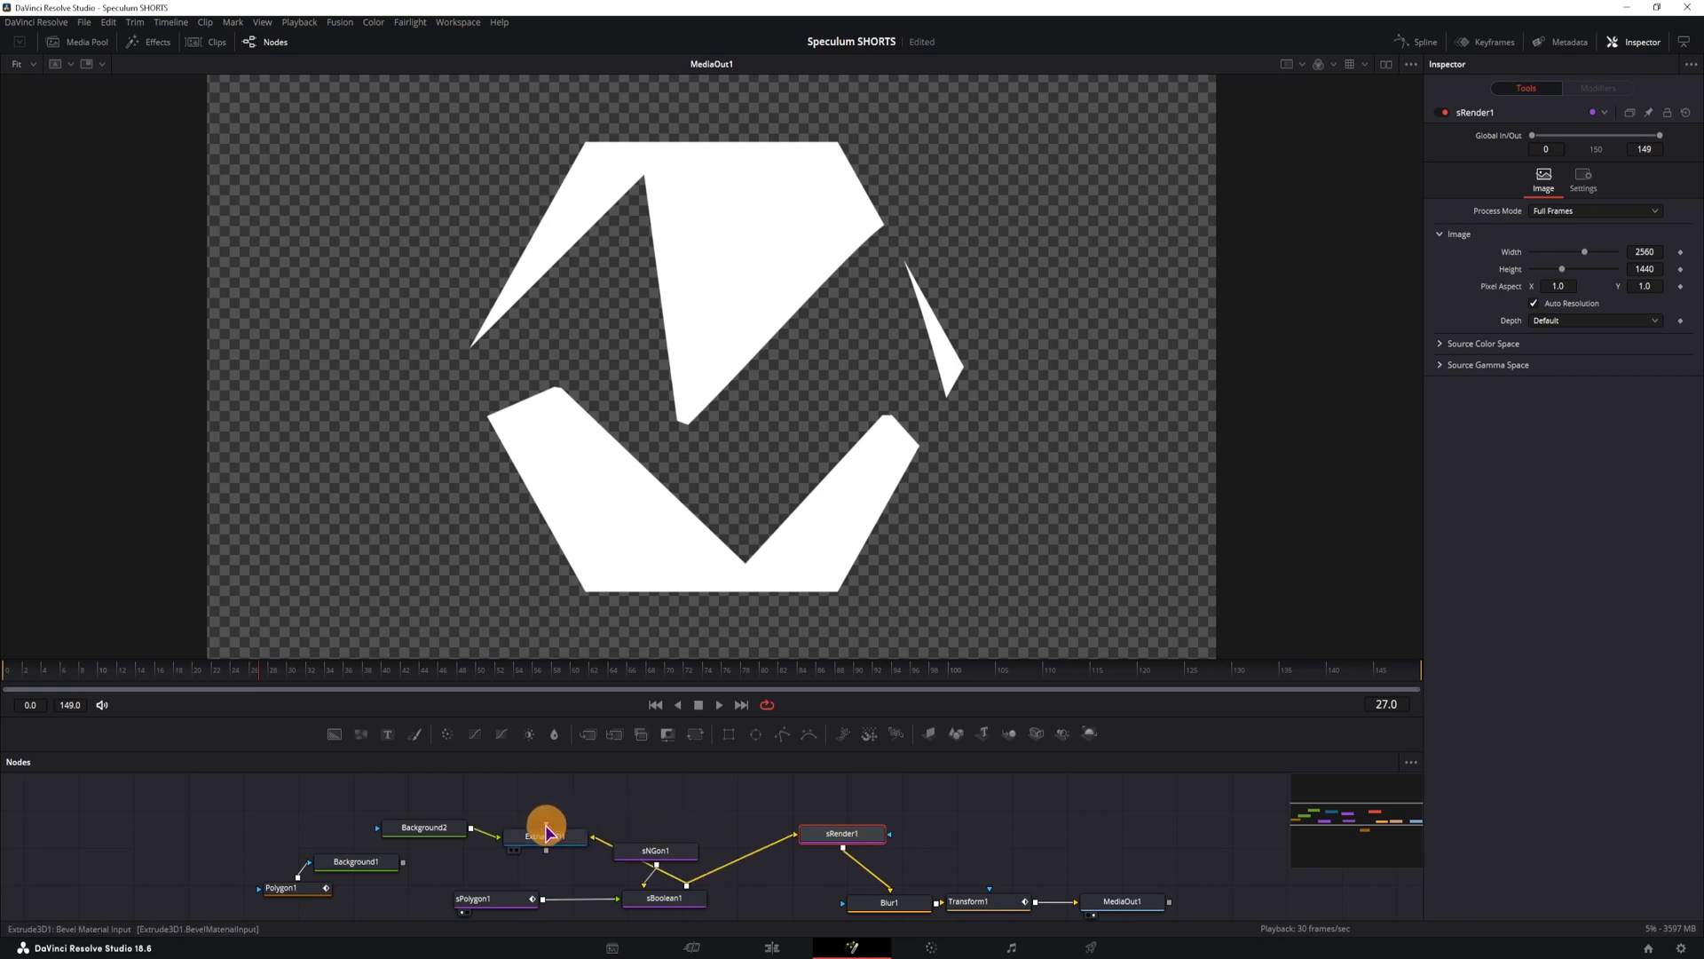
pyautogui.click(544, 837)
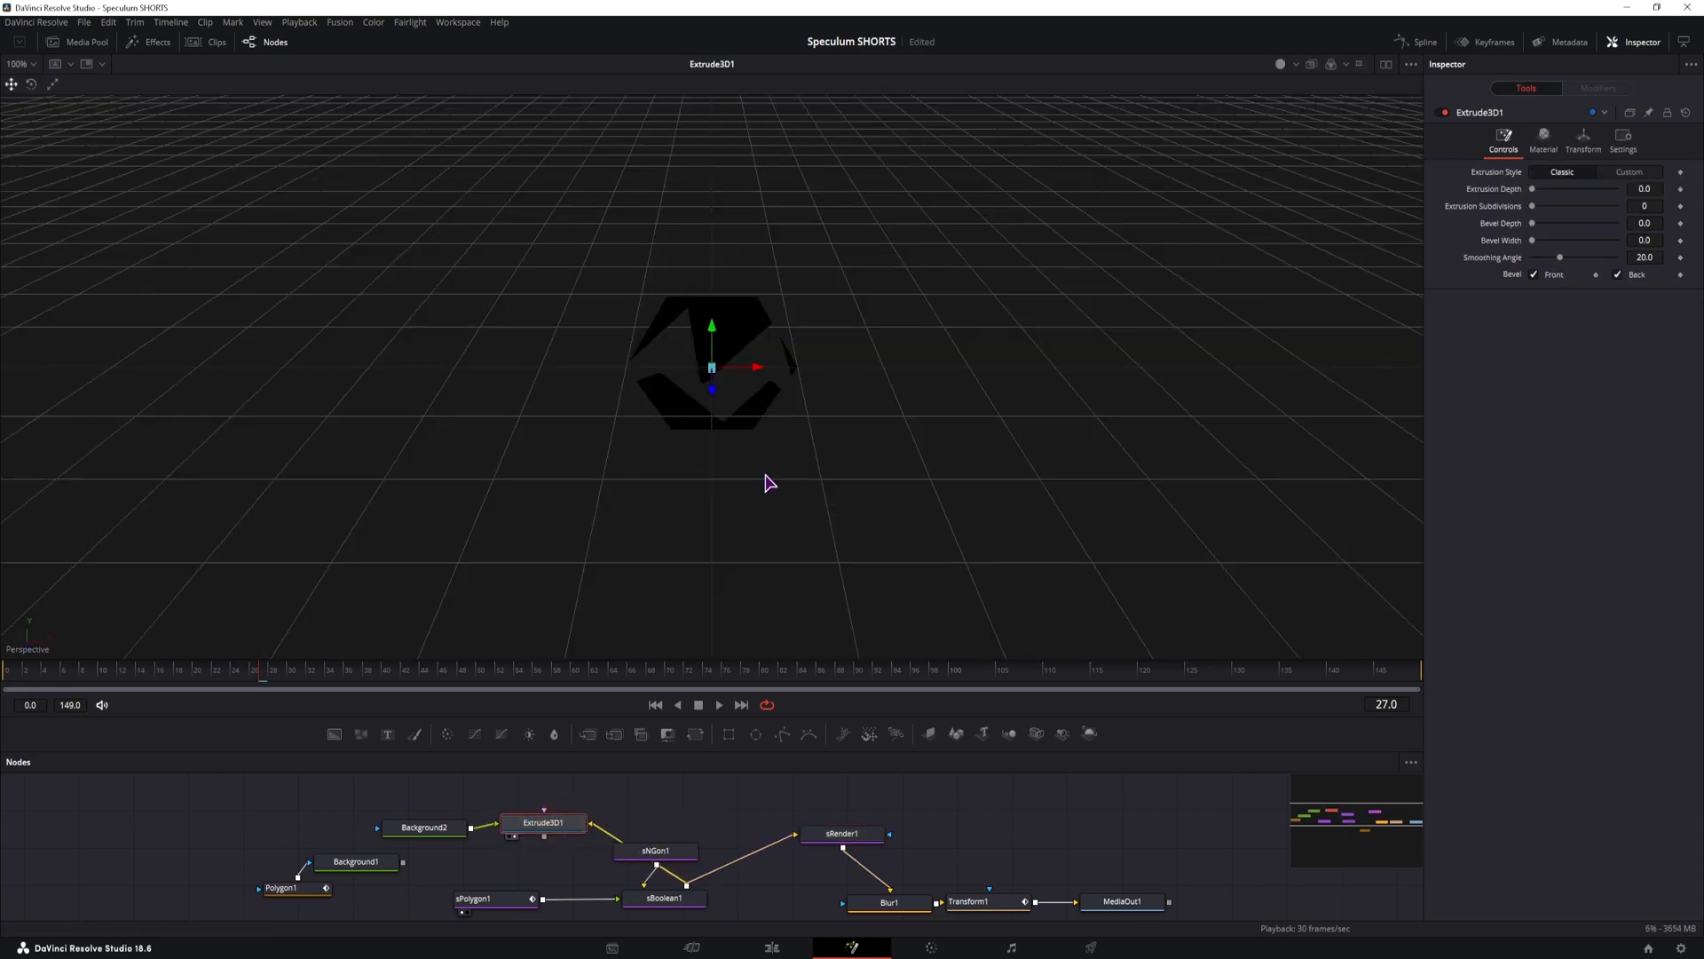
pyautogui.click(424, 827)
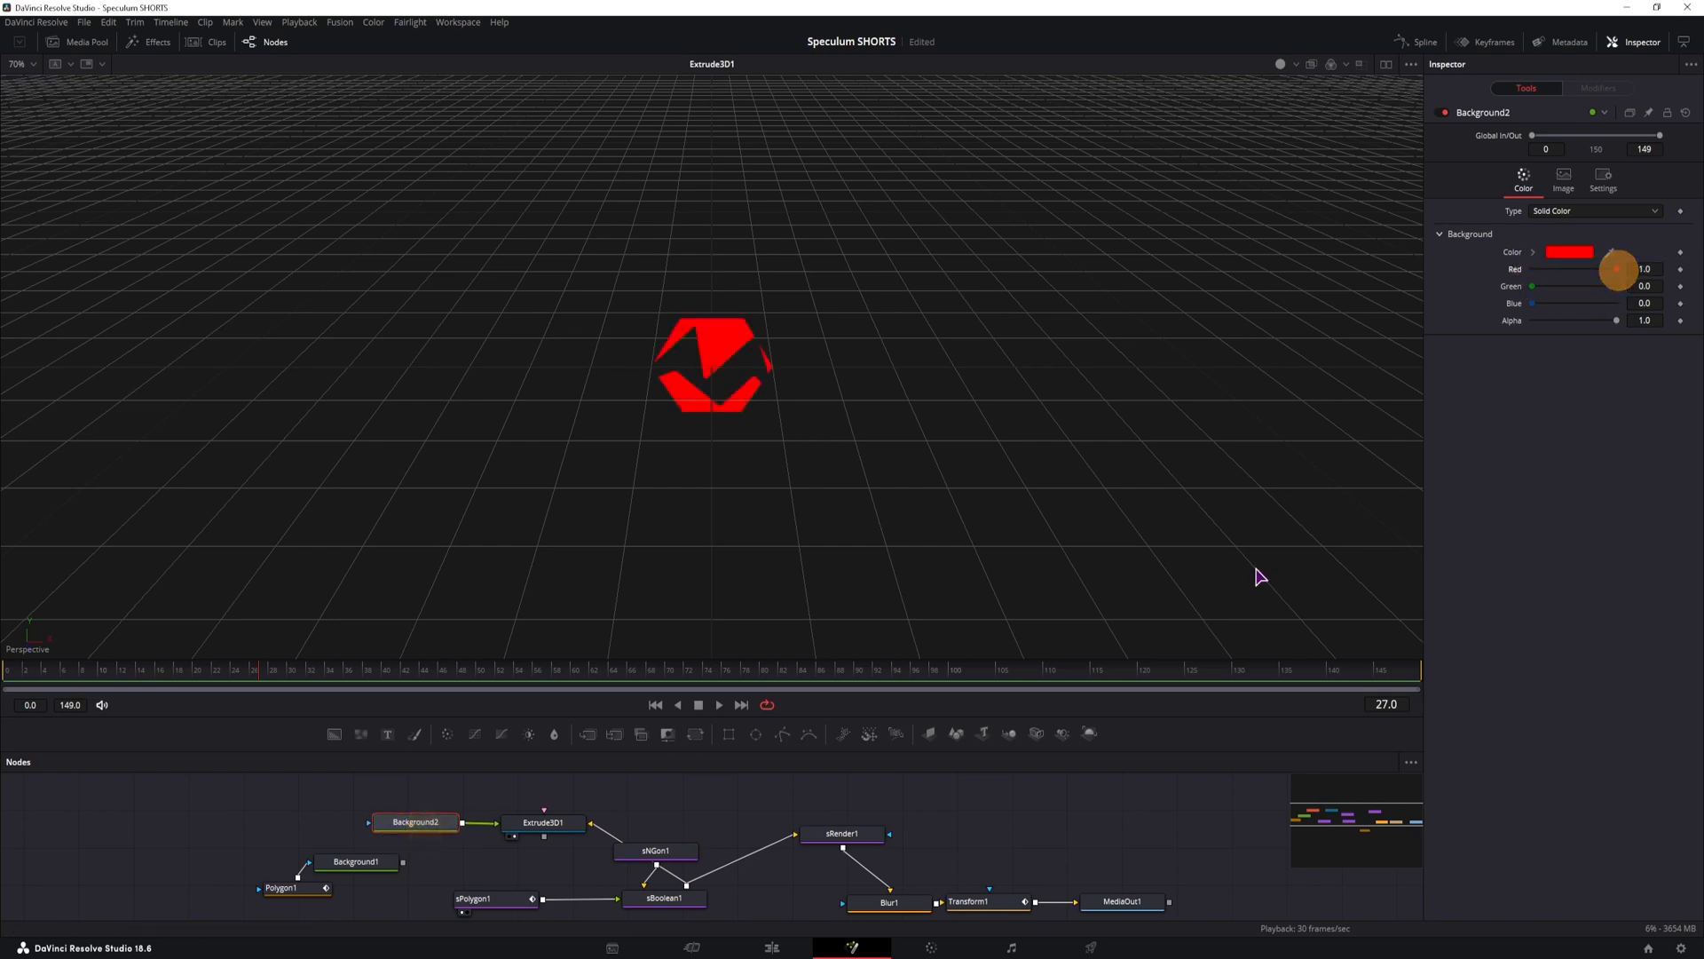
# Step: Add Renderer3D1 after Extrude3D1 and show its rendered output in the viewer
pyautogui.click(543, 822)
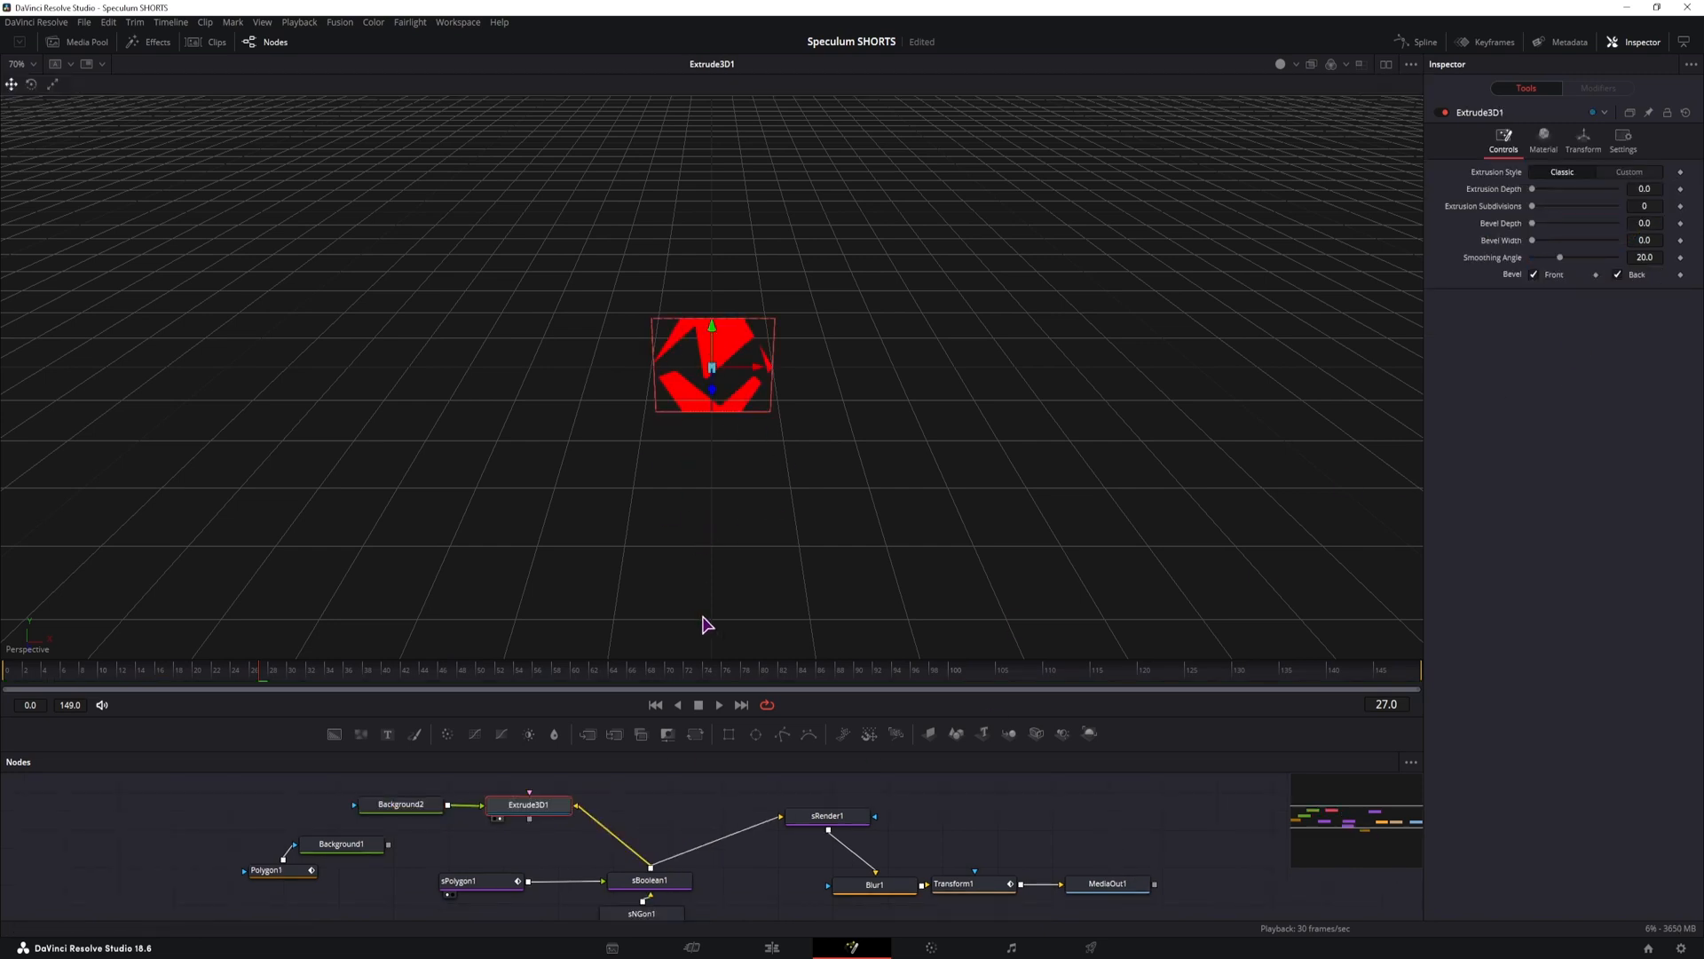
pyautogui.click(705, 830)
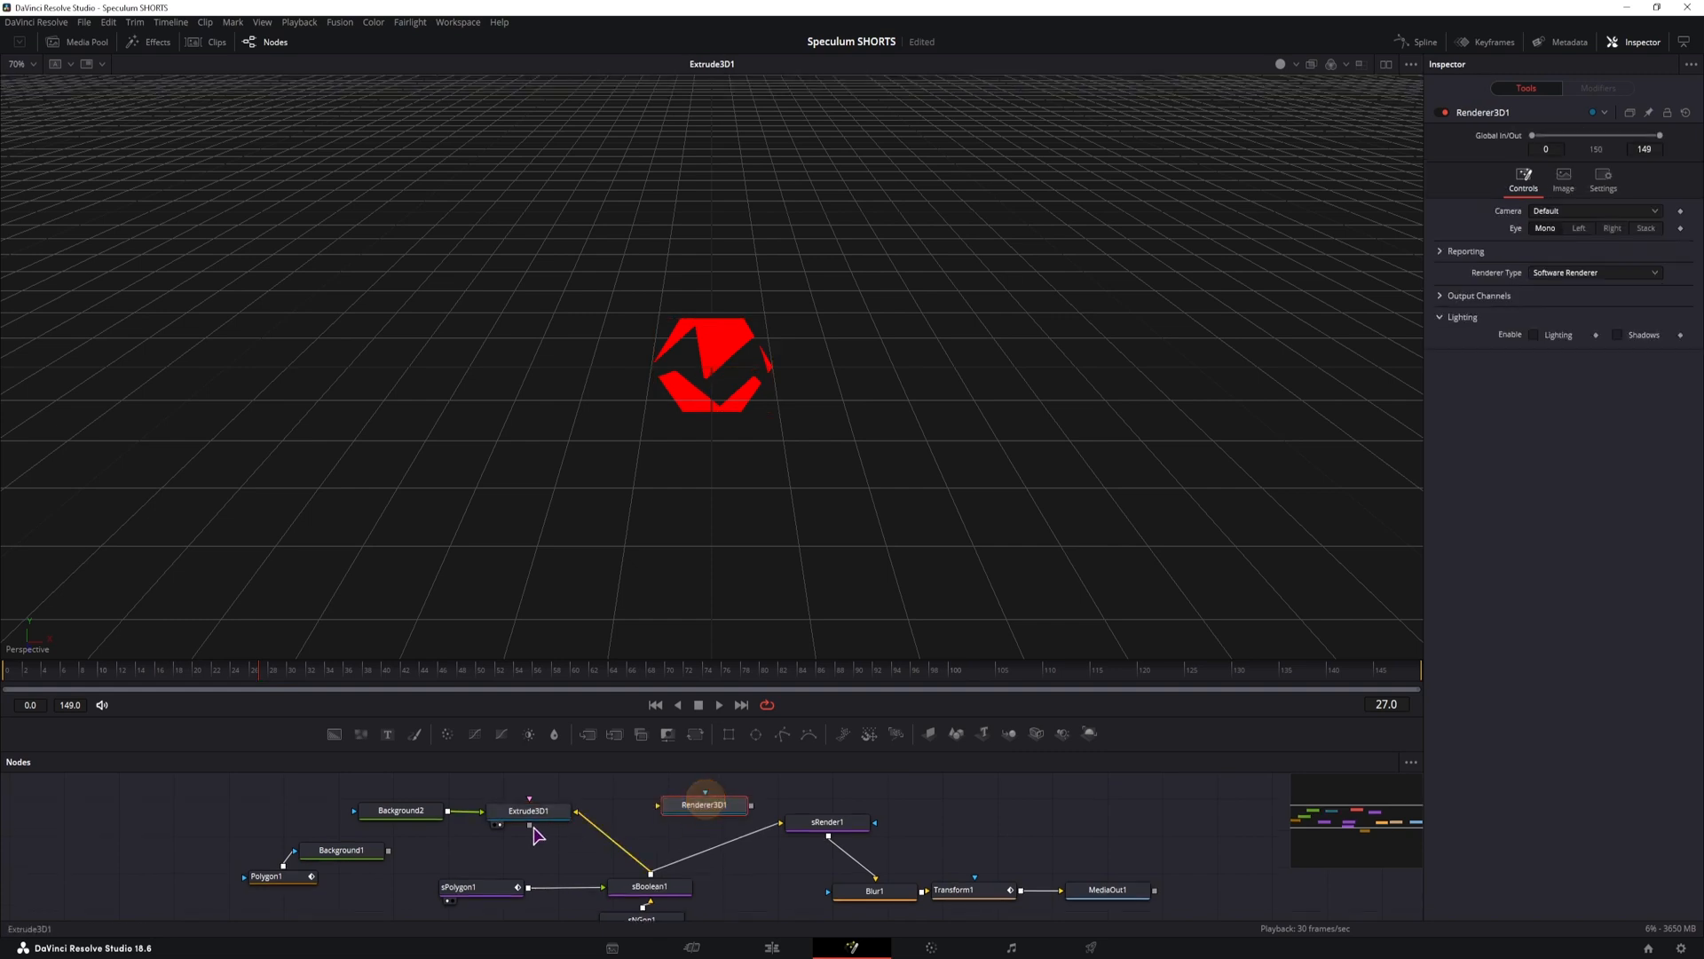
pyautogui.click(705, 804)
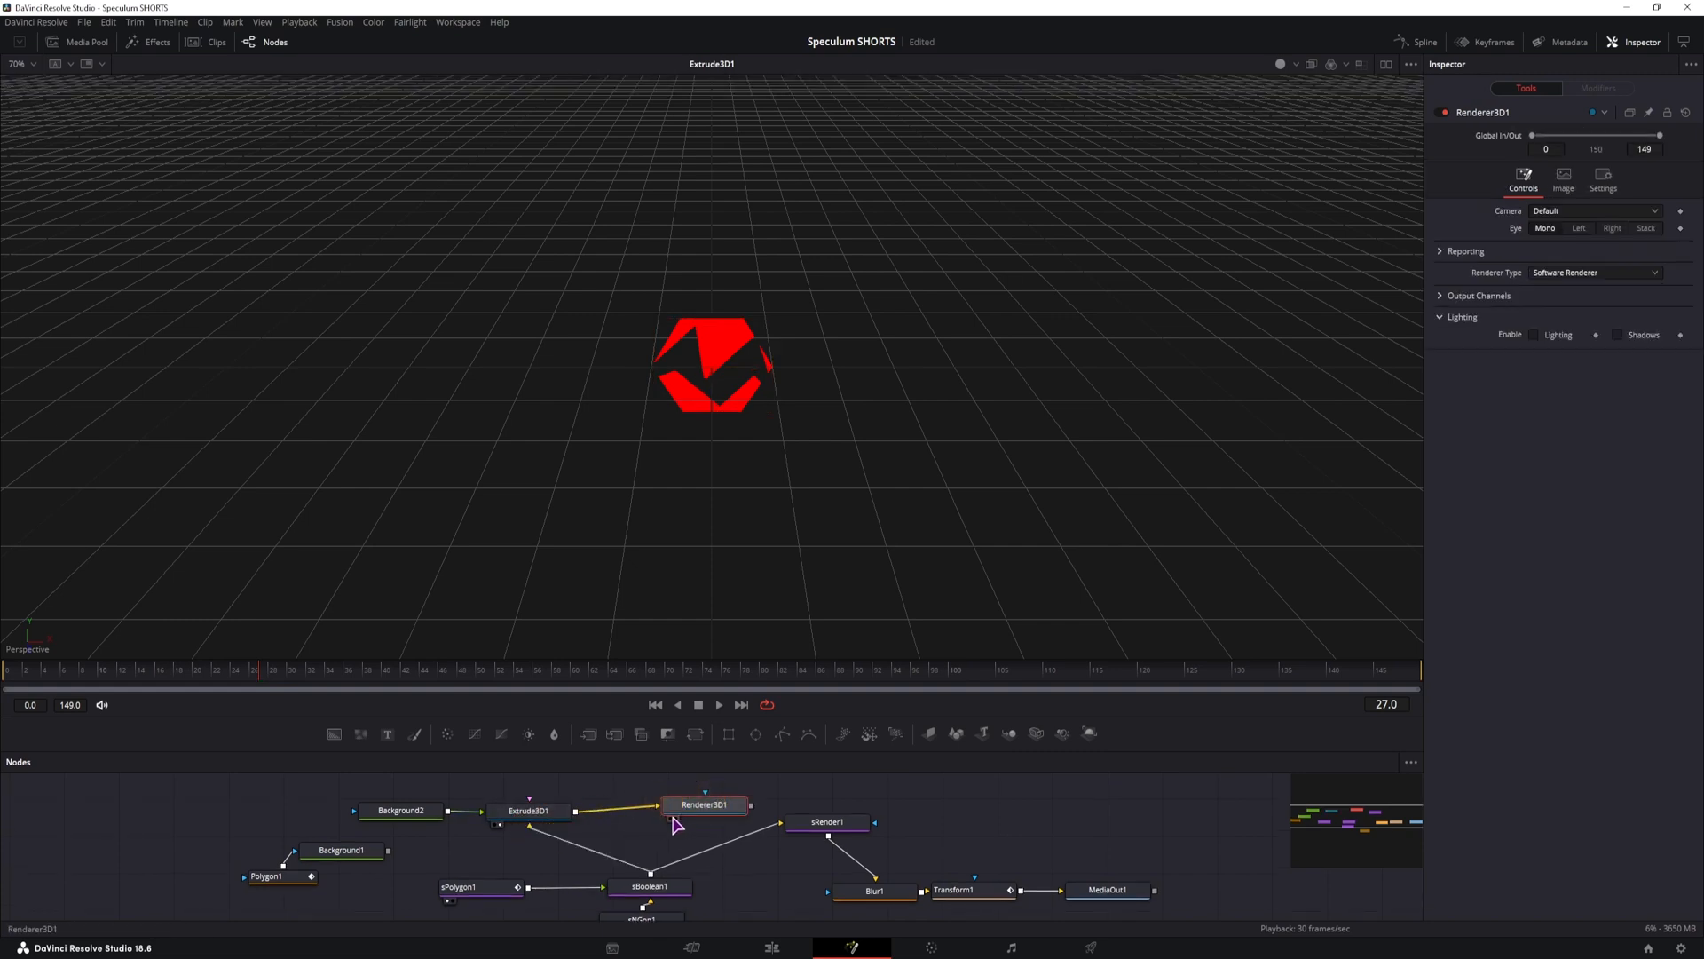
pyautogui.click(530, 810)
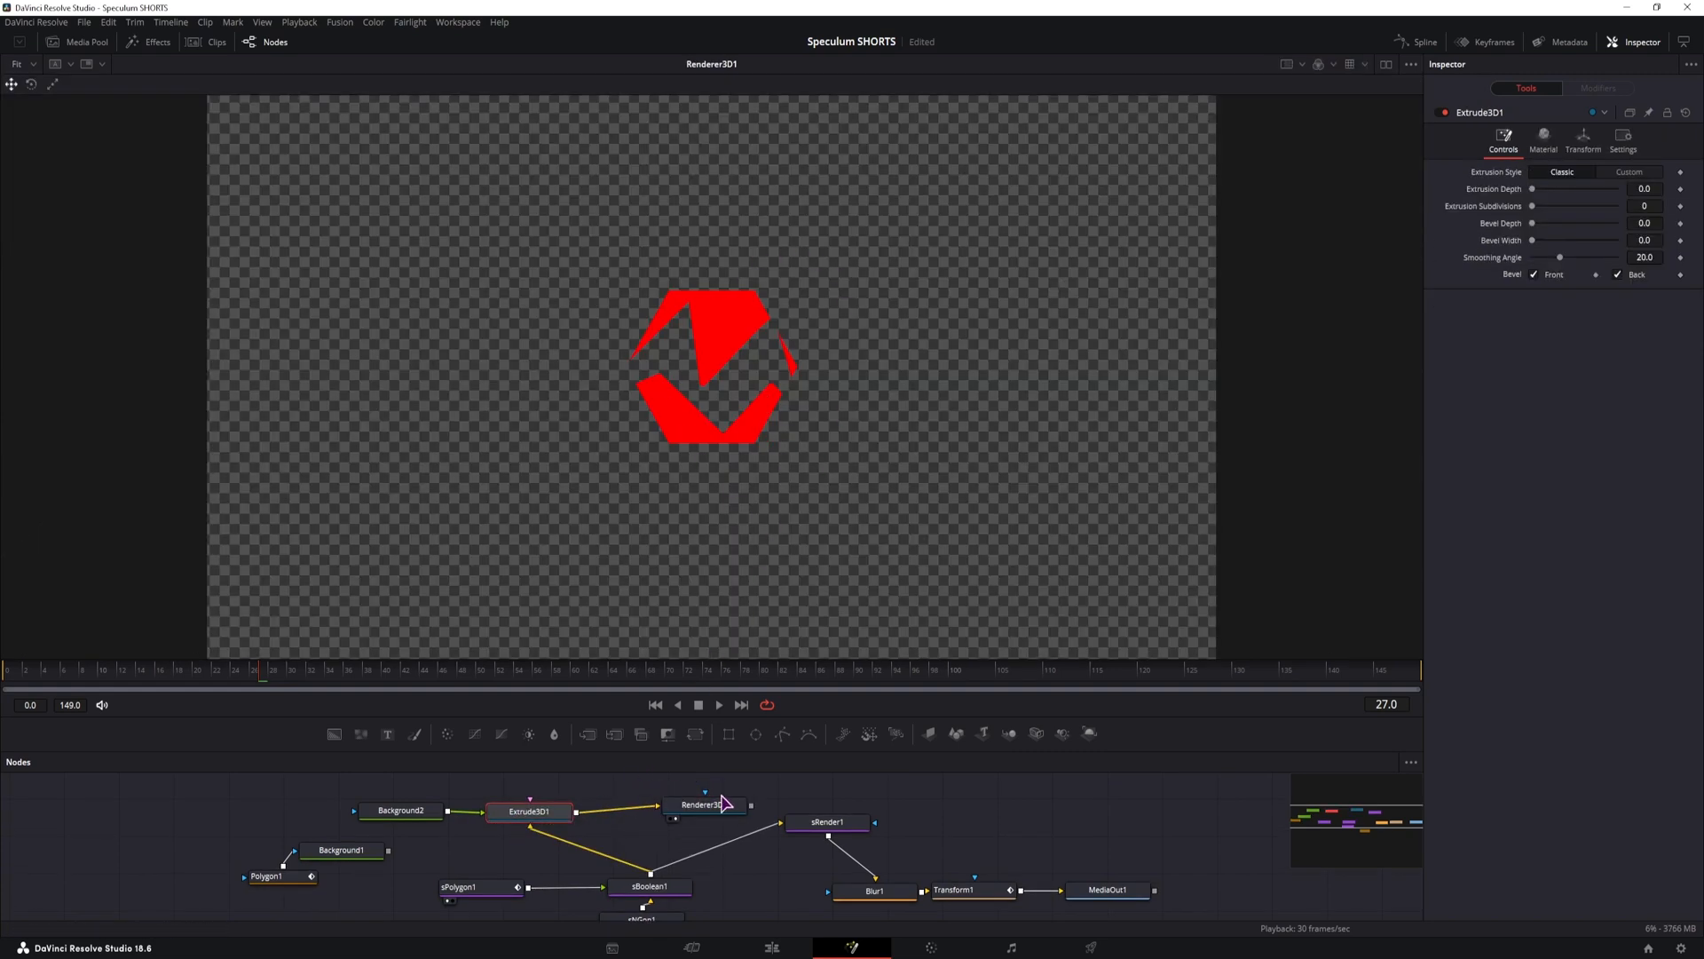
pyautogui.moveTo(1035, 735)
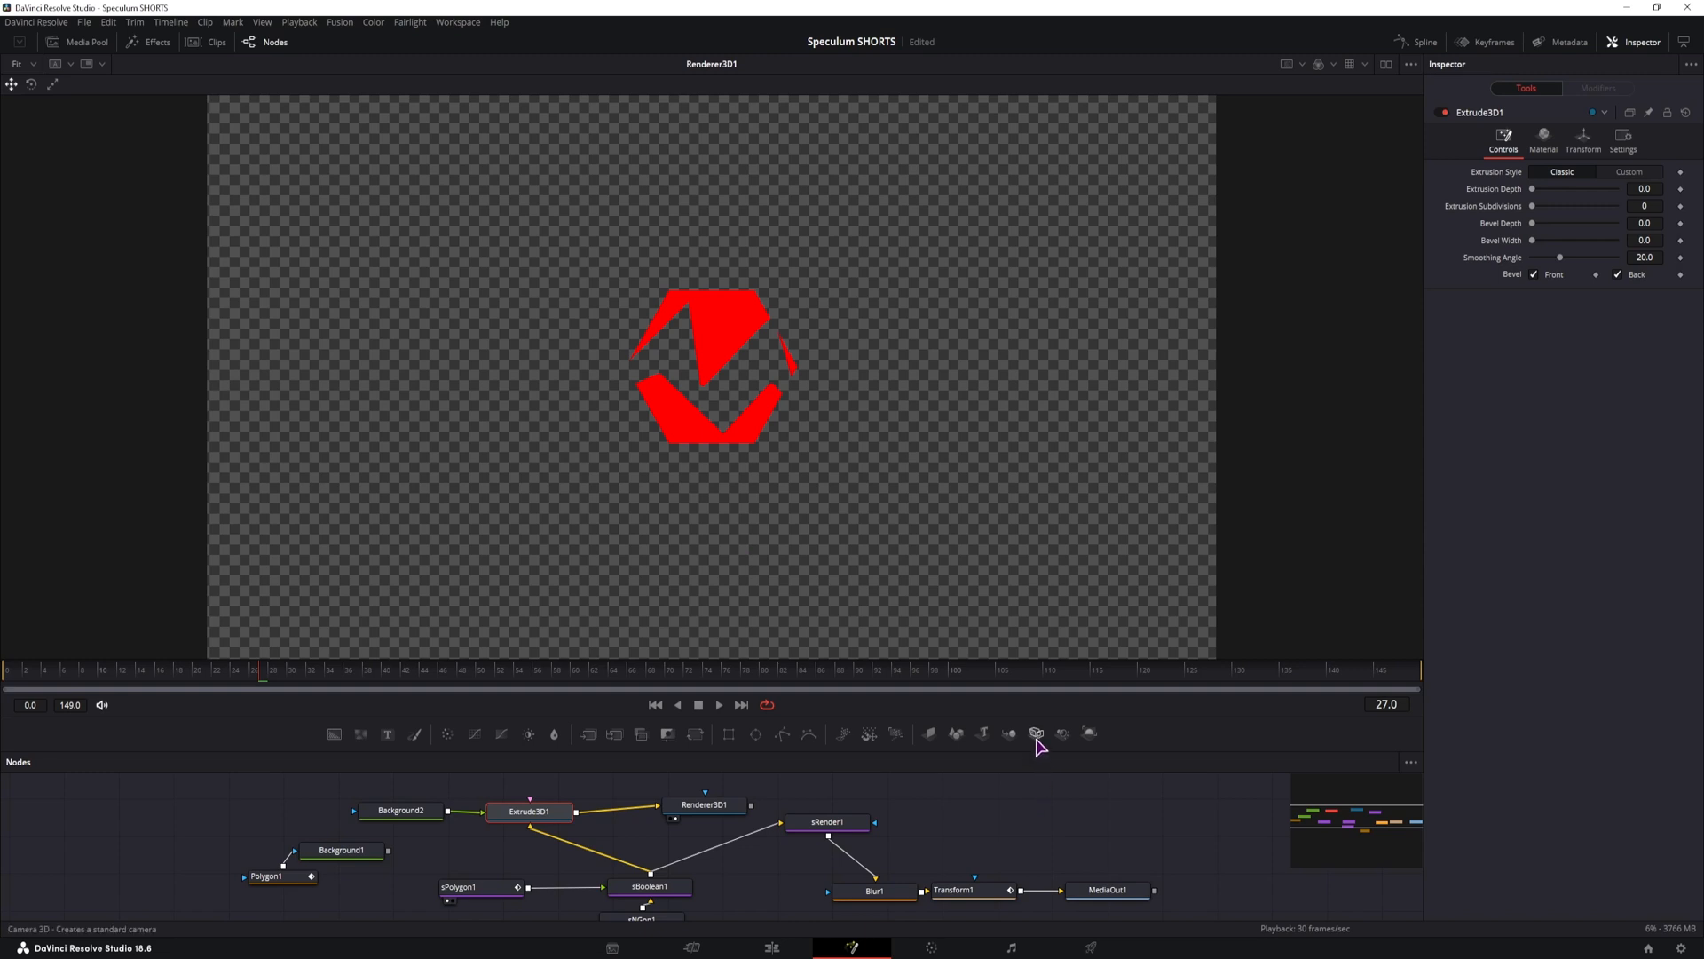
pyautogui.moveTo(541, 835)
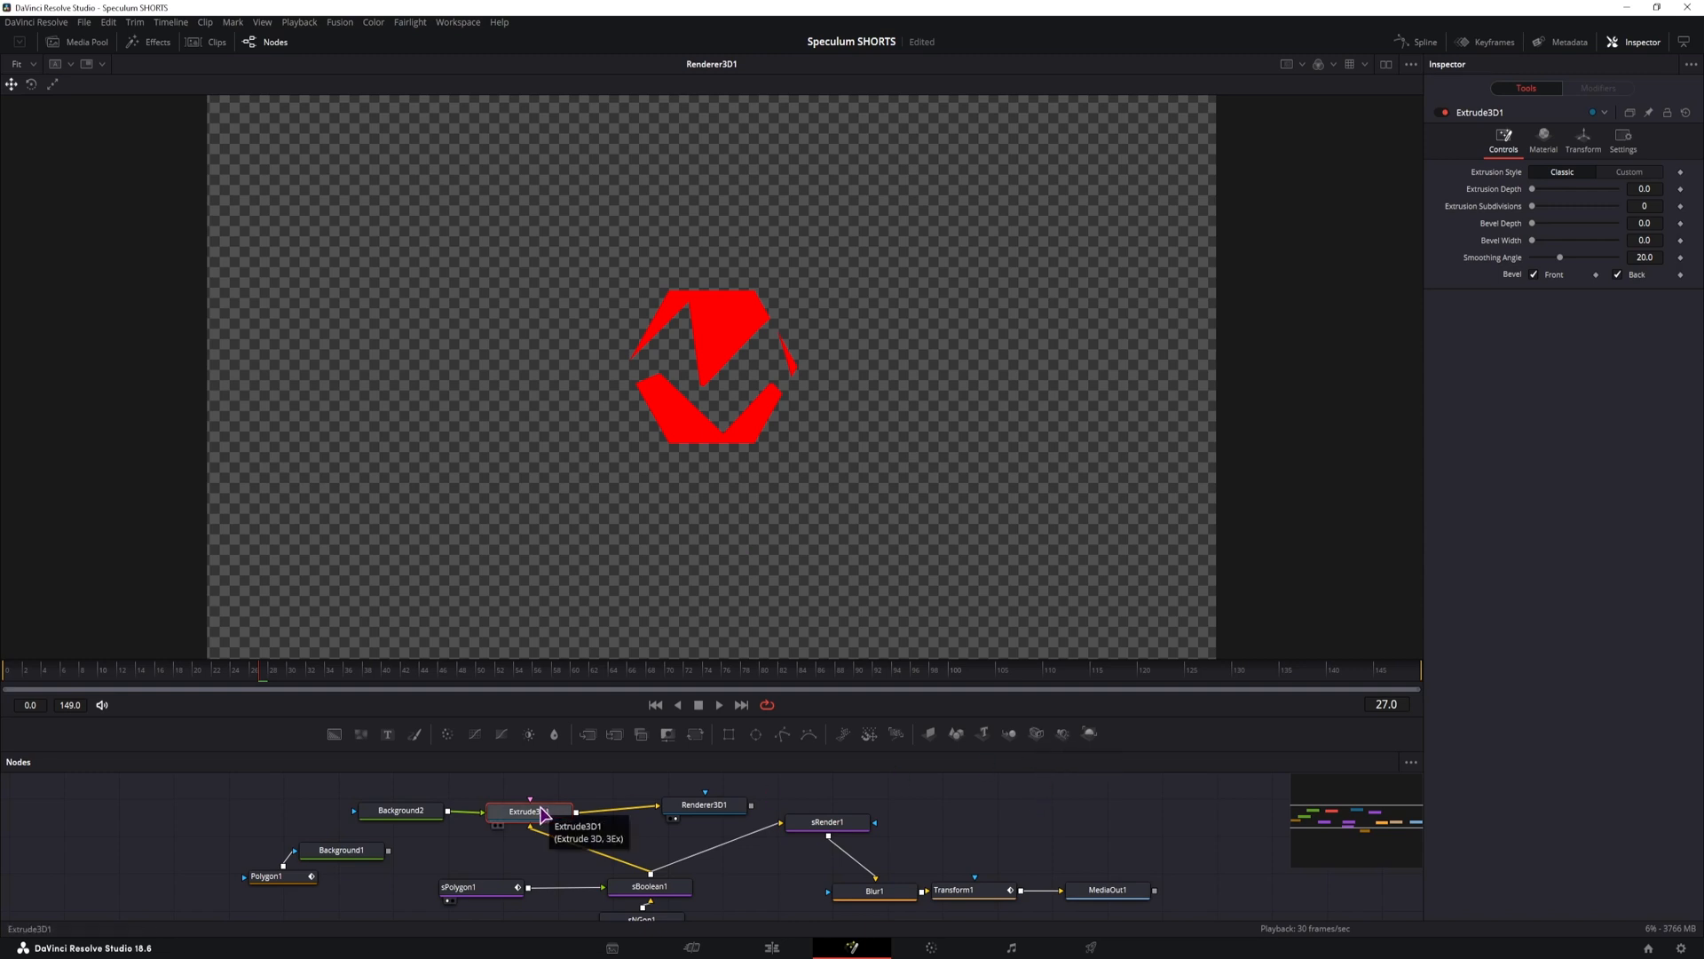
pyautogui.moveTo(1428, 328)
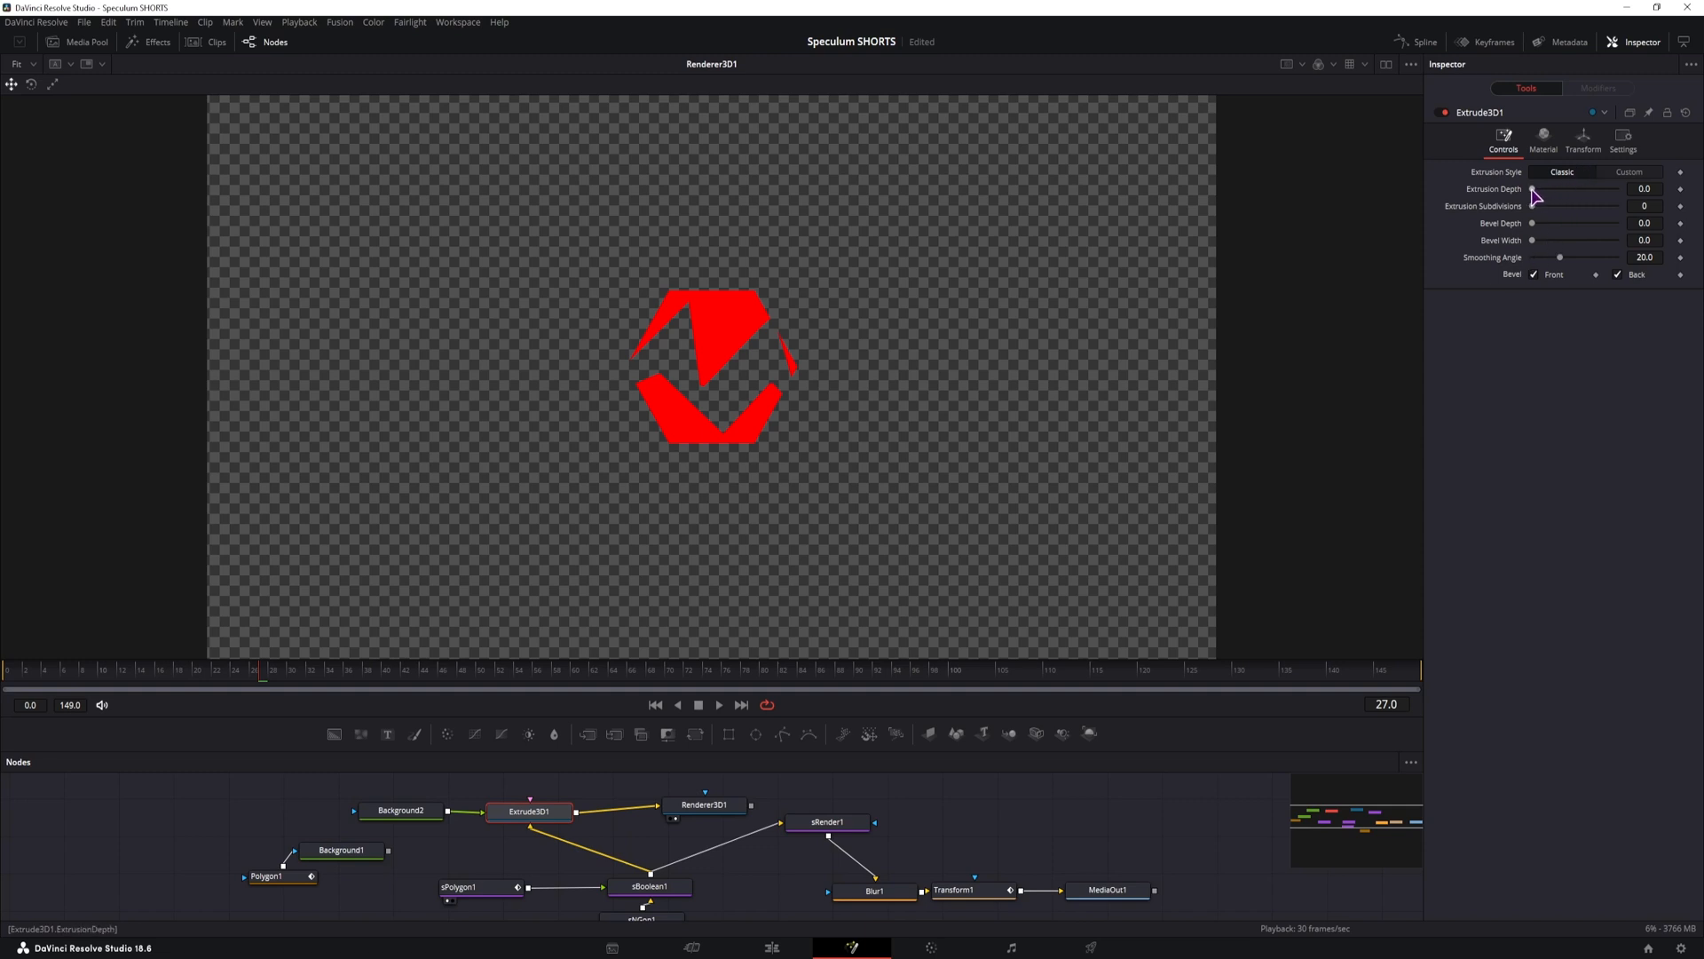
# Step: Set Extrude3D1 Extrusion Depth to about 0.126 and Bevel Depth to about 0.022
pyautogui.moveTo(1533, 188); pyautogui.dragTo(1625, 189)
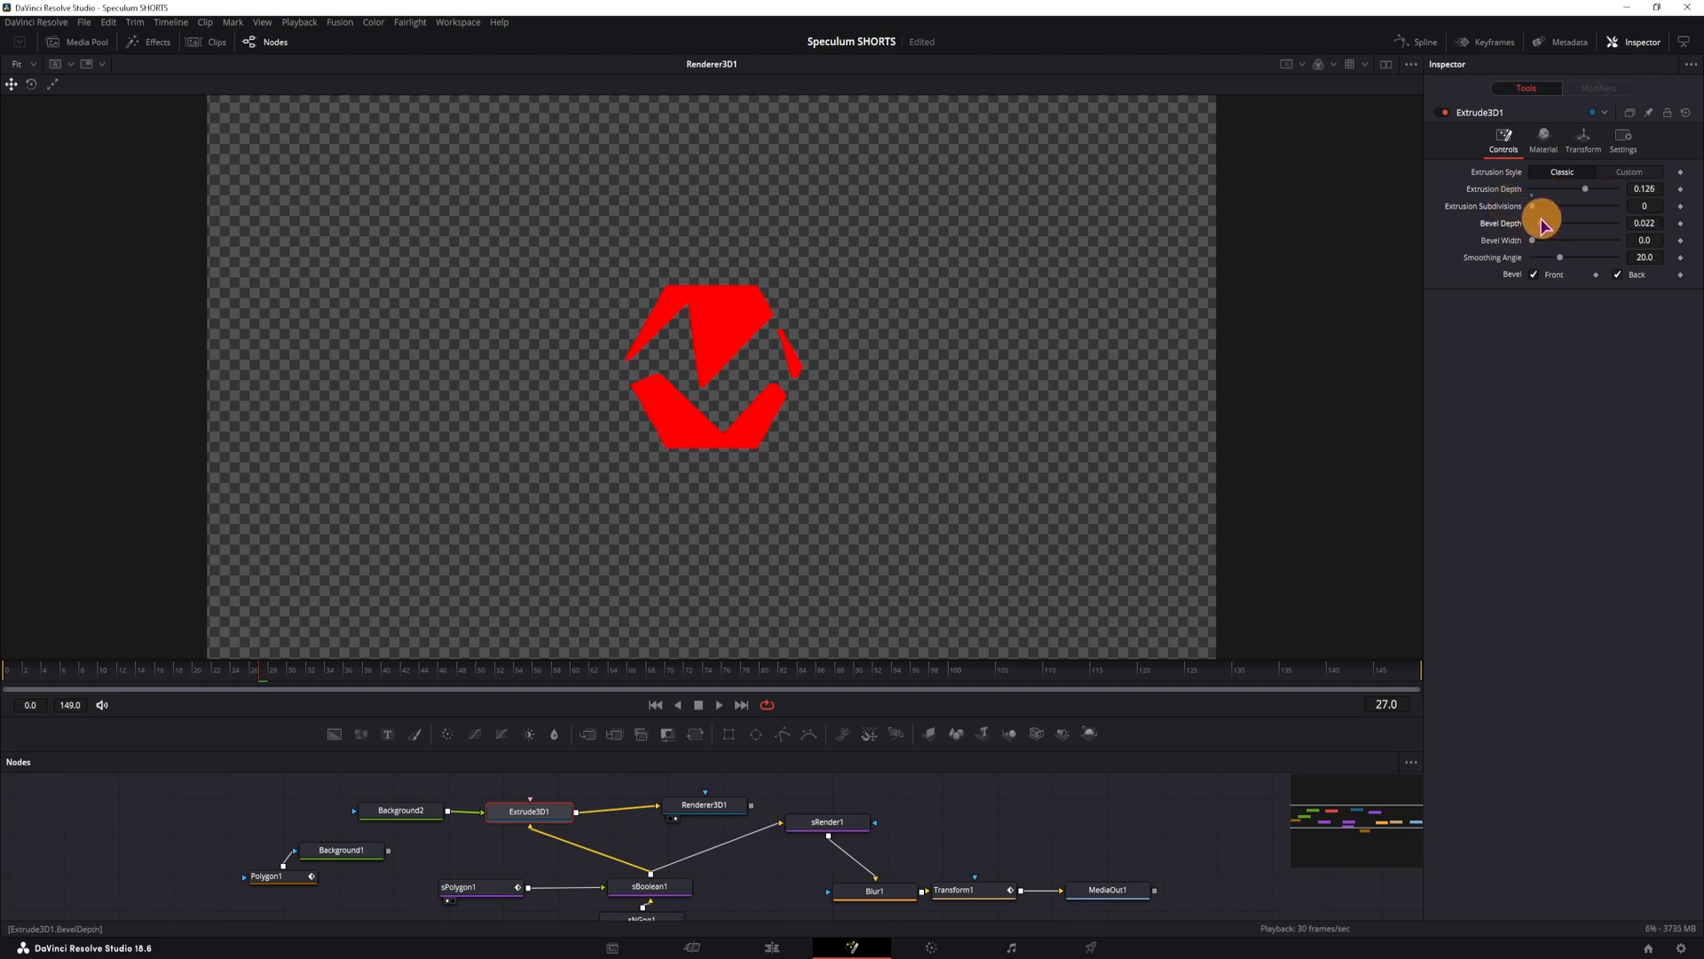
pyautogui.moveTo(1543, 240); pyautogui.dragTo(1535, 242)
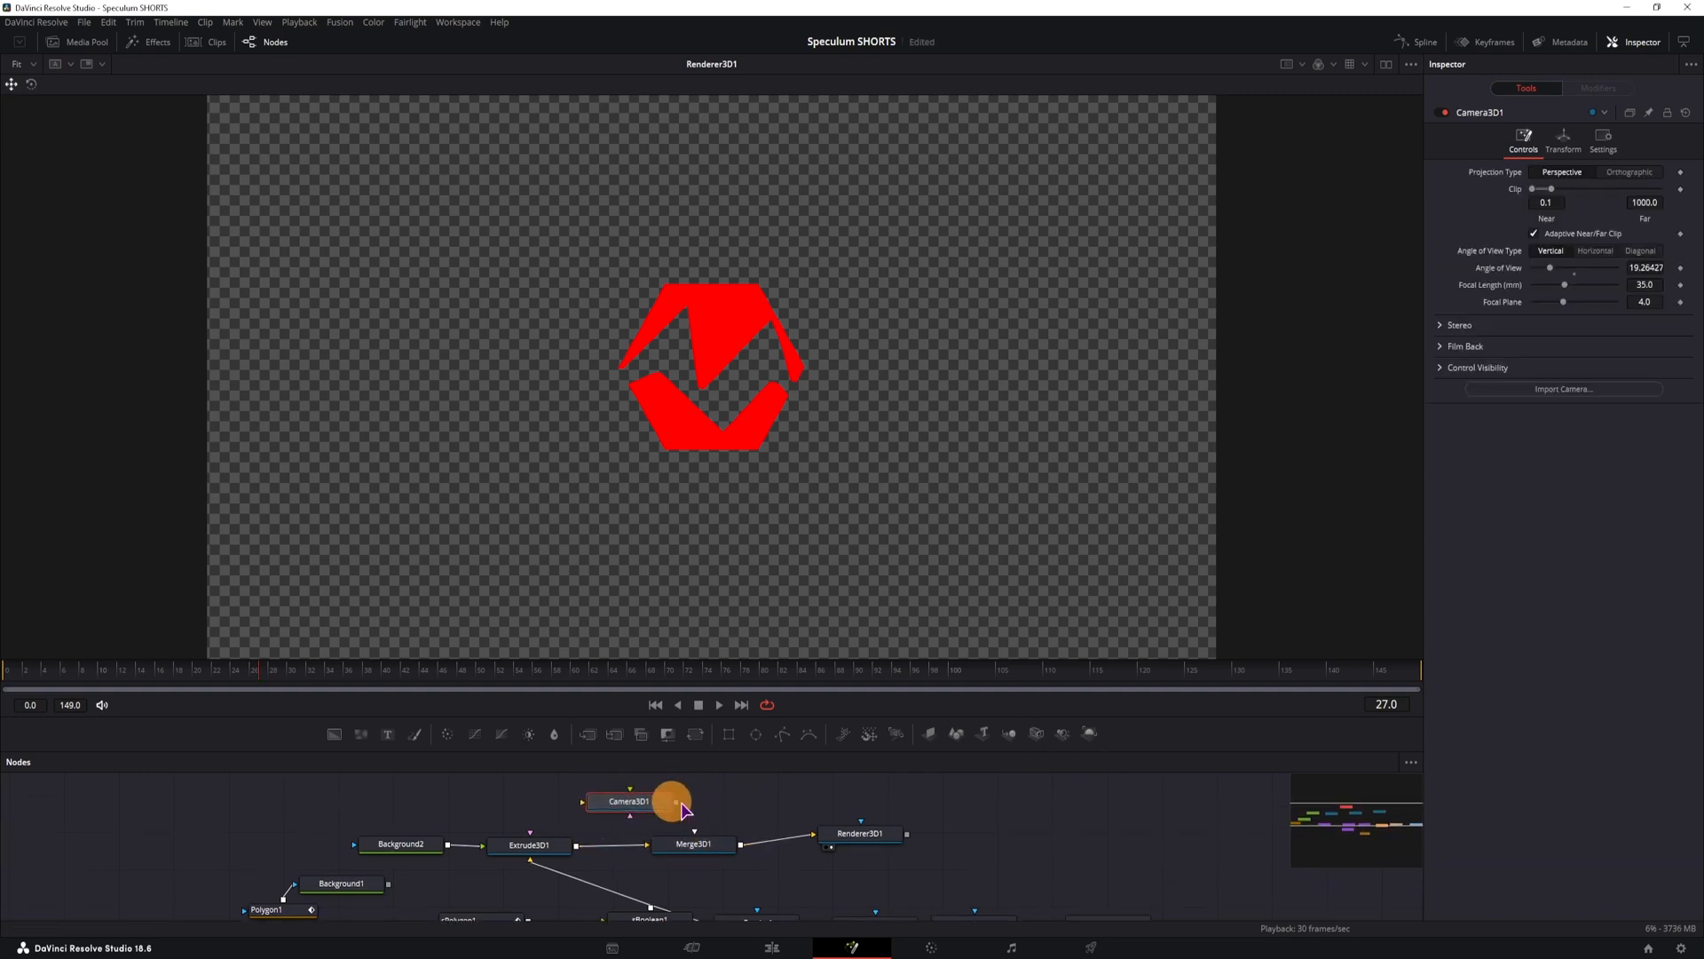
# Step: Add an Ambient Light node via 'ambi' search and connect it into Merge3D1
pyautogui.press('Shift+Space')
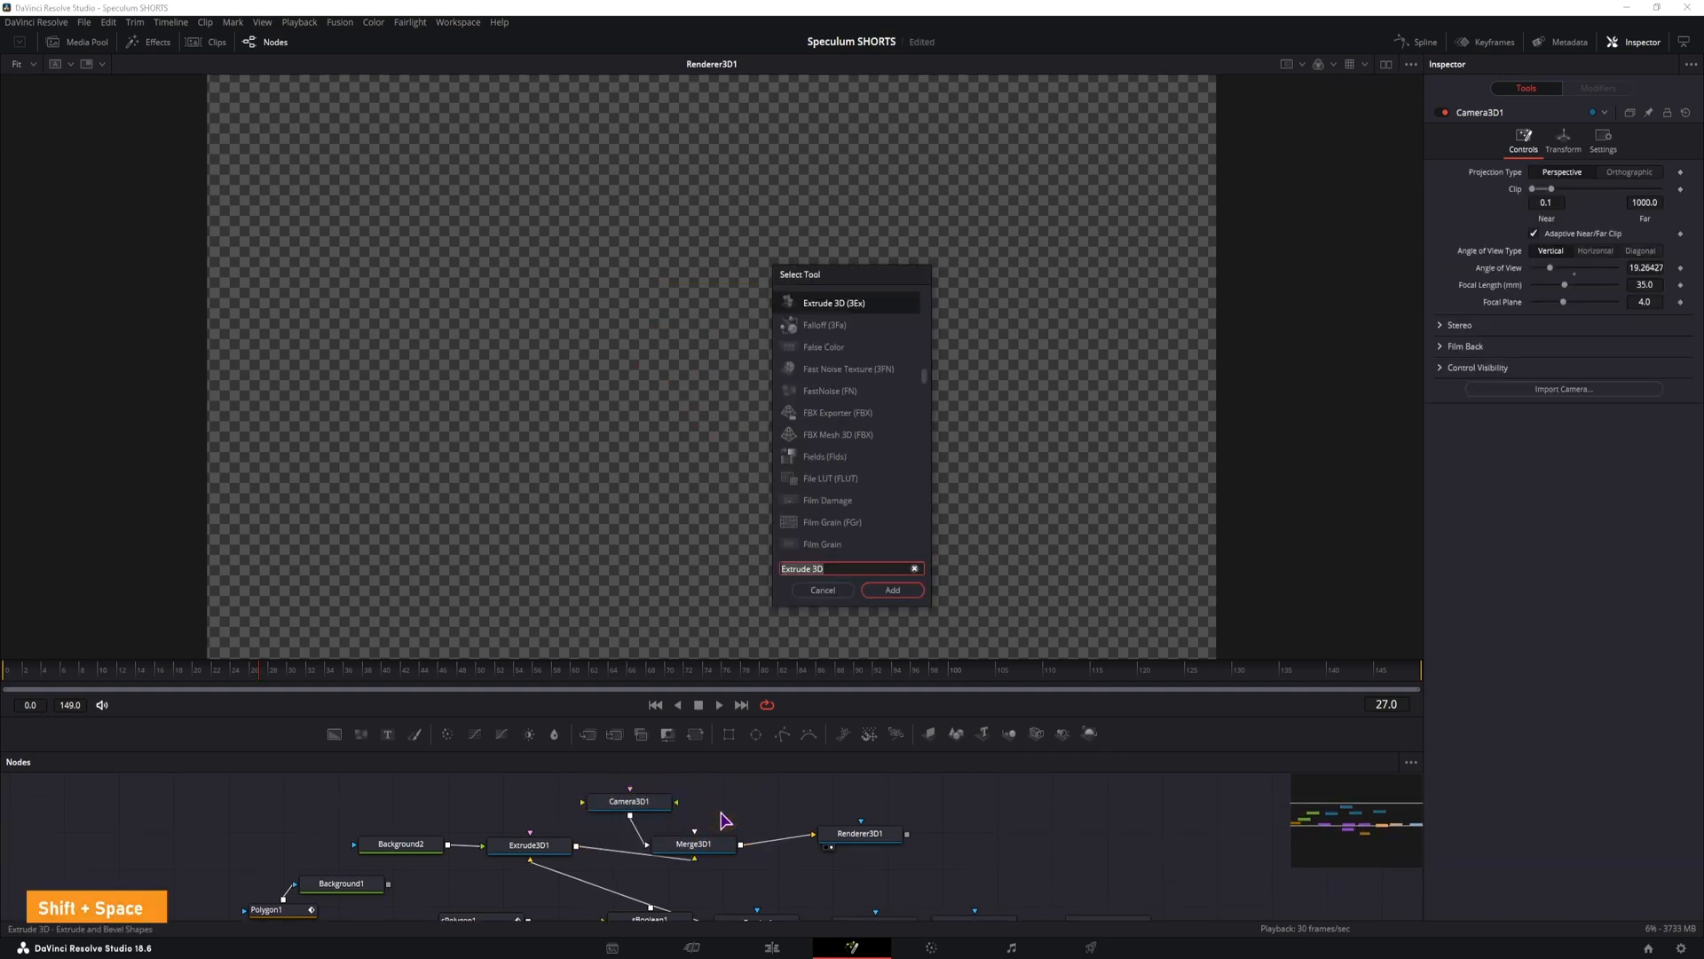
pyautogui.write('ambi')
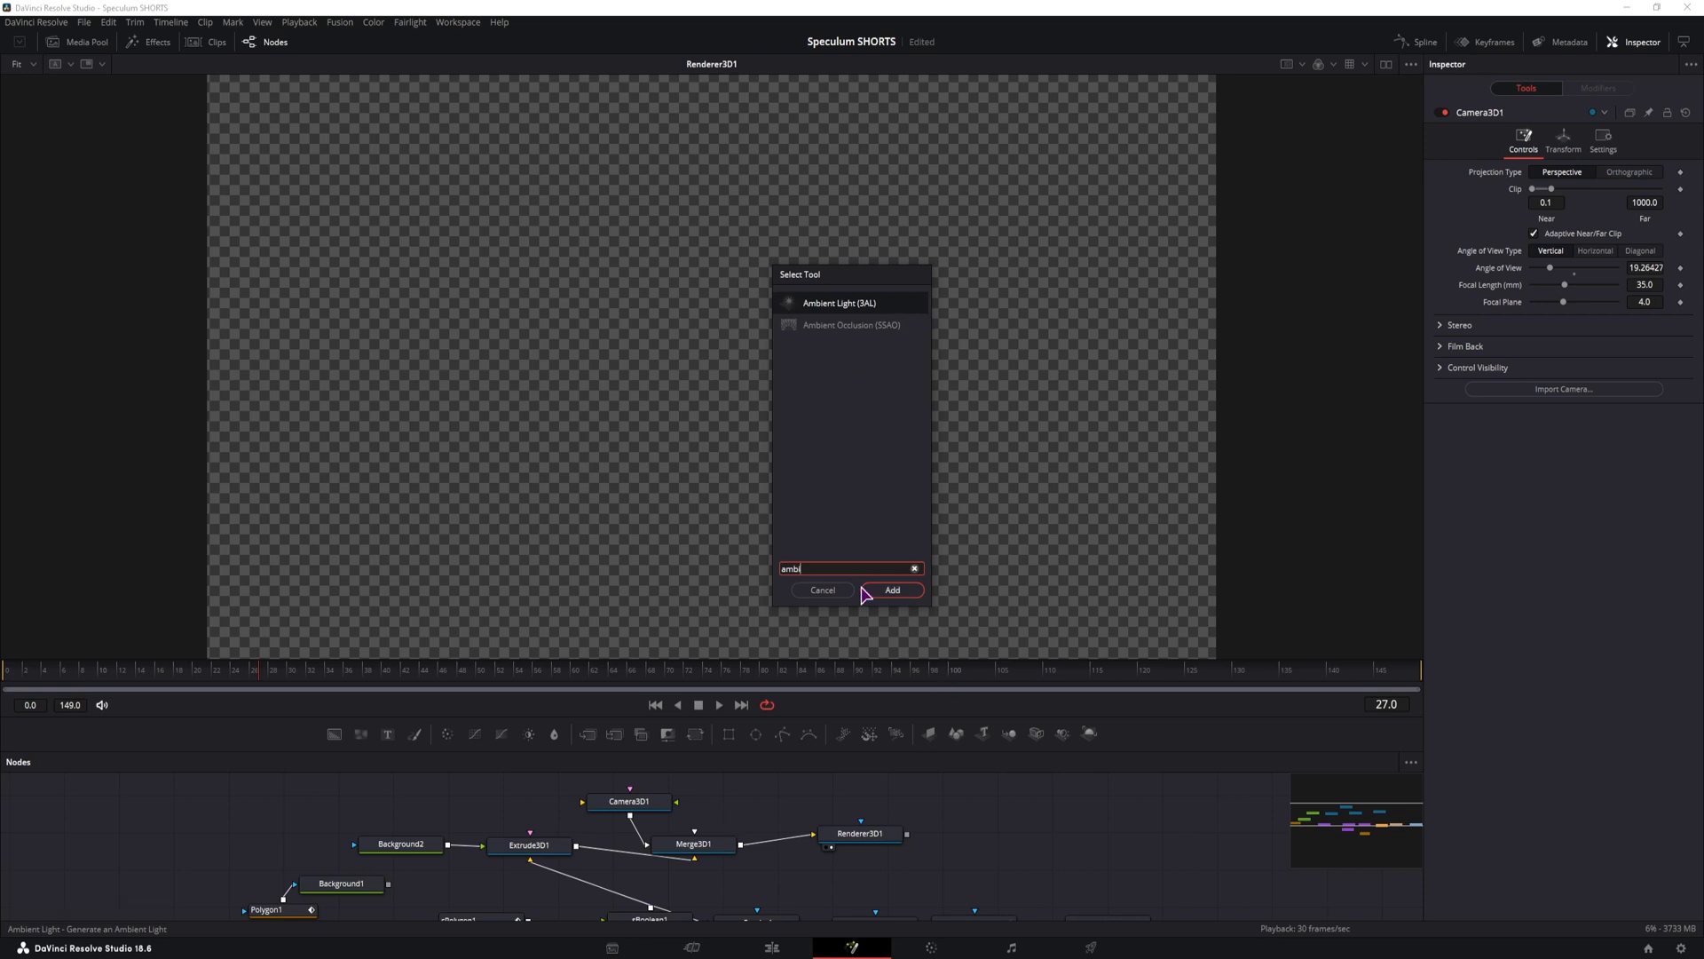
pyautogui.click(891, 589)
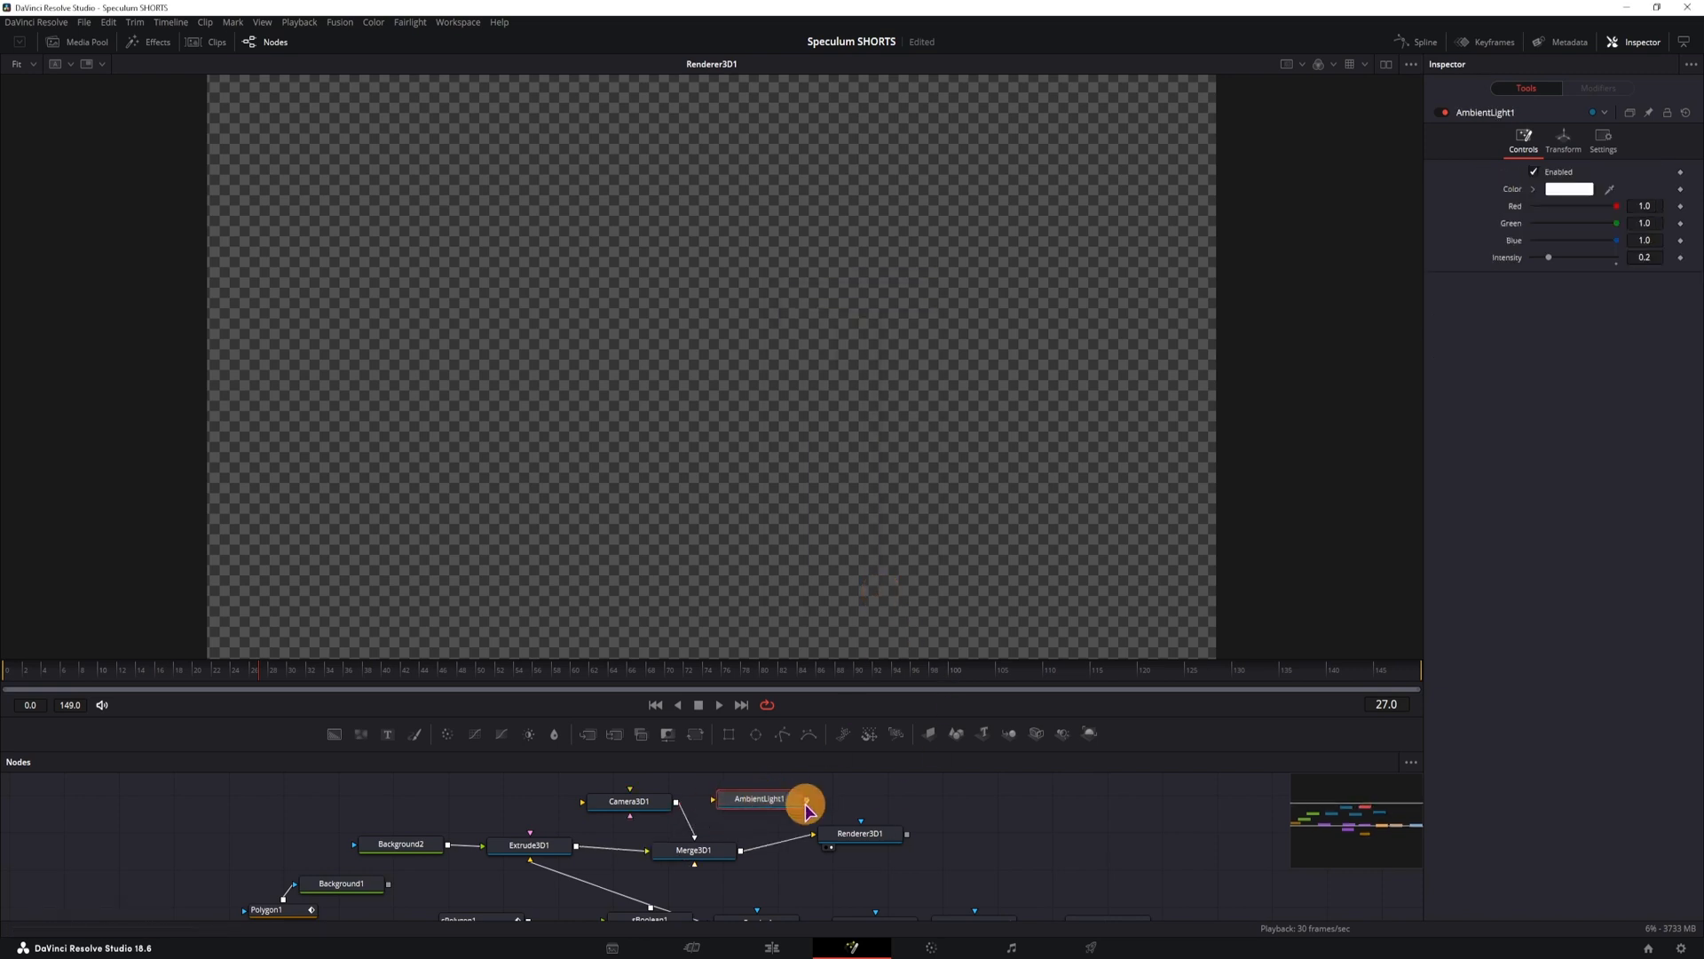
pyautogui.click(862, 844)
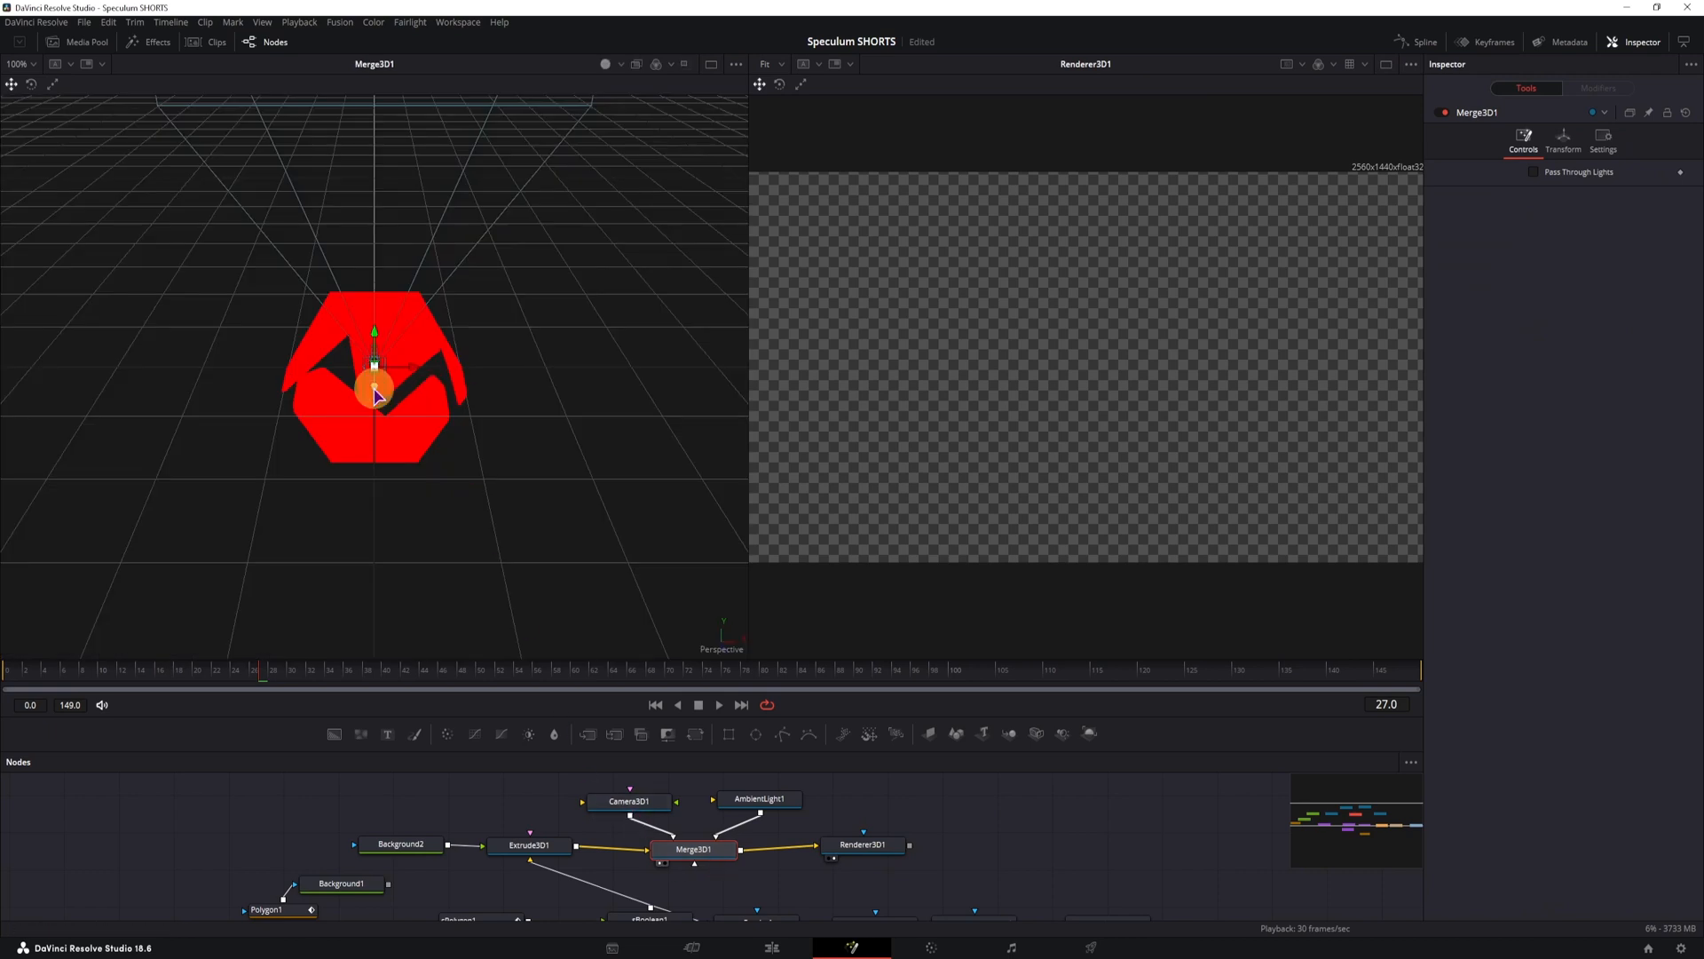
# Step: Undo the last change and lower AmbientLight1 intensity to 0.2
pyautogui.press('ctrl+z')
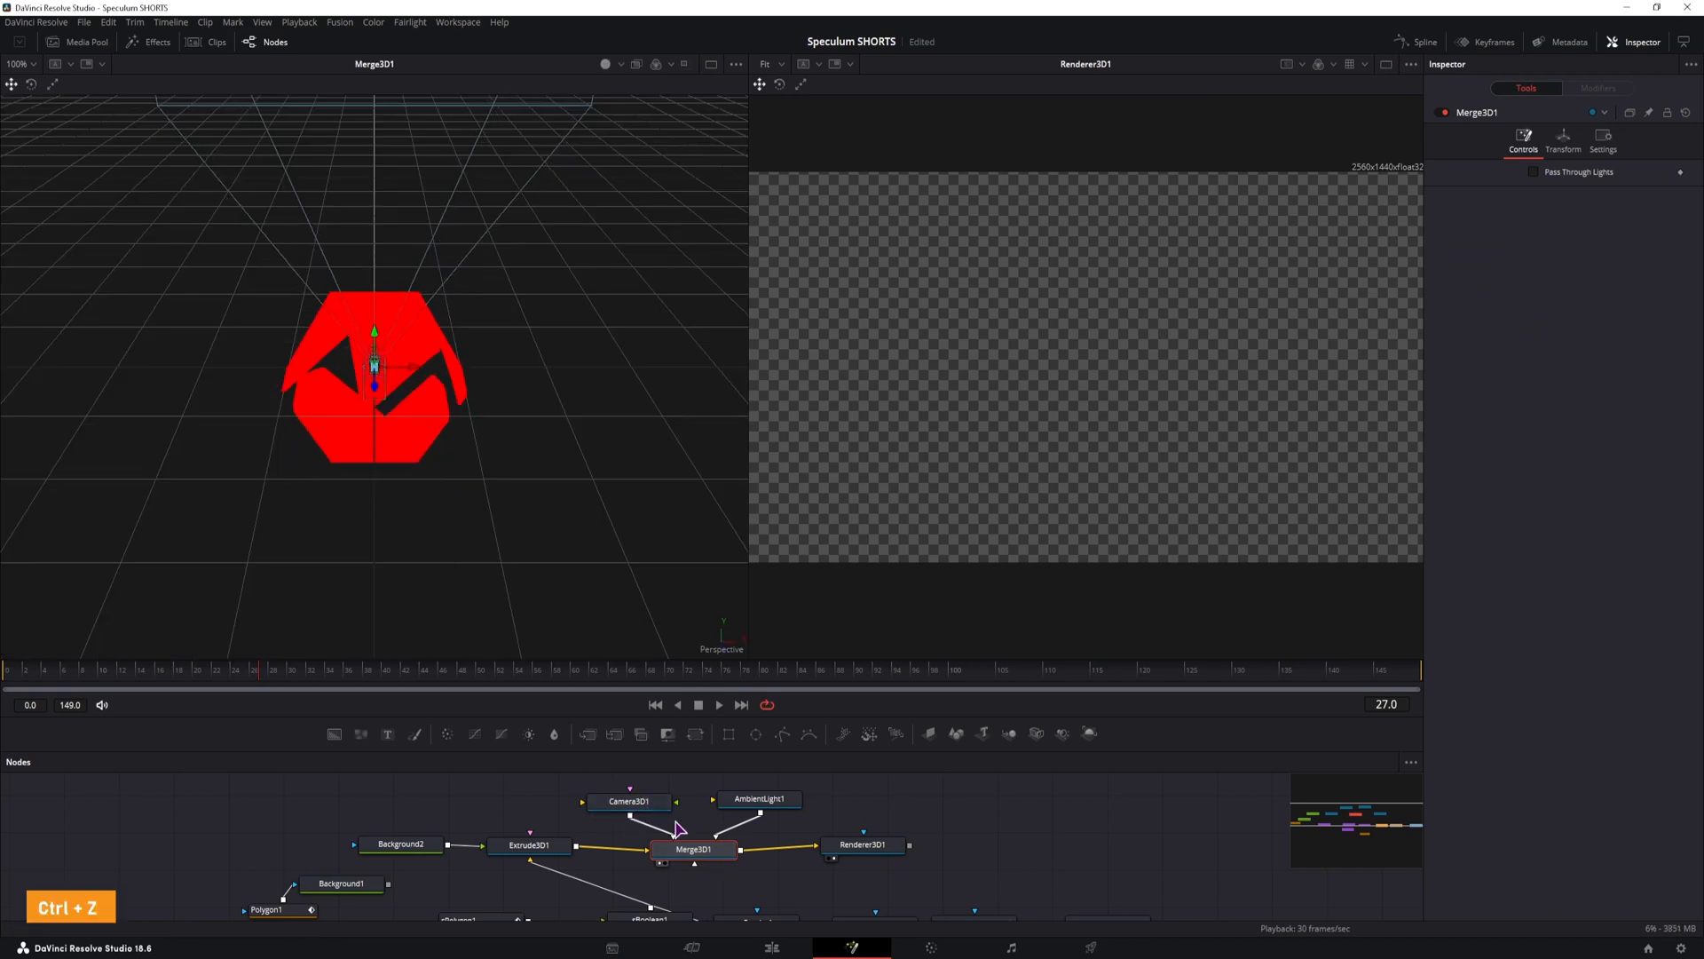
pyautogui.click(628, 803)
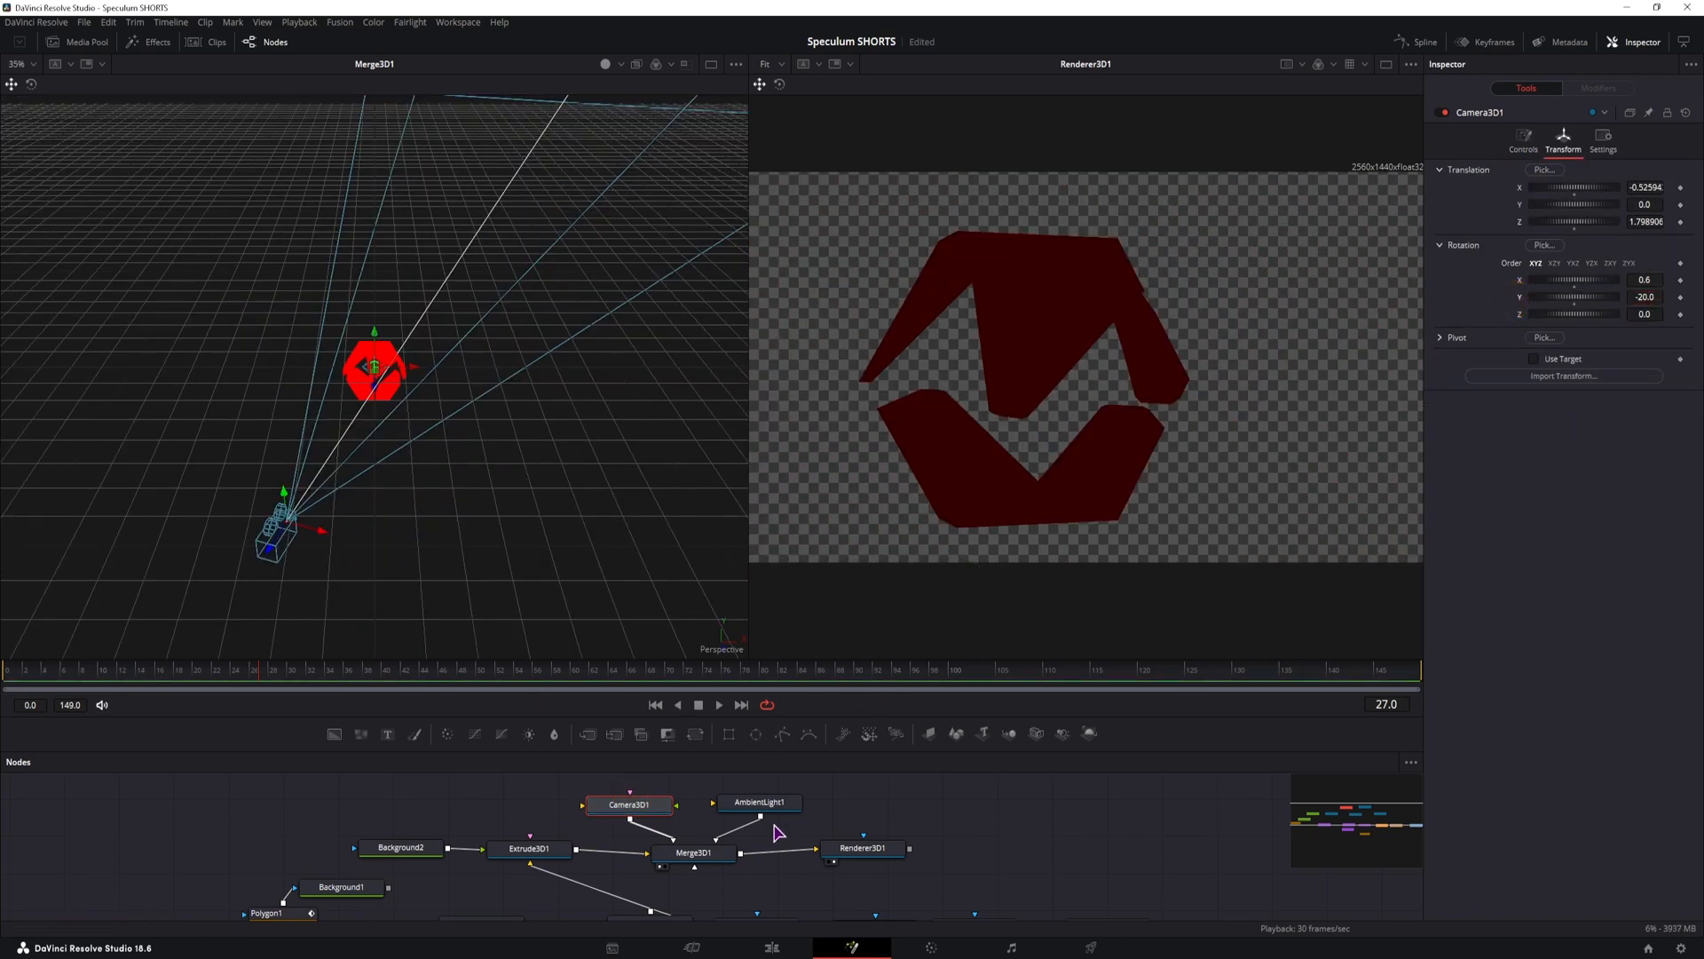
pyautogui.click(759, 803)
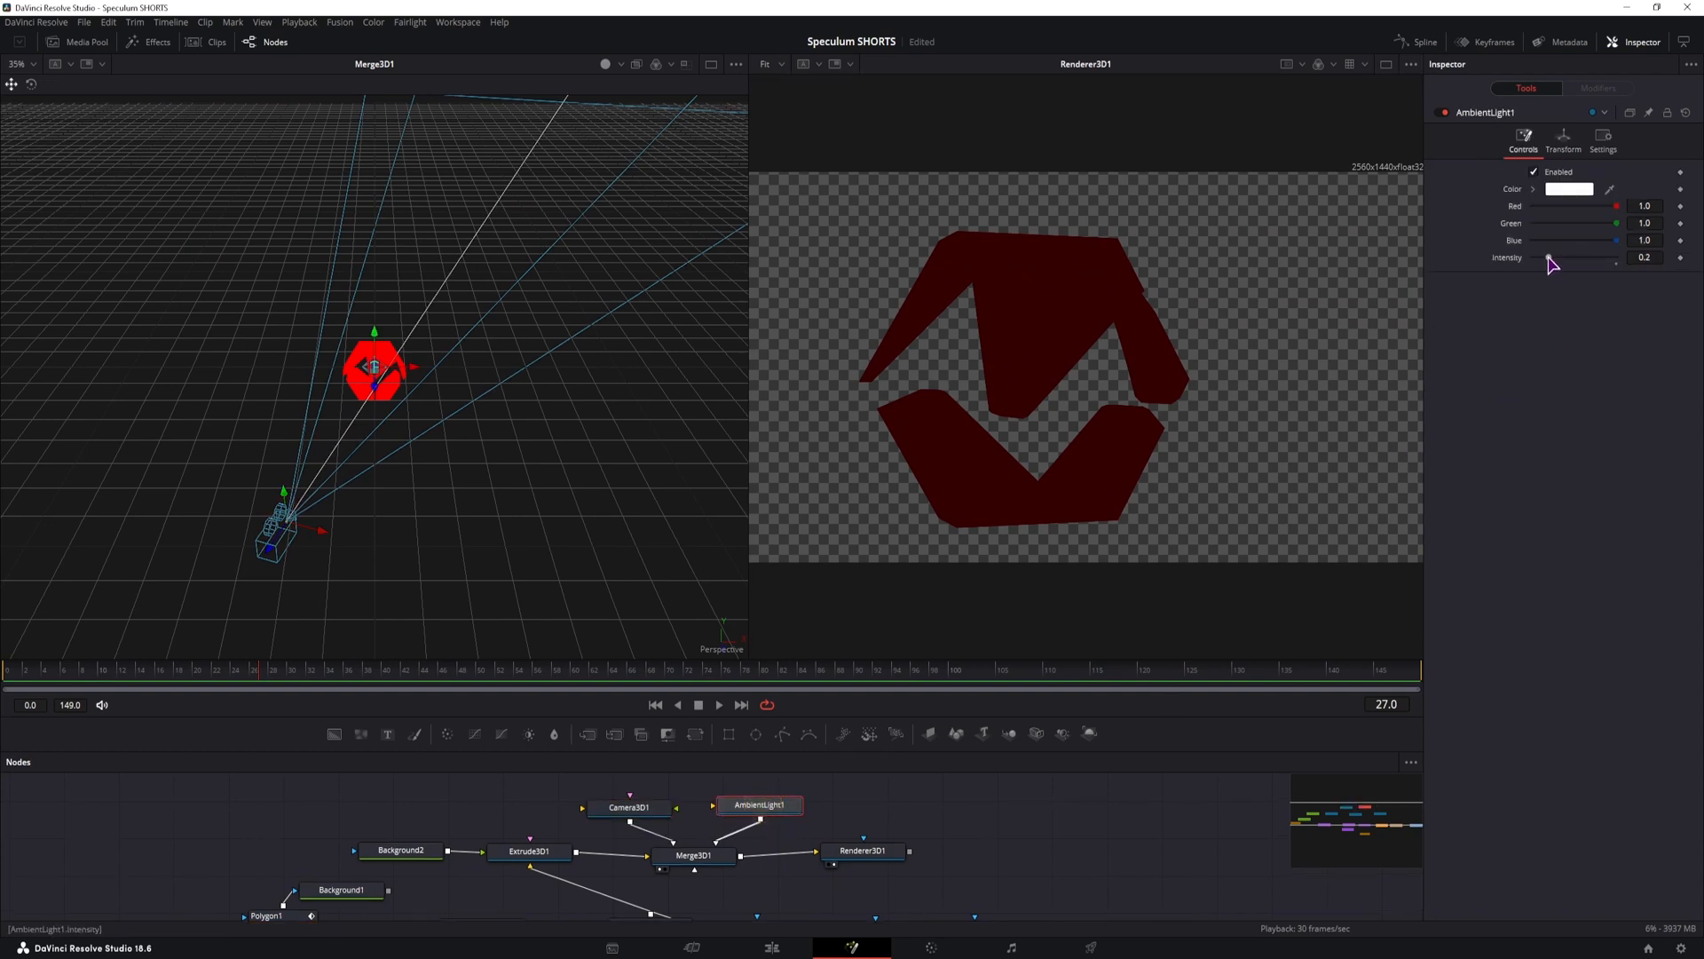
pyautogui.moveTo(1549, 262); pyautogui.dragTo(1562, 261)
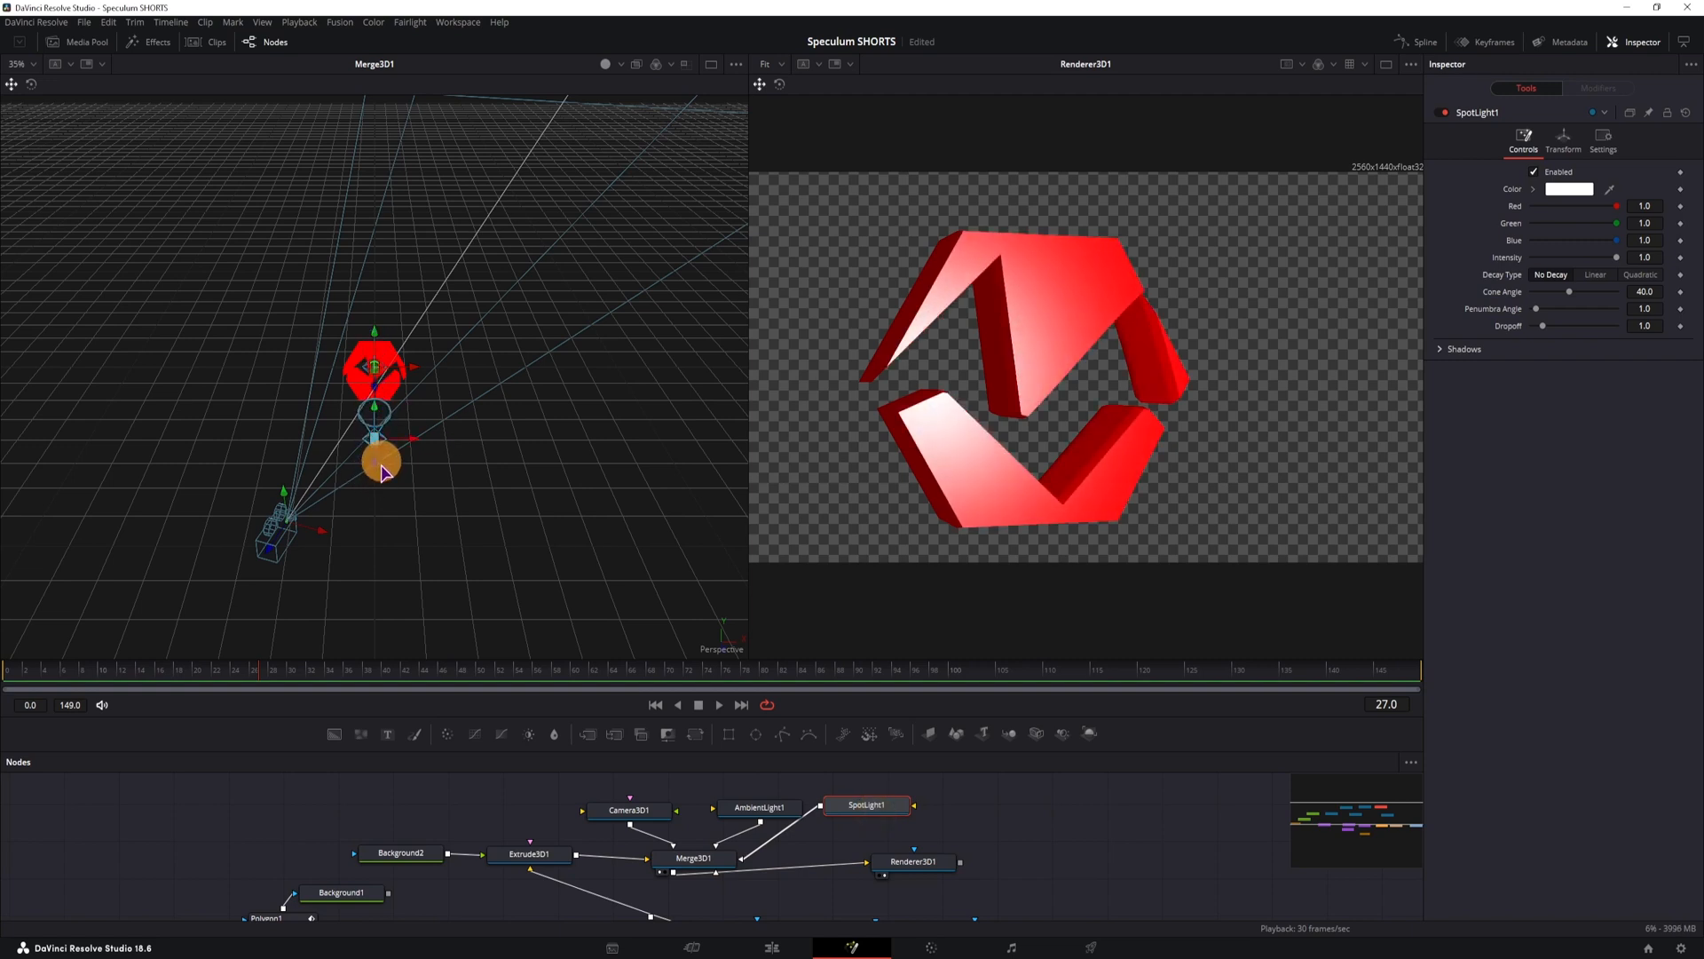
# Step: Move the spotlight beside the logo and check its position and rotation settings
pyautogui.moveTo(382, 460); pyautogui.dragTo(455, 441)
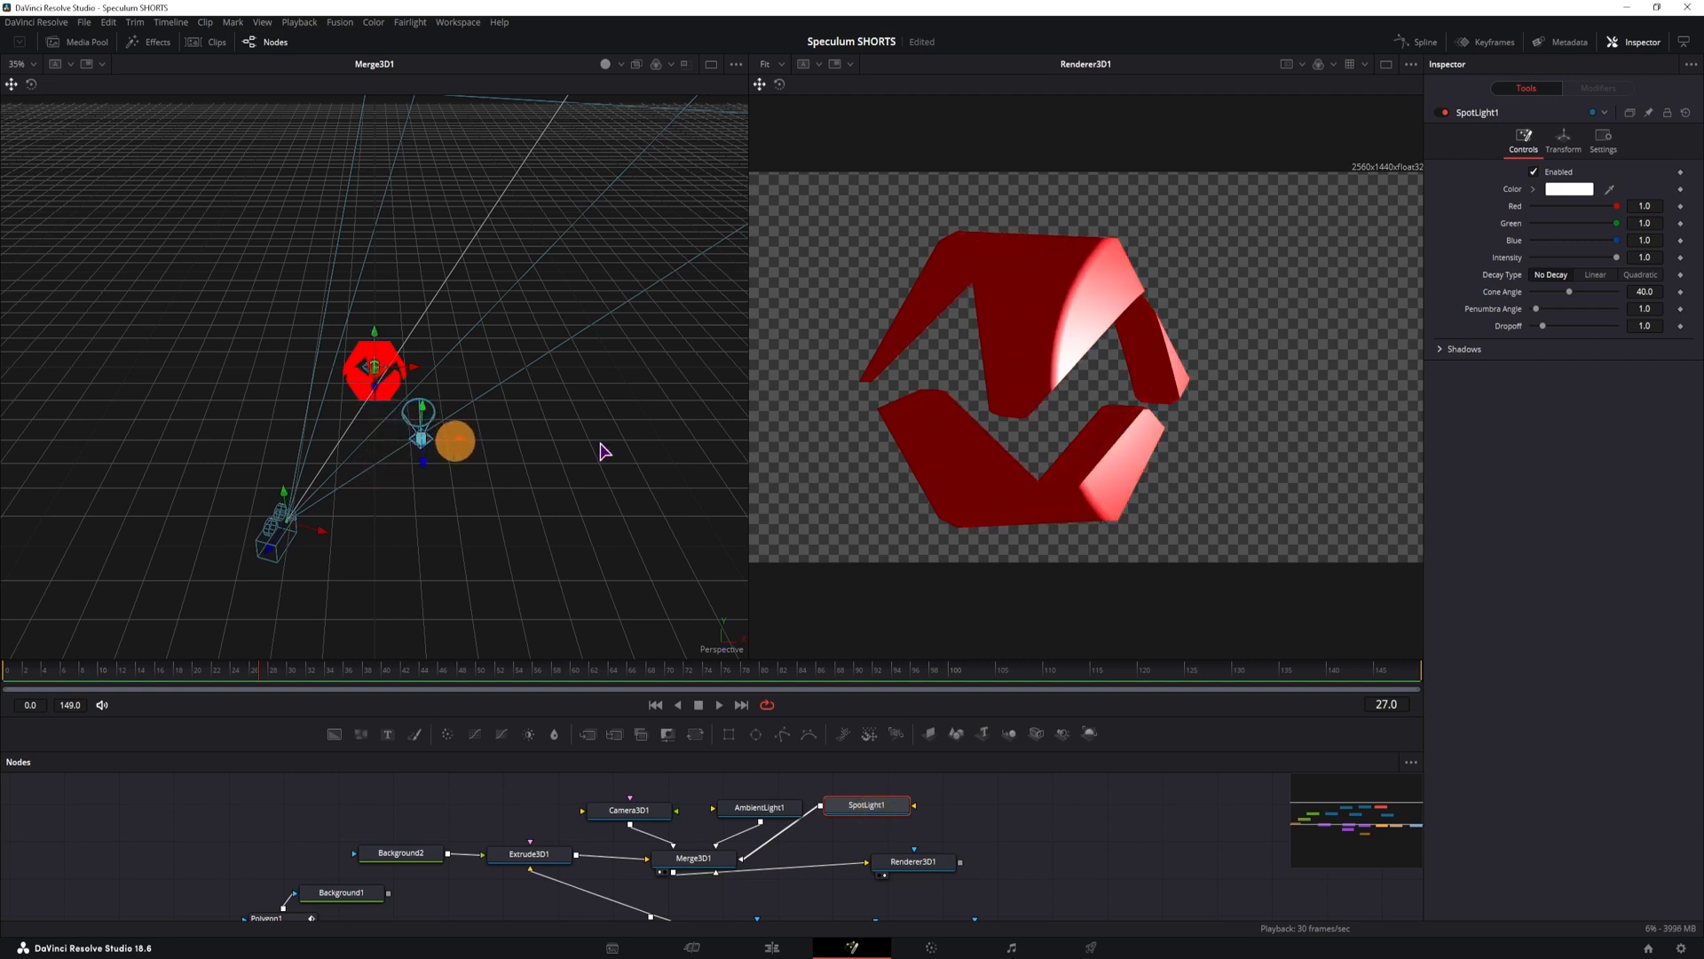
pyautogui.click(1563, 142)
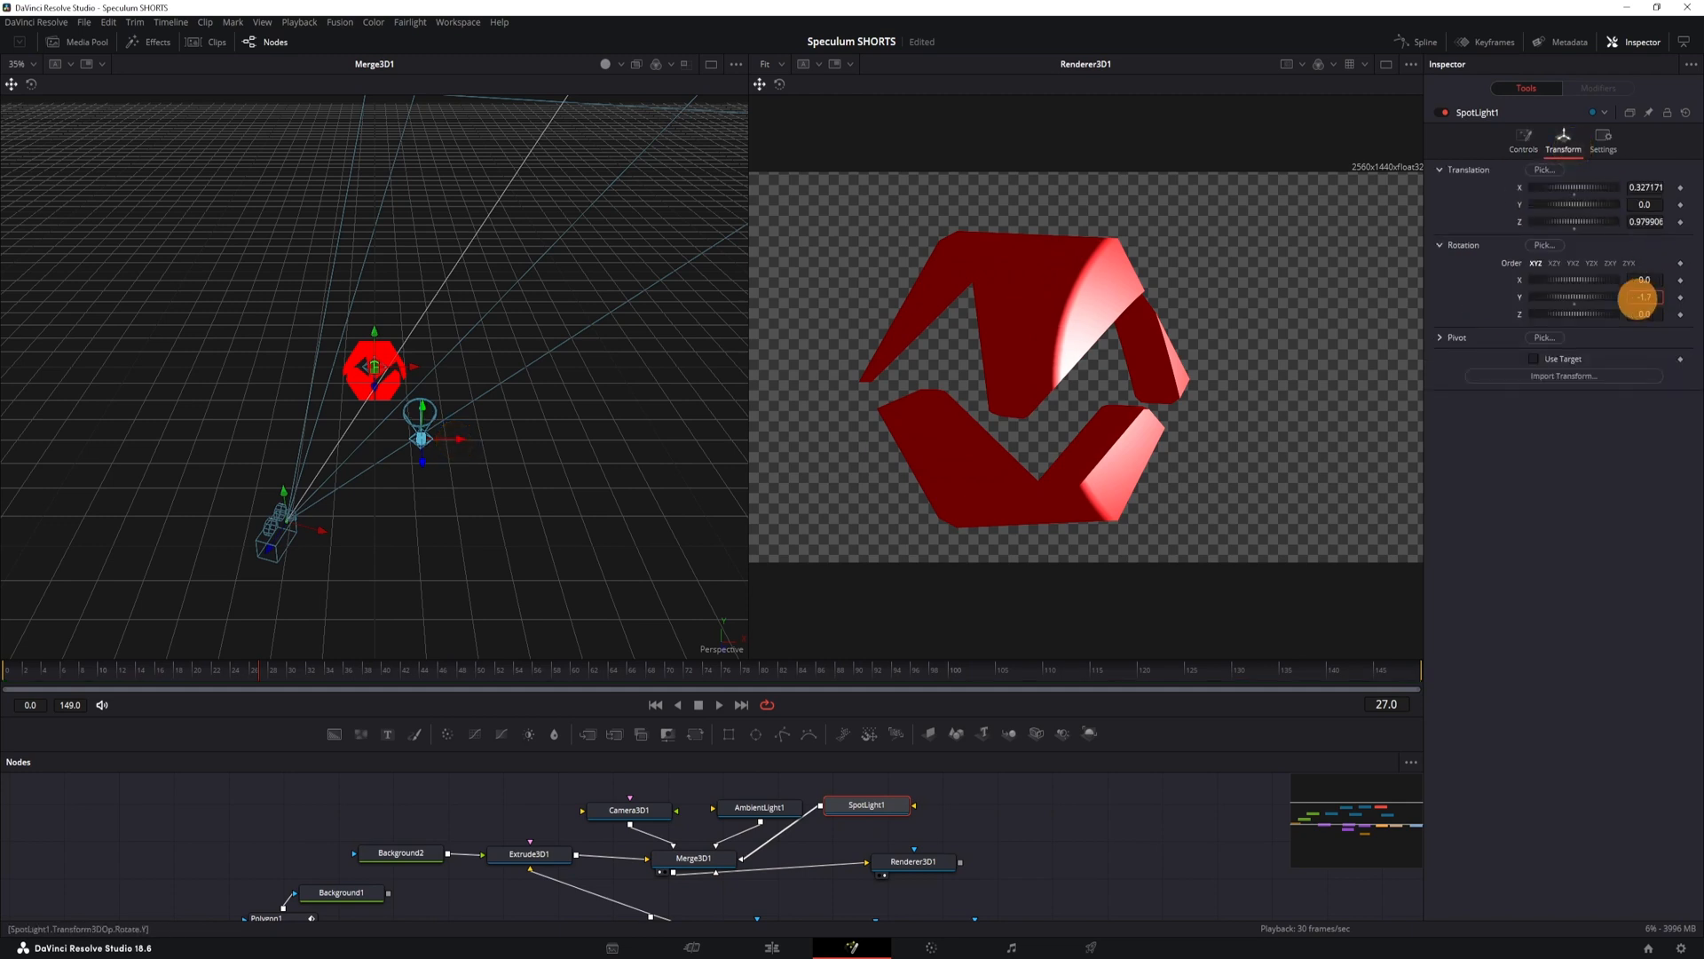
pyautogui.click(526, 853)
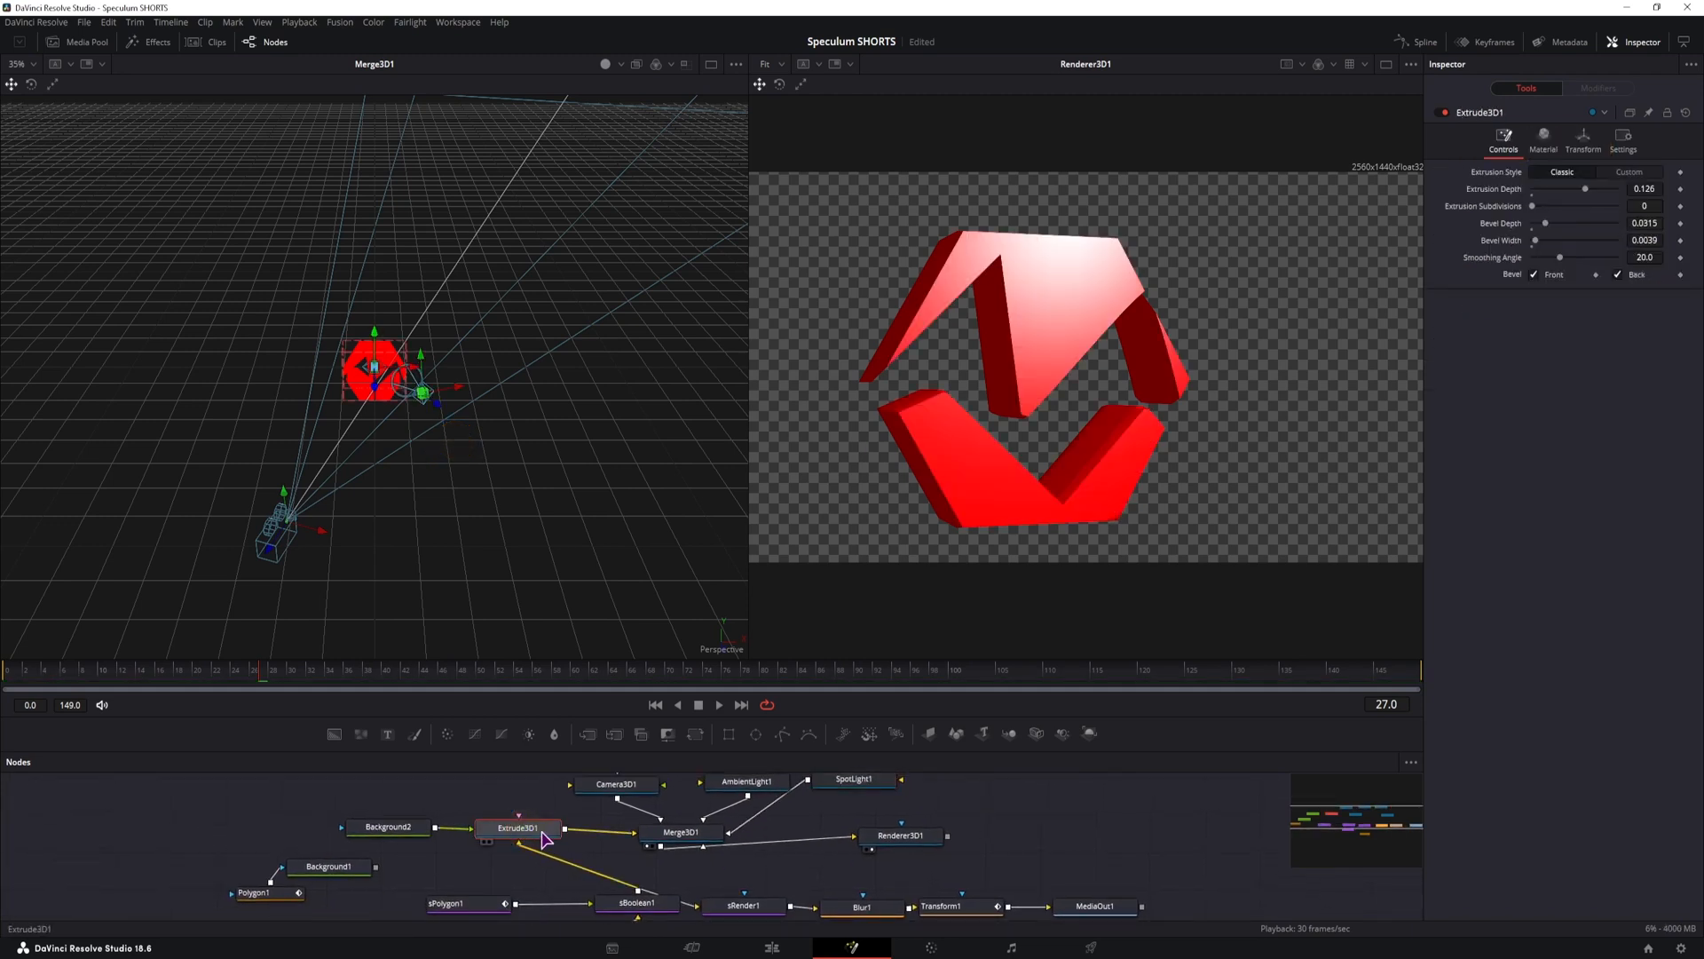
# Step: Zero the logo's bevel depth and set Extrusion Depth to 0.1417
pyautogui.moveTo(1570, 241); pyautogui.dragTo(1530, 241)
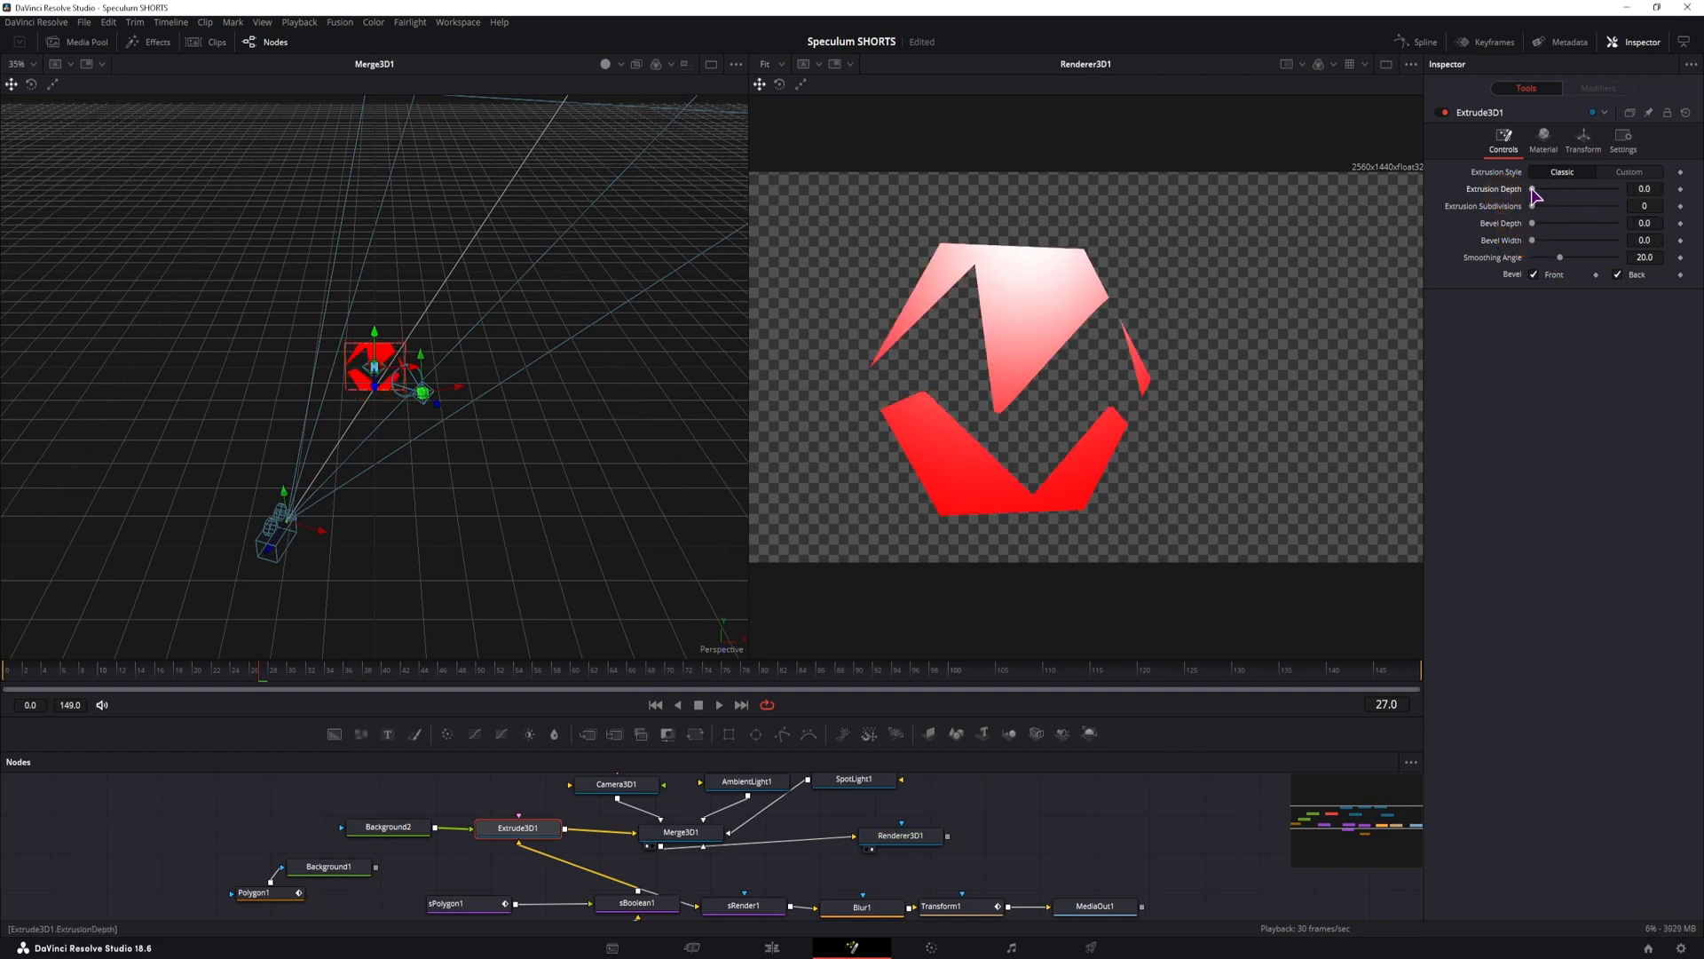
pyautogui.moveTo(1539, 195); pyautogui.dragTo(1587, 195)
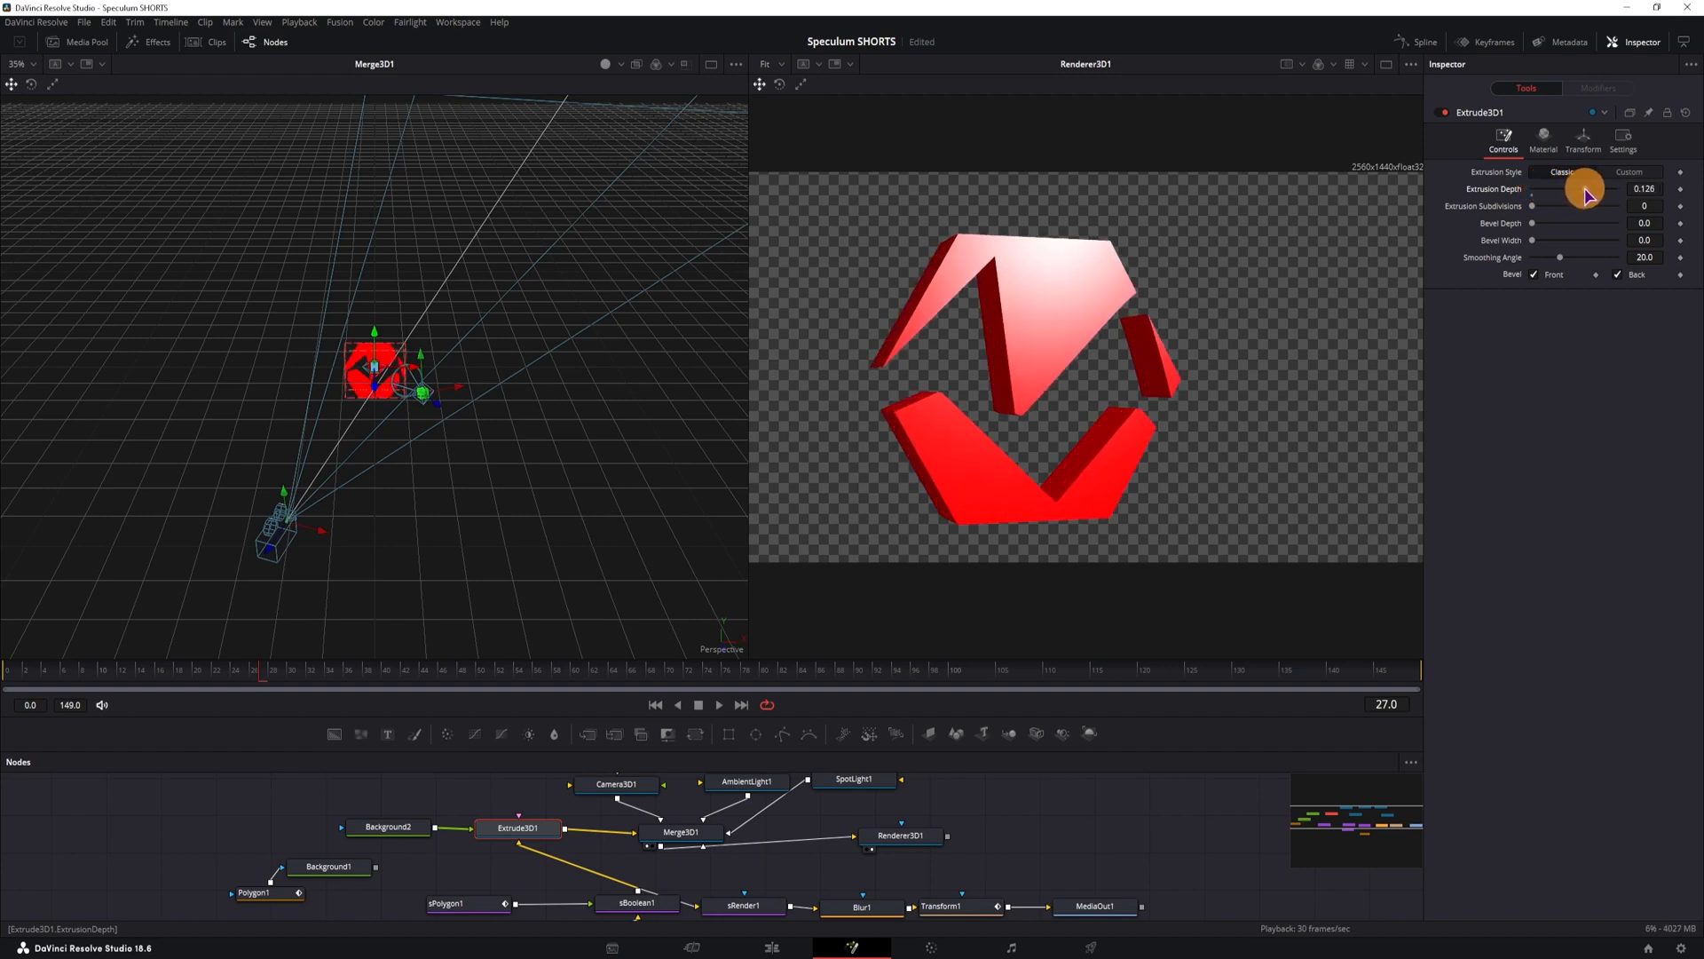
pyautogui.moveTo(1587, 193); pyautogui.dragTo(1546, 205)
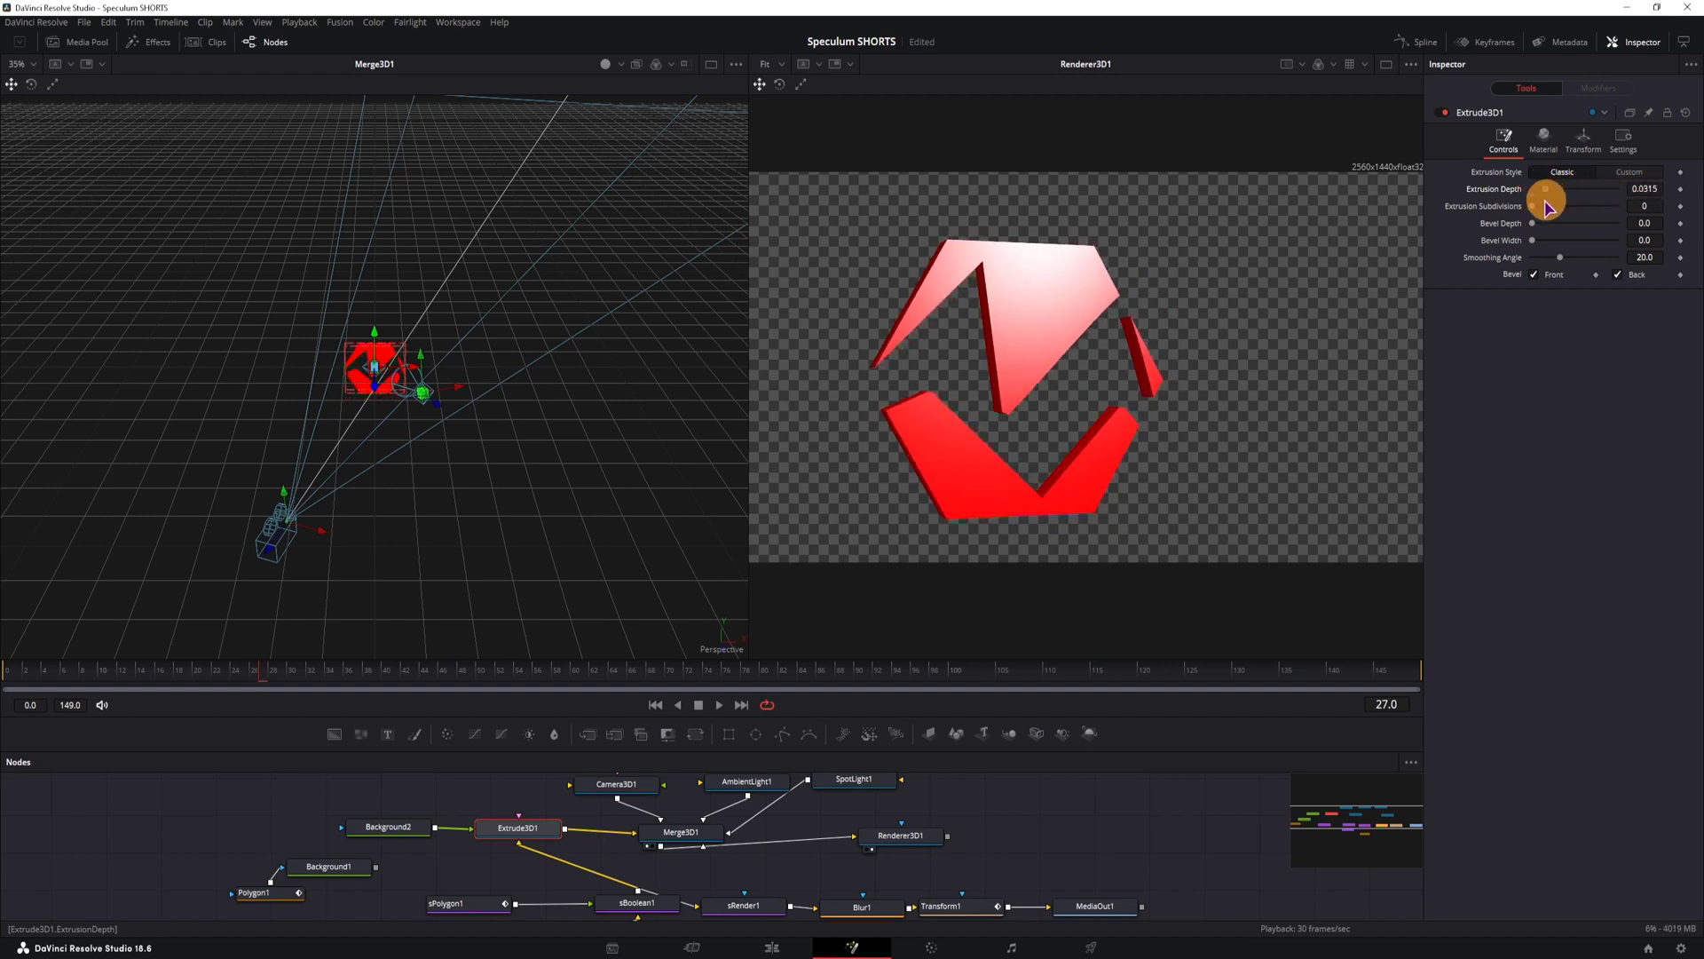
pyautogui.moveTo(1546, 188); pyautogui.dragTo(1593, 188)
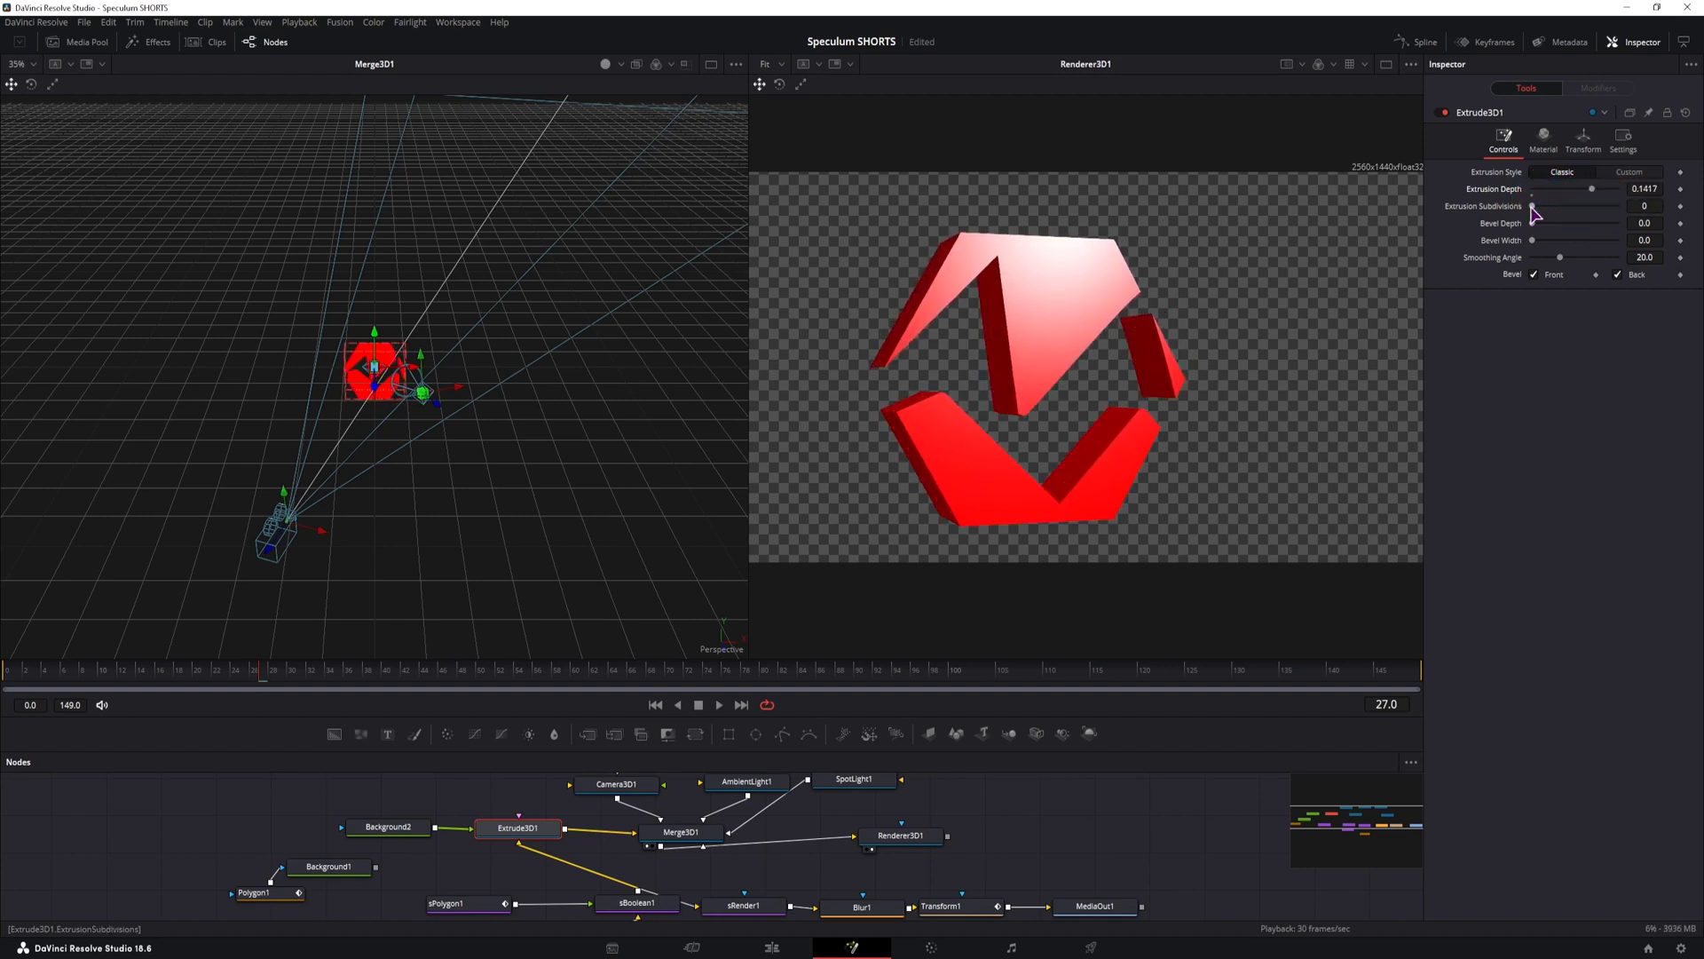
pyautogui.moveTo(1533, 207); pyautogui.dragTo(1609, 206)
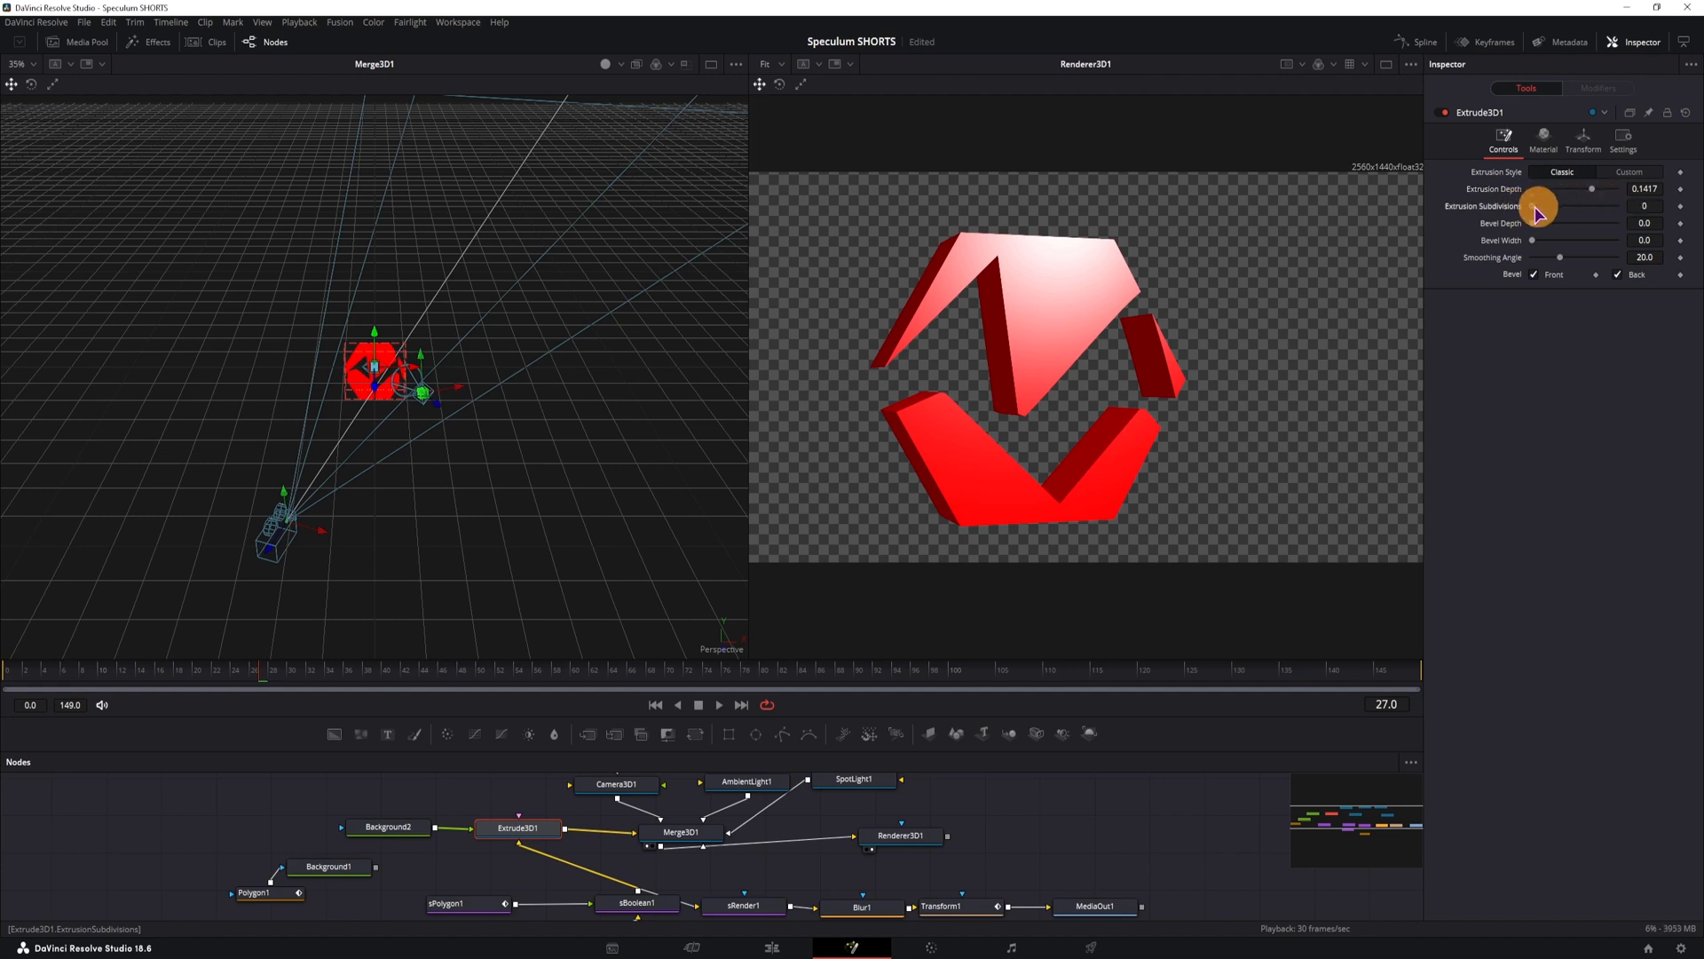
pyautogui.moveTo(1009, 318)
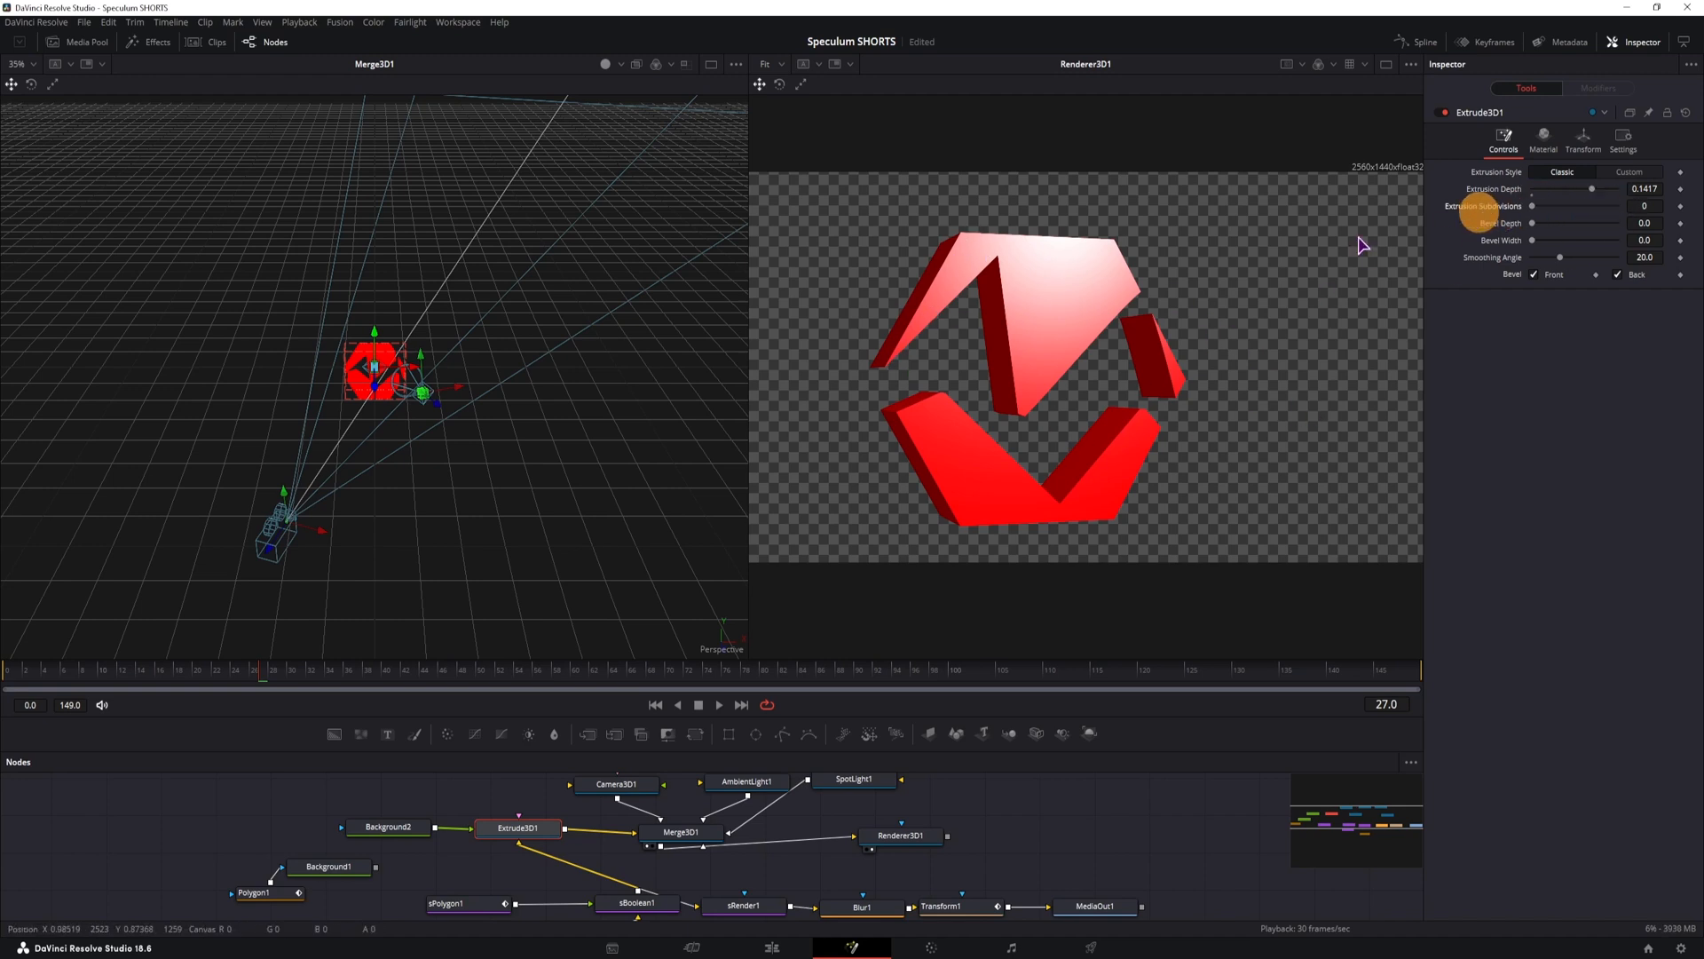
pyautogui.click(901, 835)
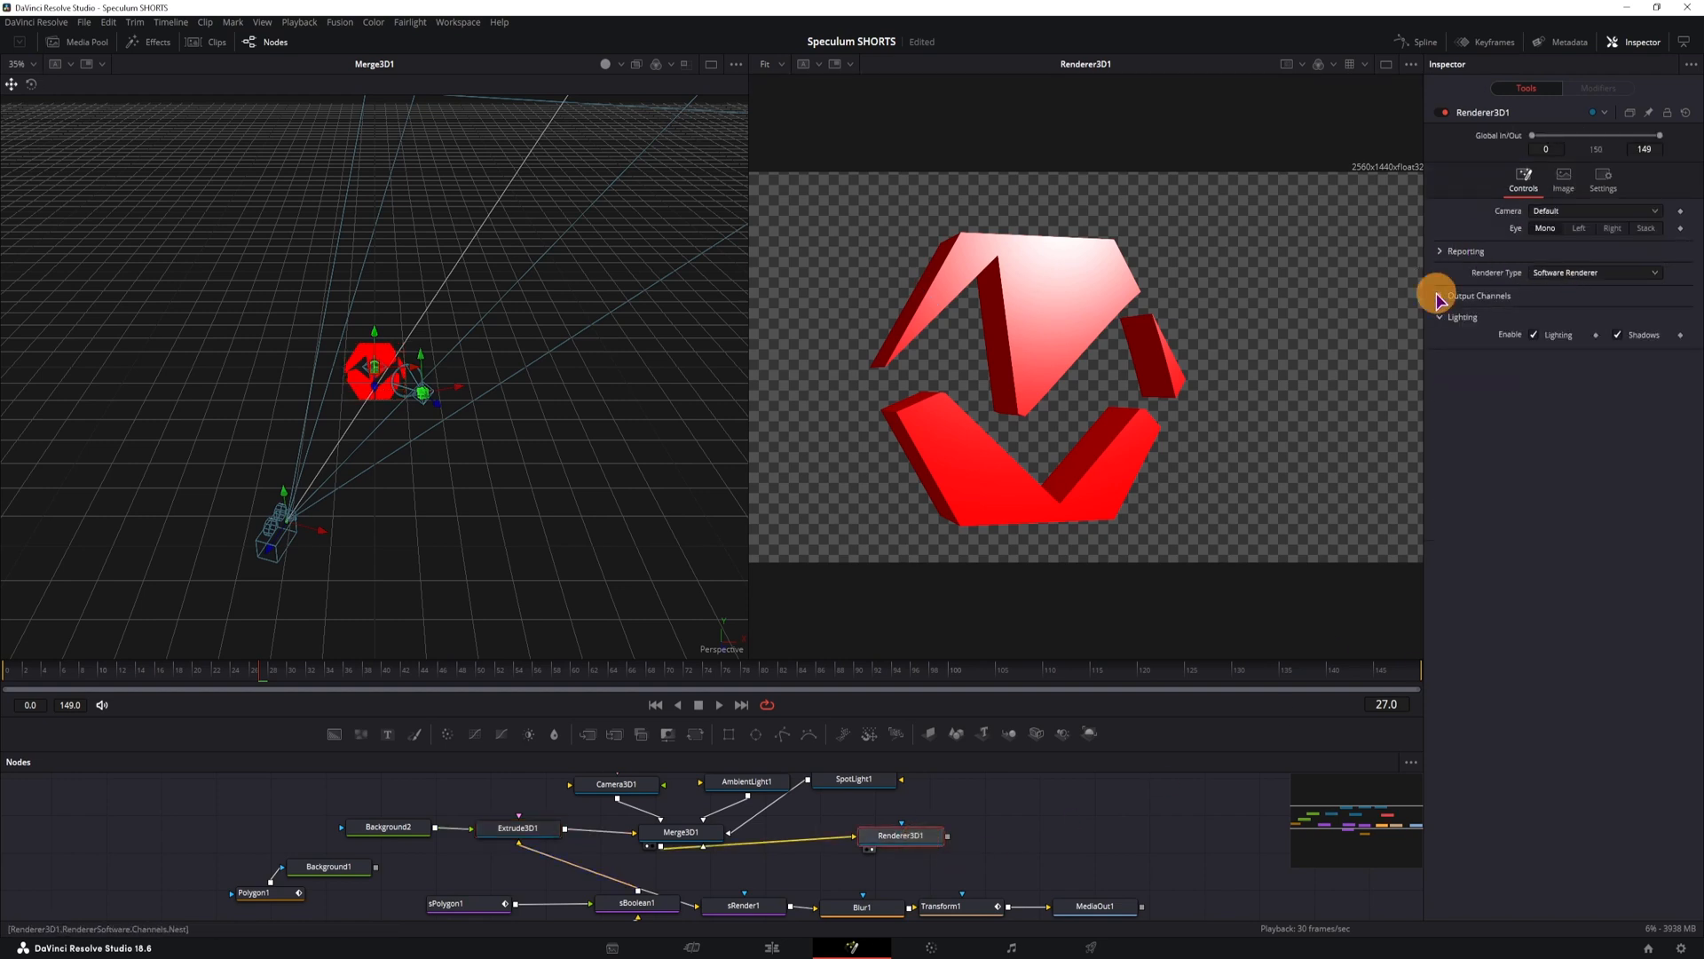
# Step: Switch Renderer3D1 to the Hardware Renderer with Wireframe enabled
pyautogui.click(1594, 273)
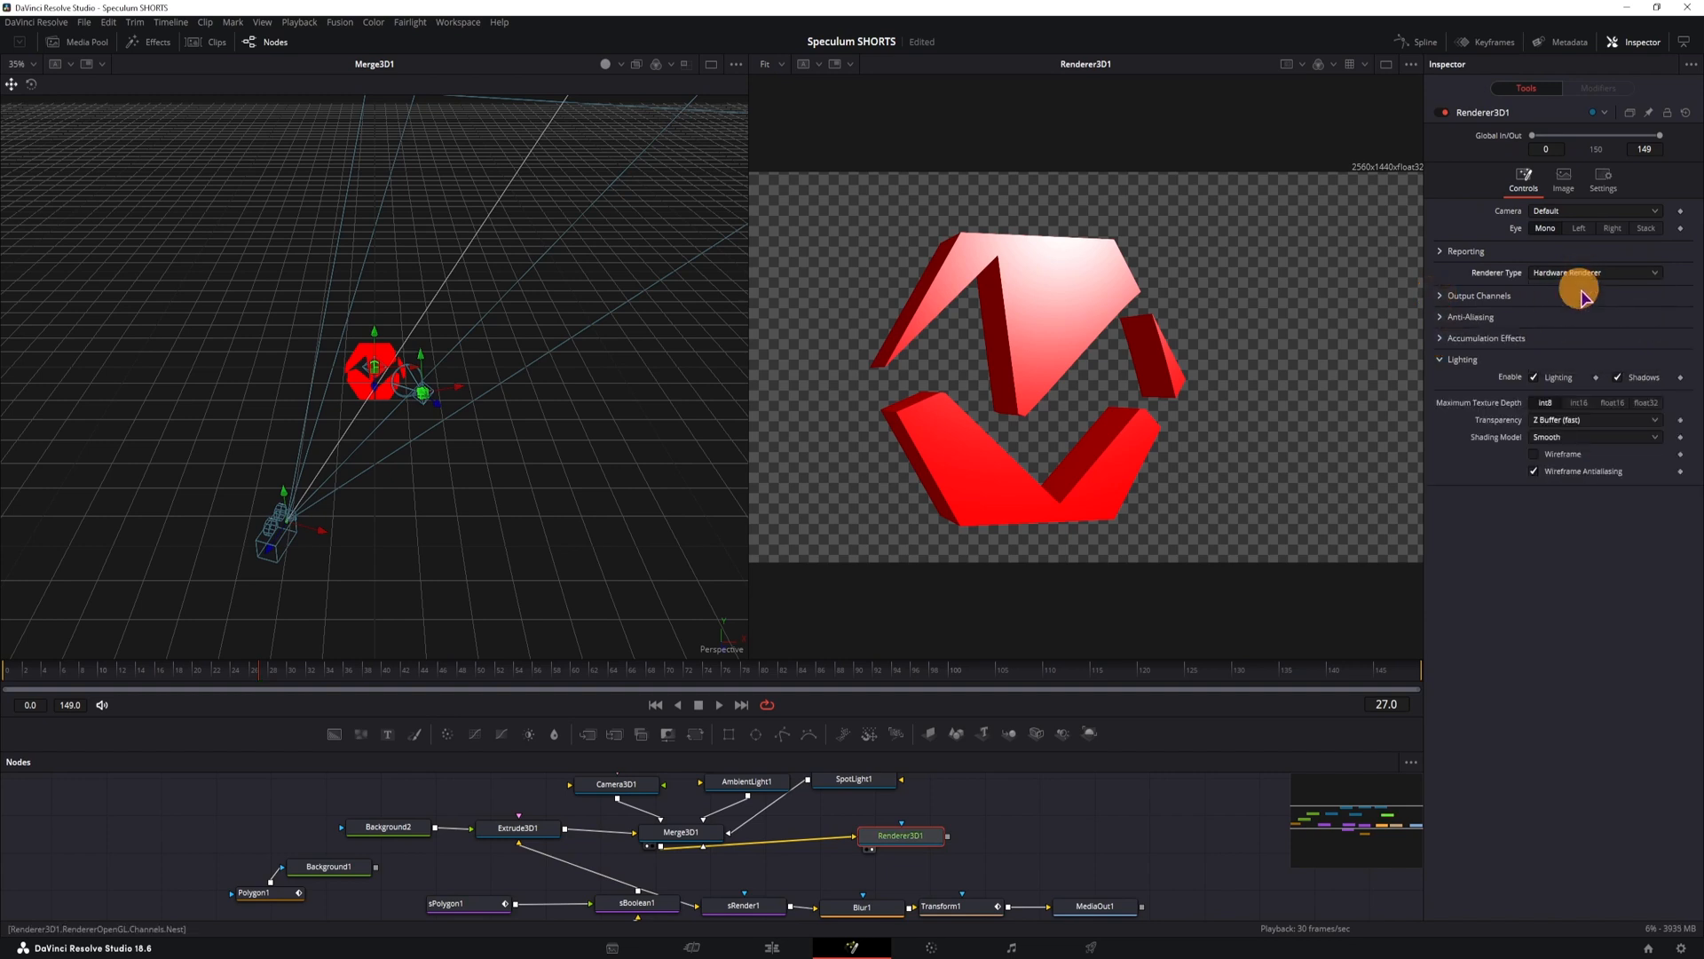
pyautogui.click(1533, 454)
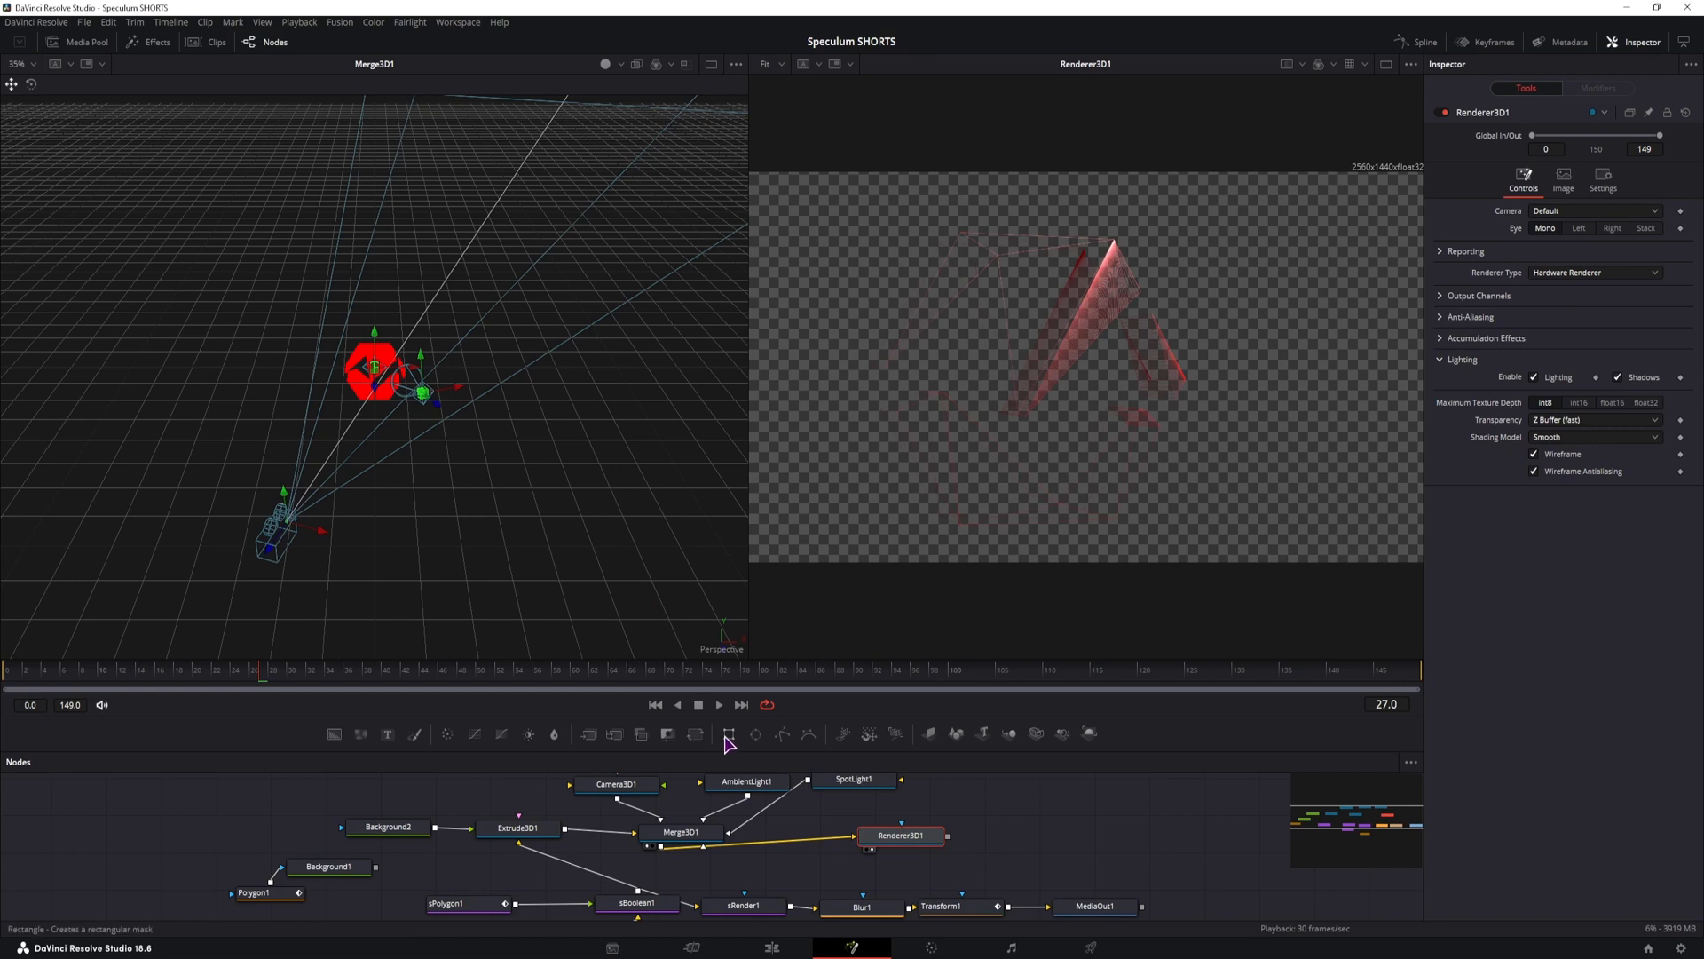
pyautogui.click(518, 828)
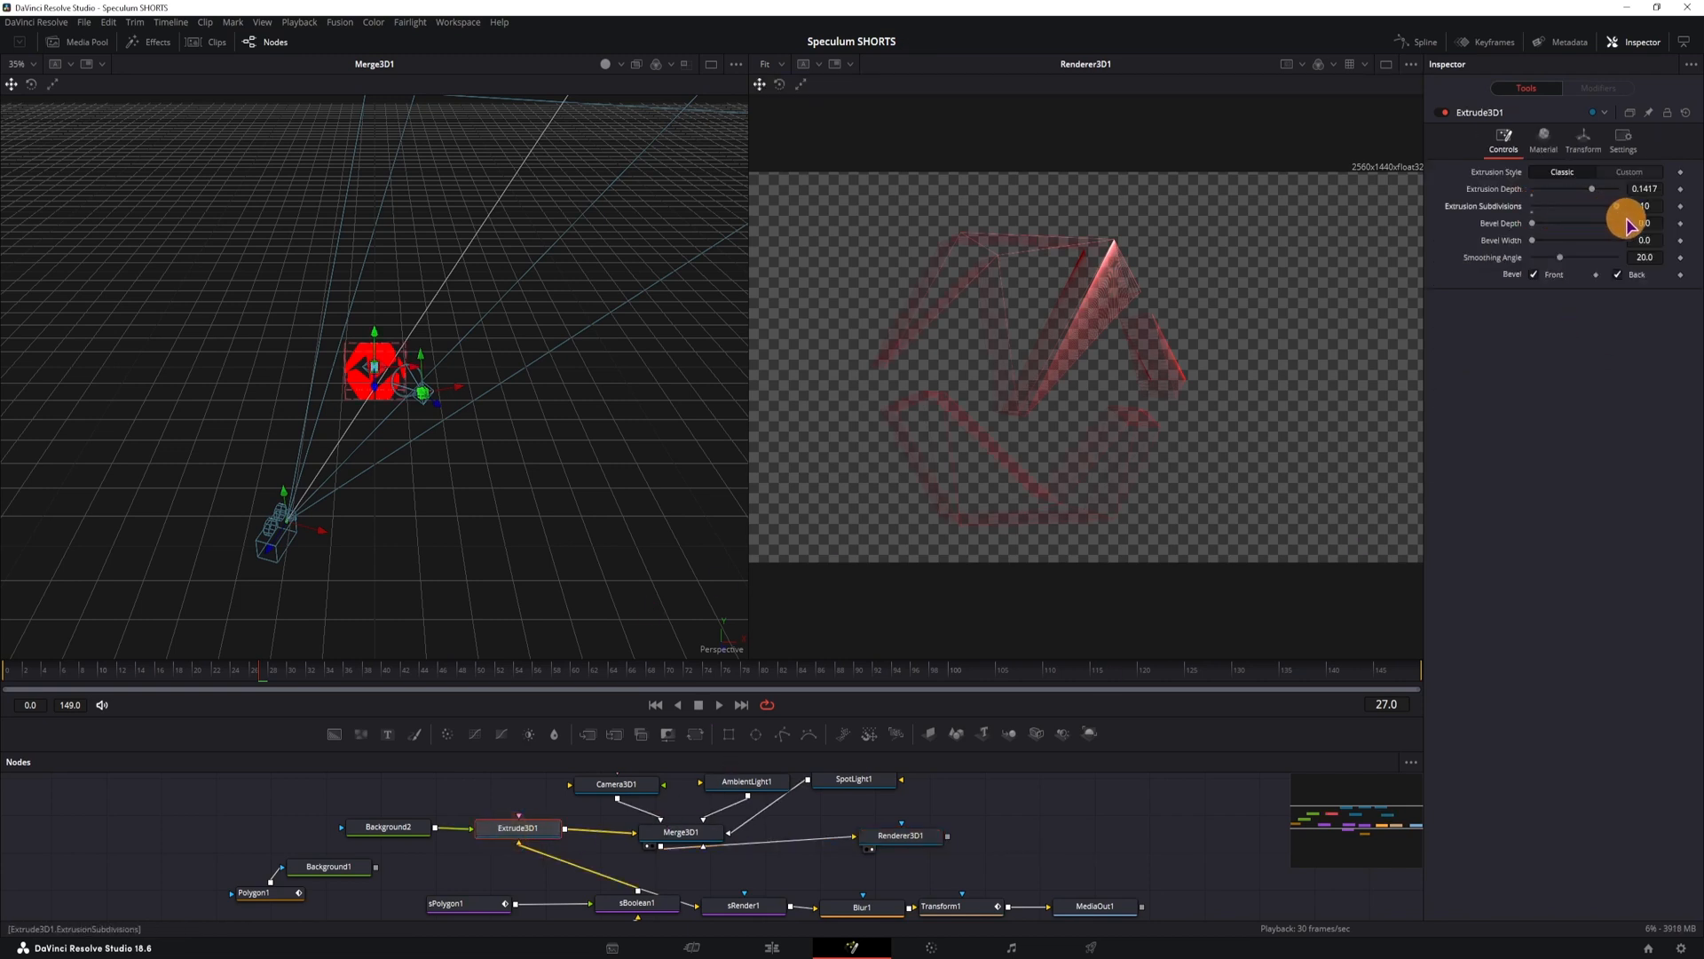
# Step: Raise Extrude3D1 Extrusion Subdivisions to 20
pyautogui.moveTo(1619, 205); pyautogui.dragTo(1606, 205)
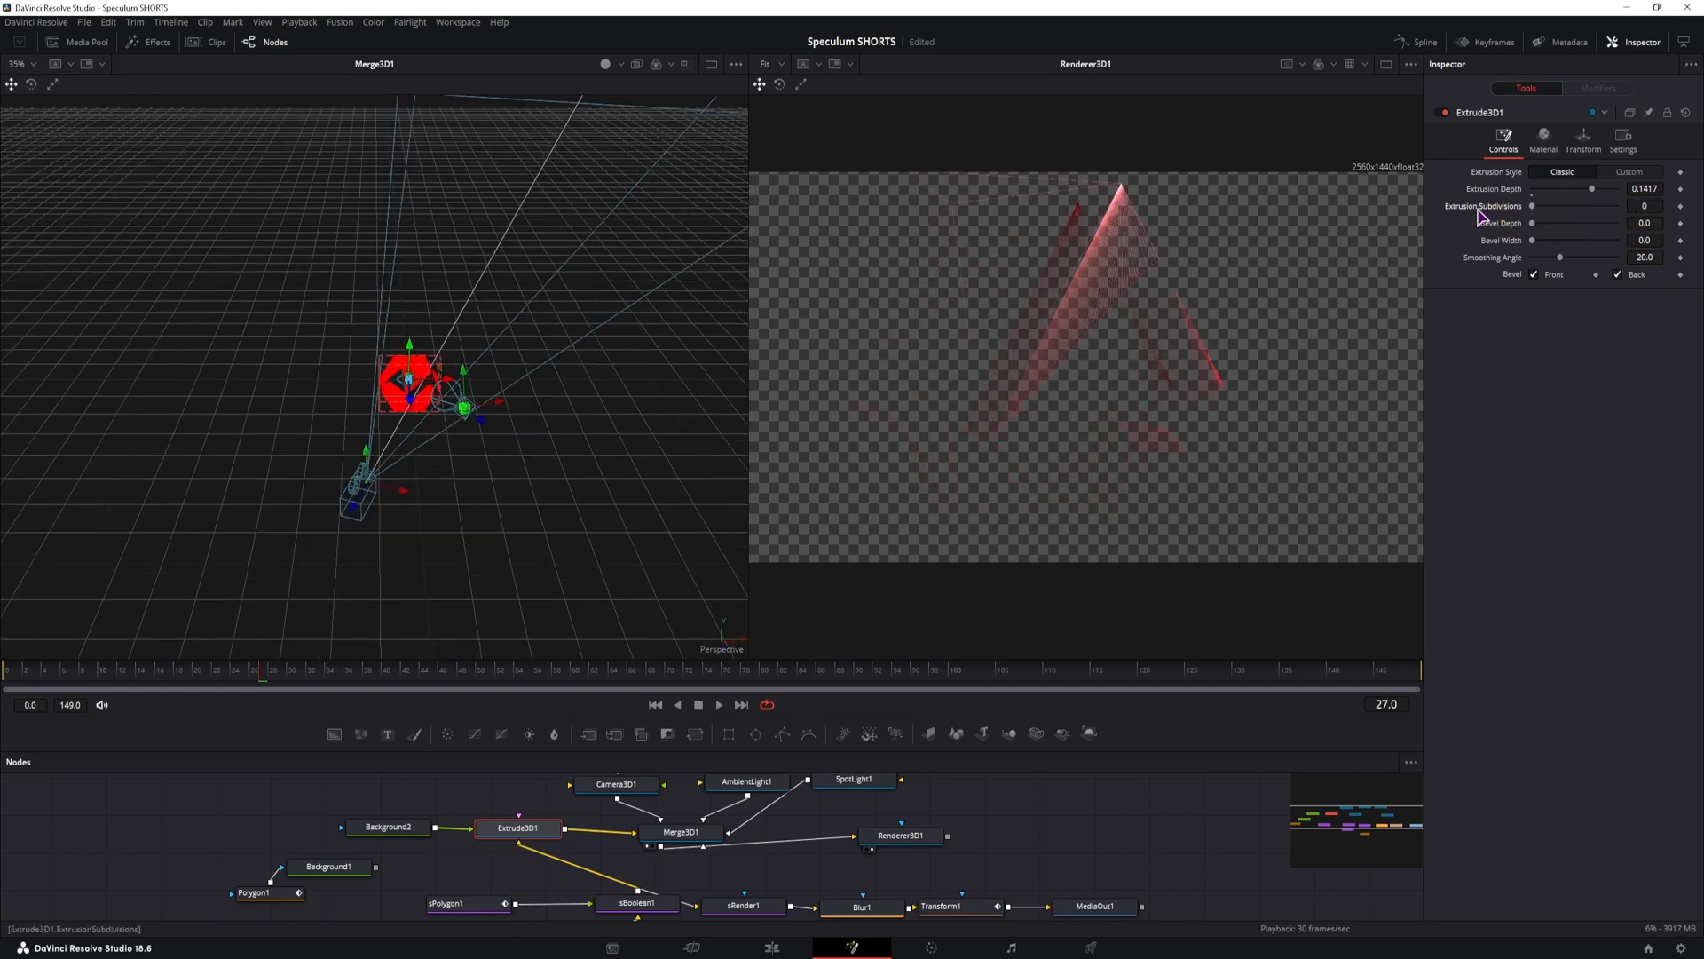
pyautogui.moveTo(1563, 205); pyautogui.dragTo(1576, 205)
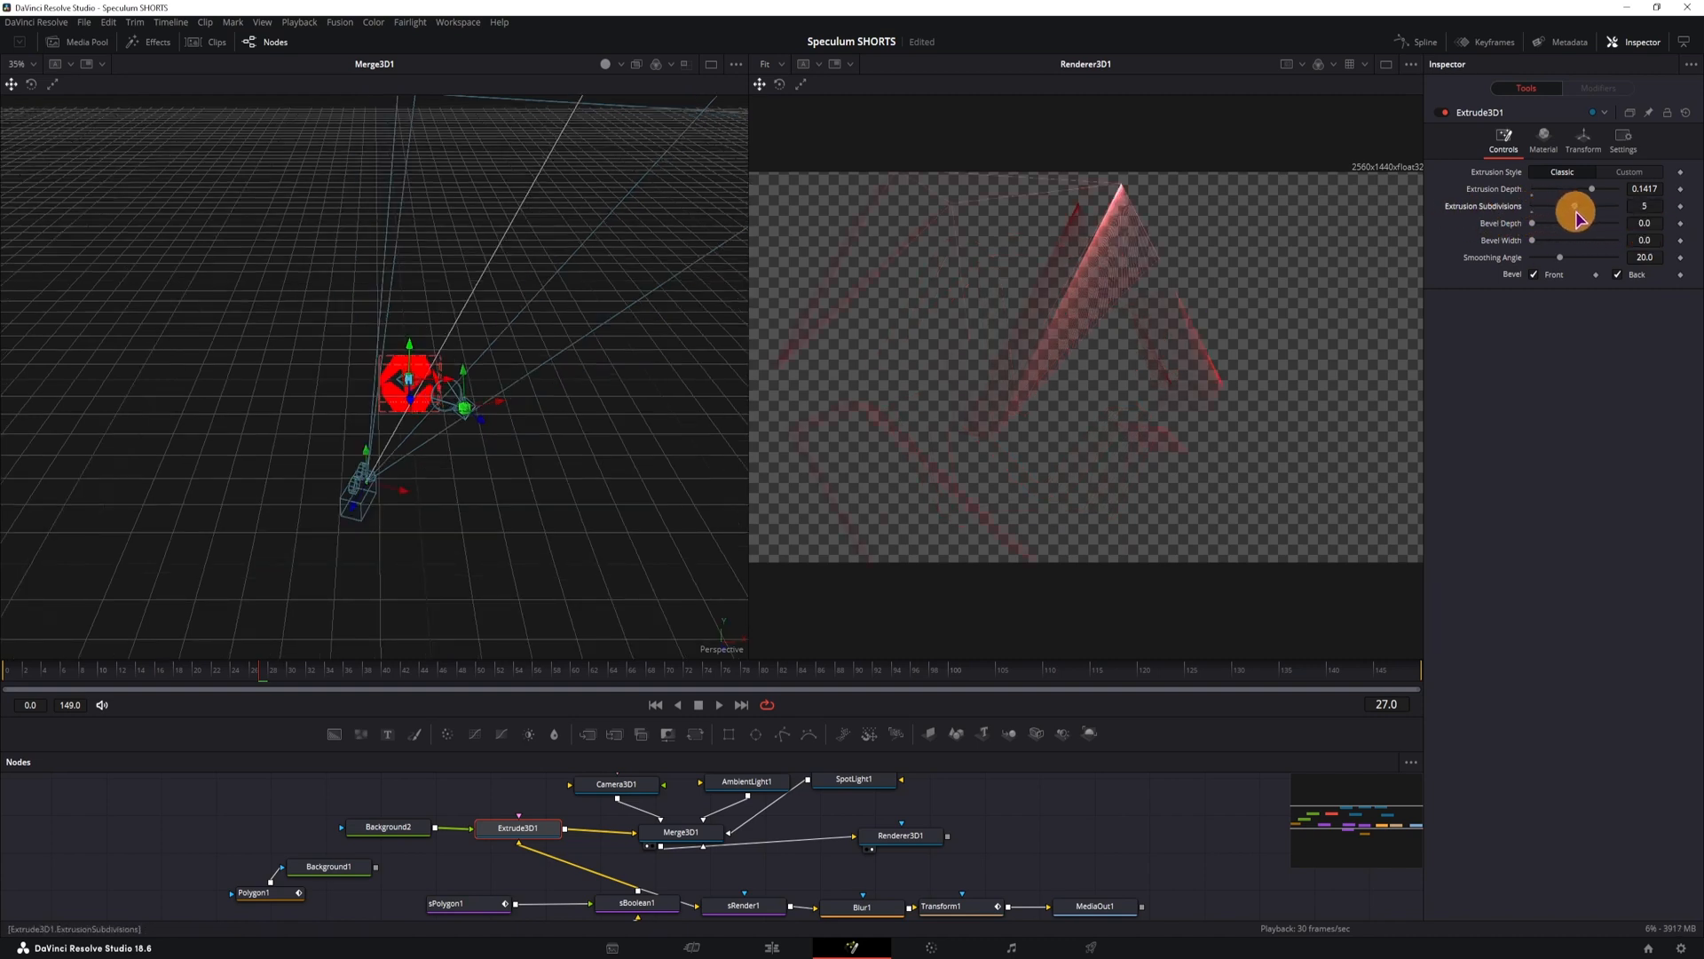
pyautogui.moveTo(1576, 207); pyautogui.dragTo(1533, 207)
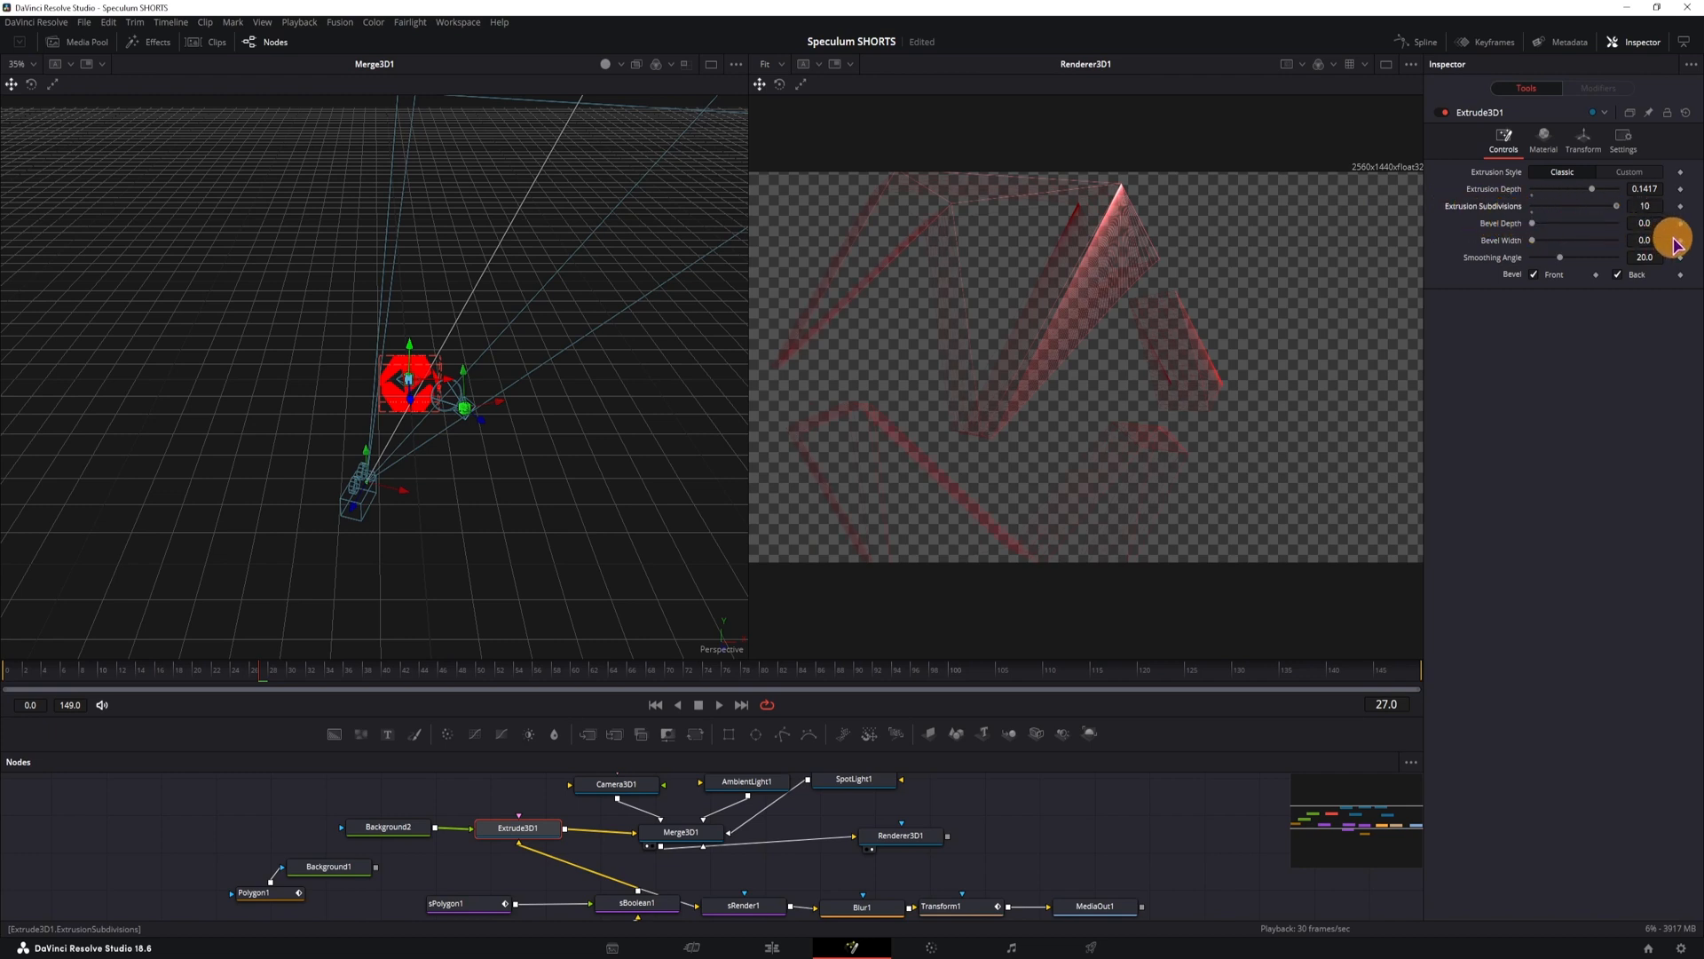
pyautogui.moveTo(1171, 326)
pyautogui.write('20')
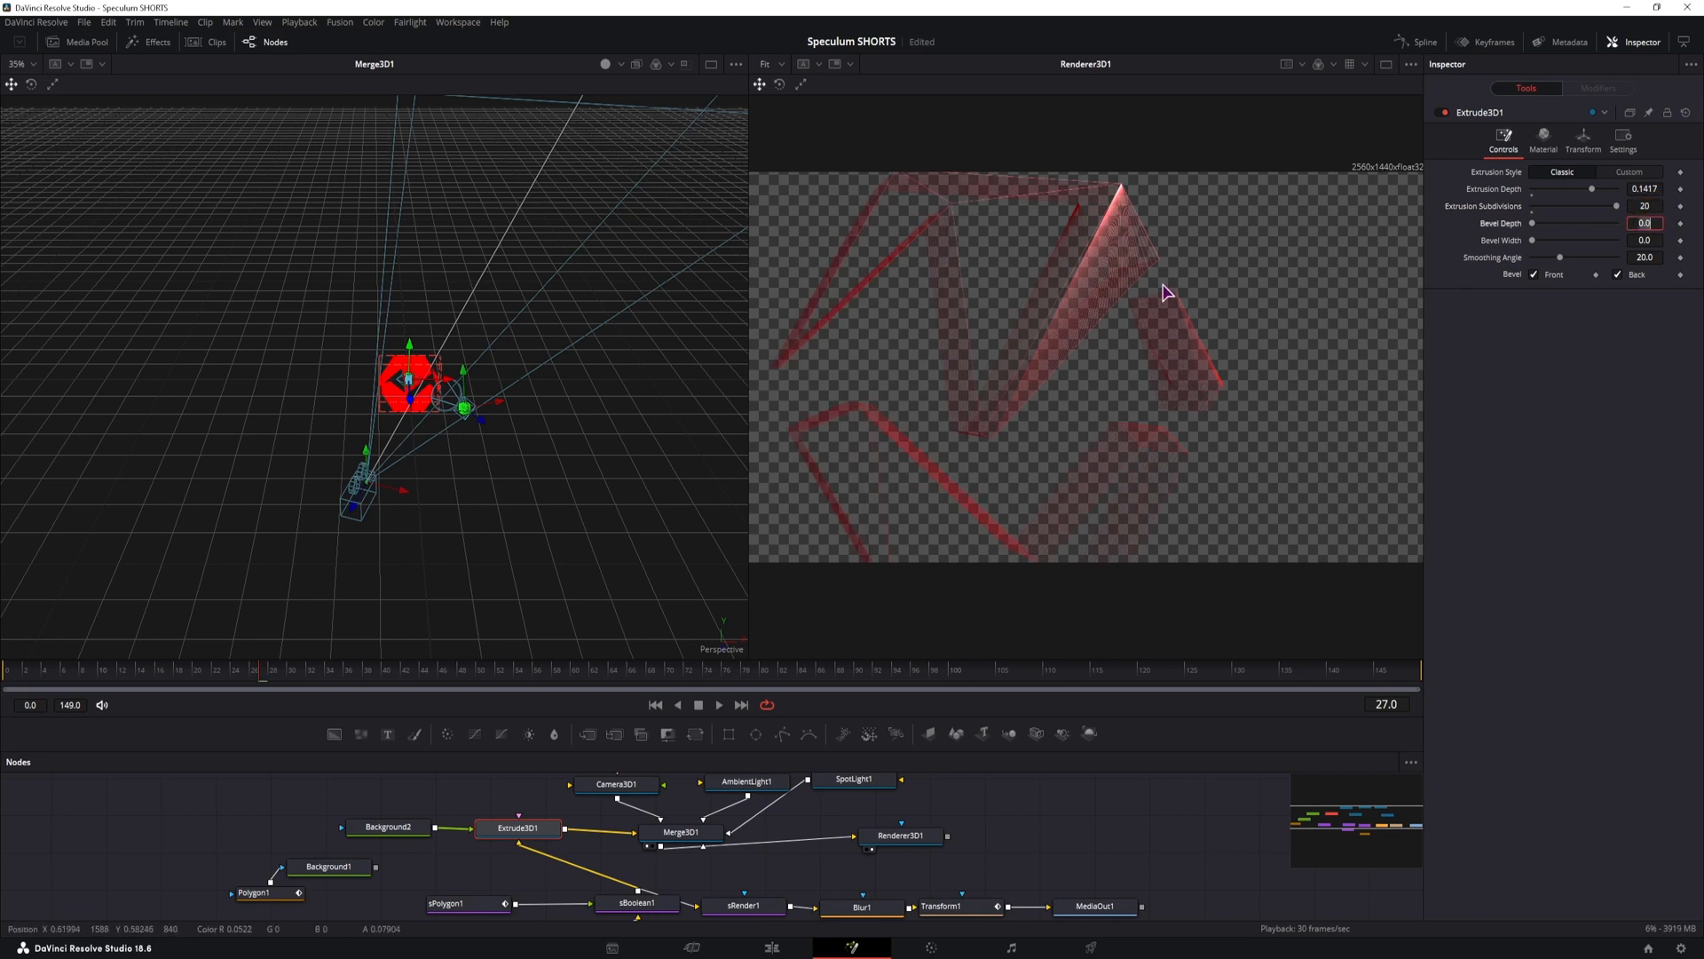
pyautogui.click(1651, 243)
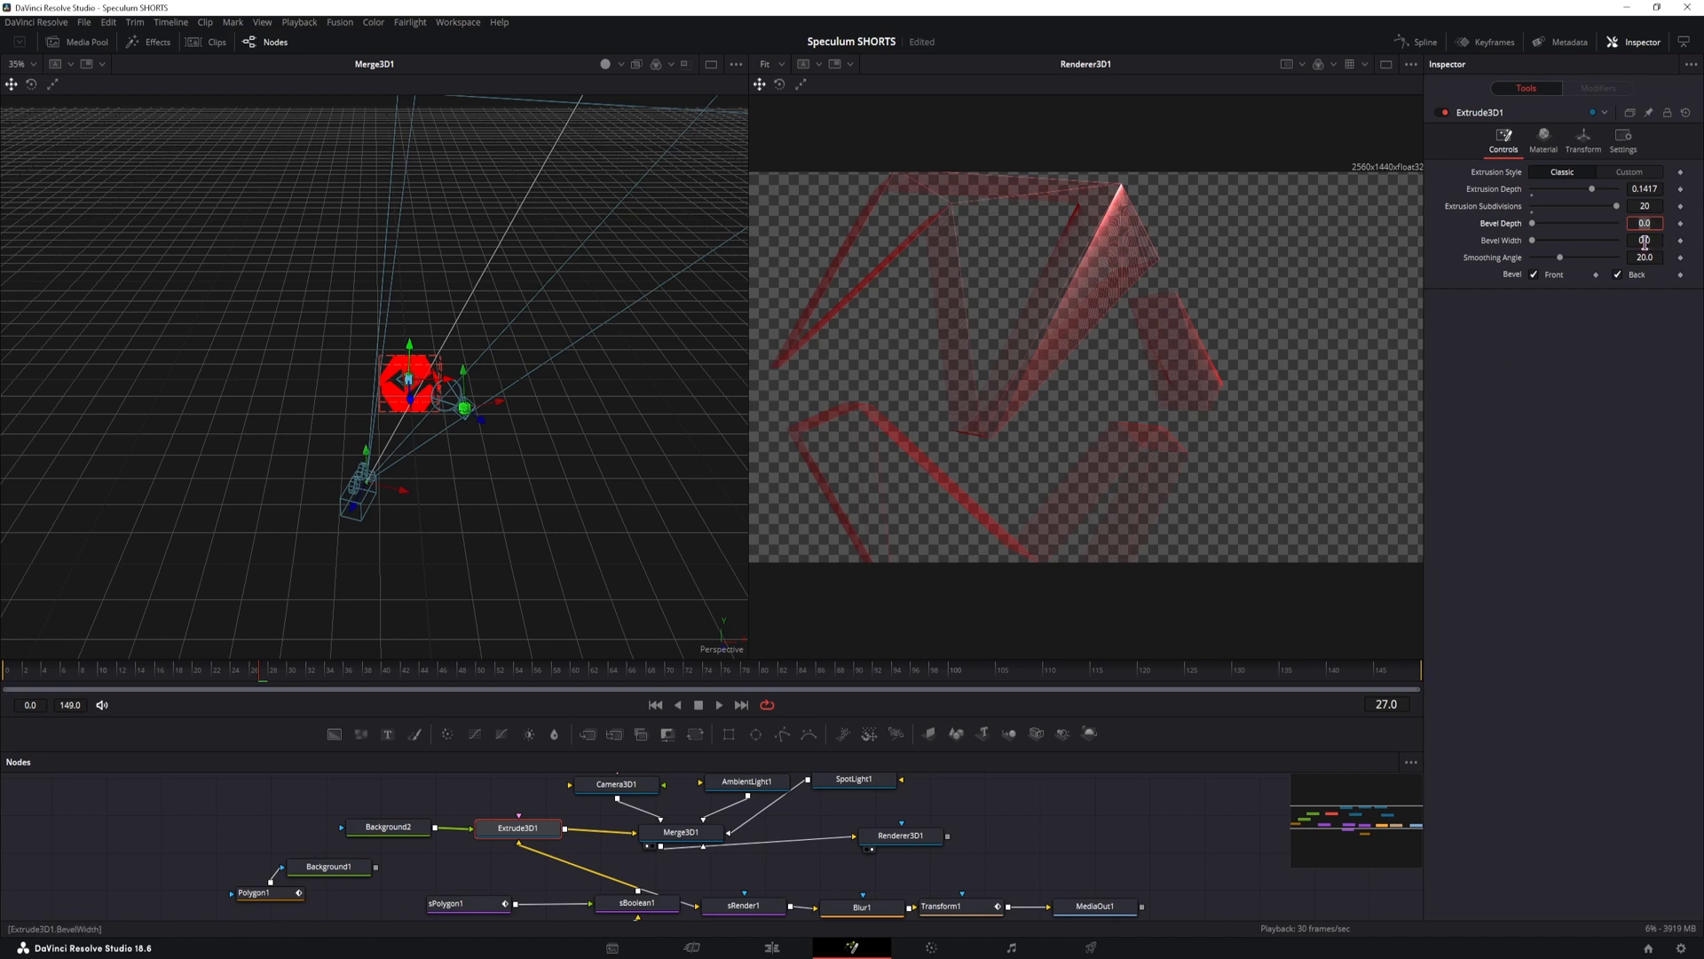
# Step: Turn wireframe off and give the logo bevel width 0.0291 and bevel depth 0.0472
pyautogui.click(900, 834)
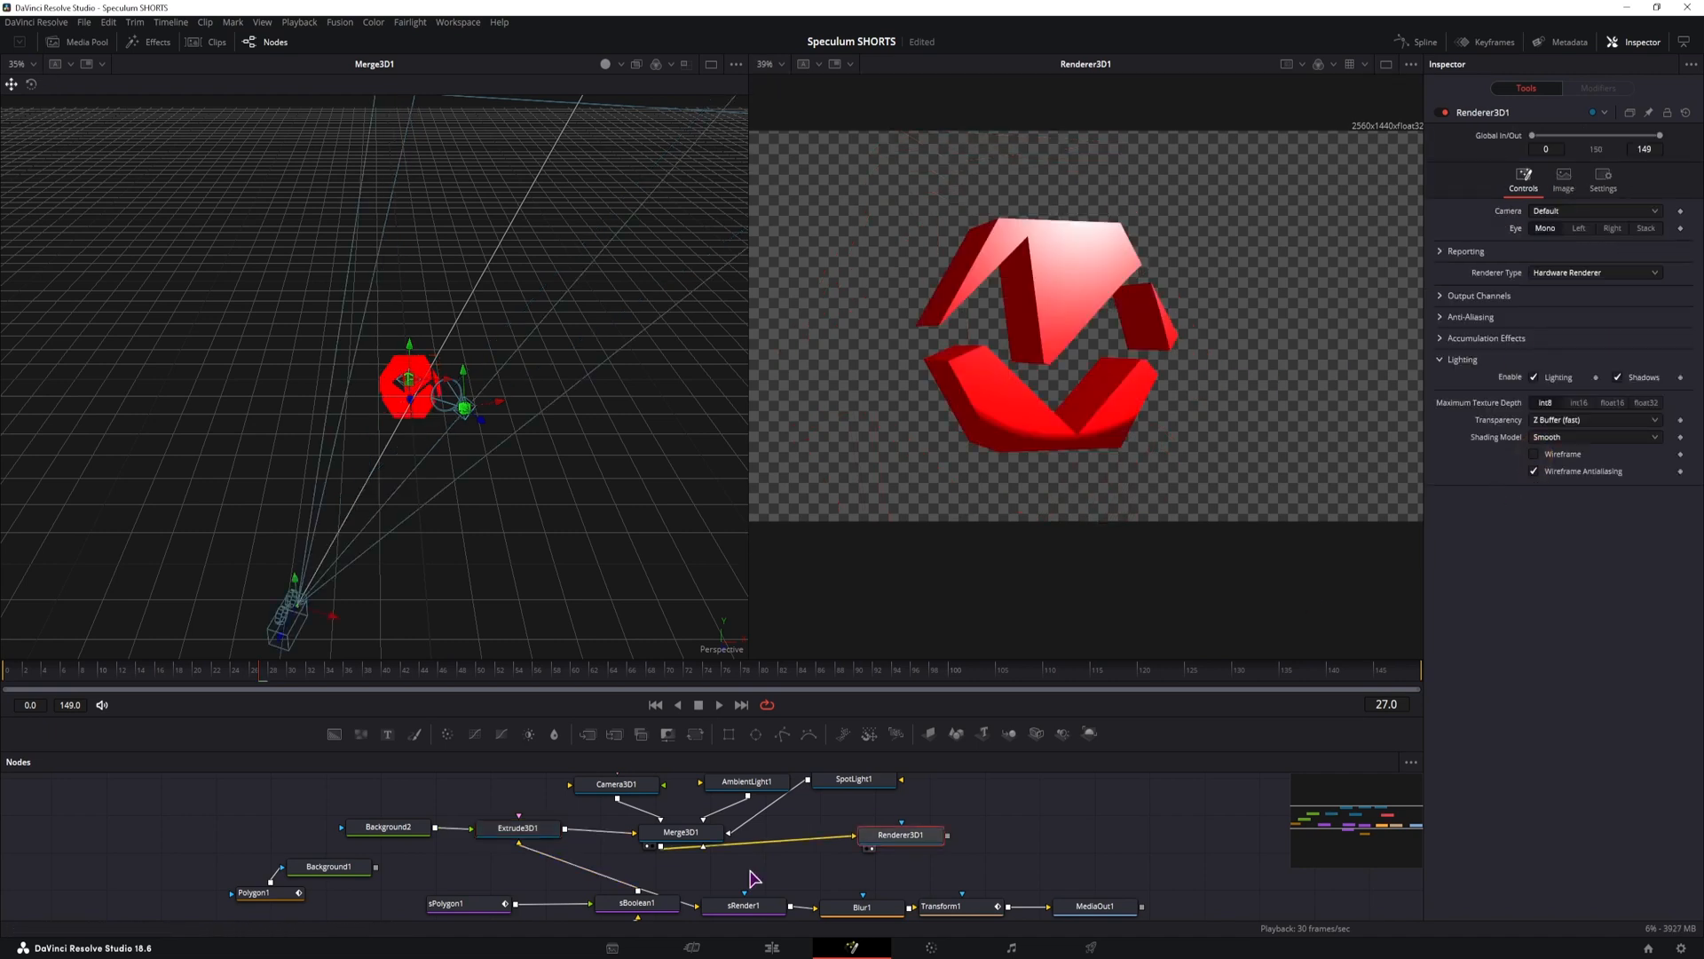
pyautogui.click(519, 827)
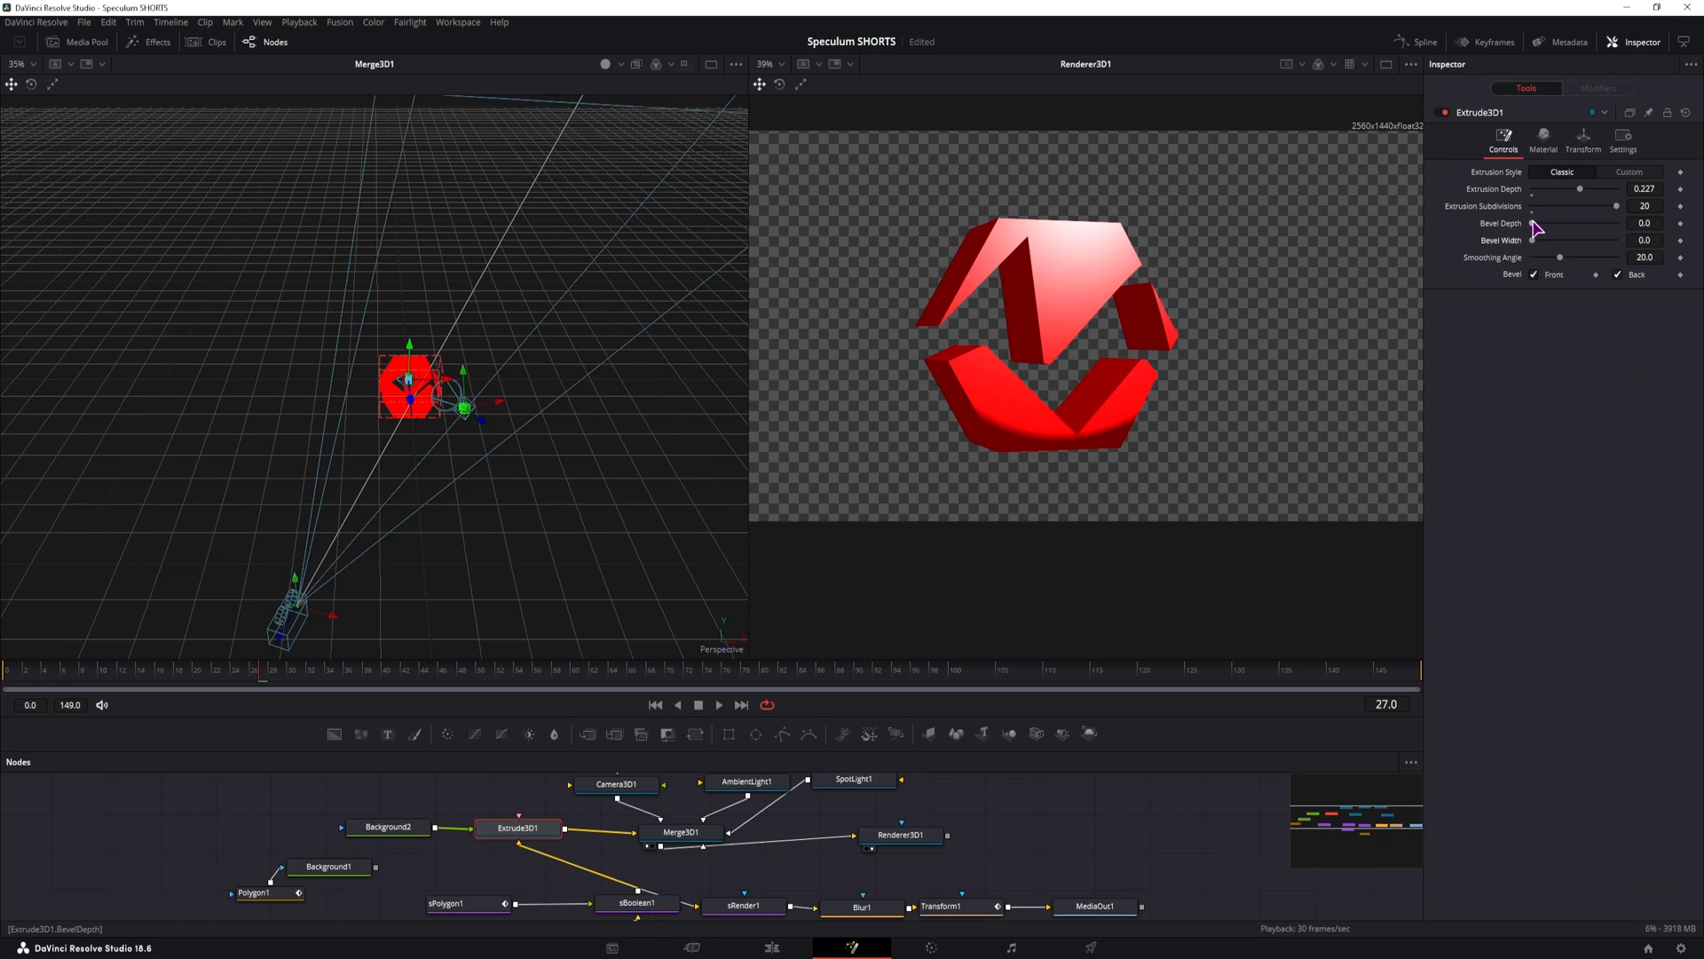
pyautogui.moveTo(1532, 224); pyautogui.dragTo(1597, 223)
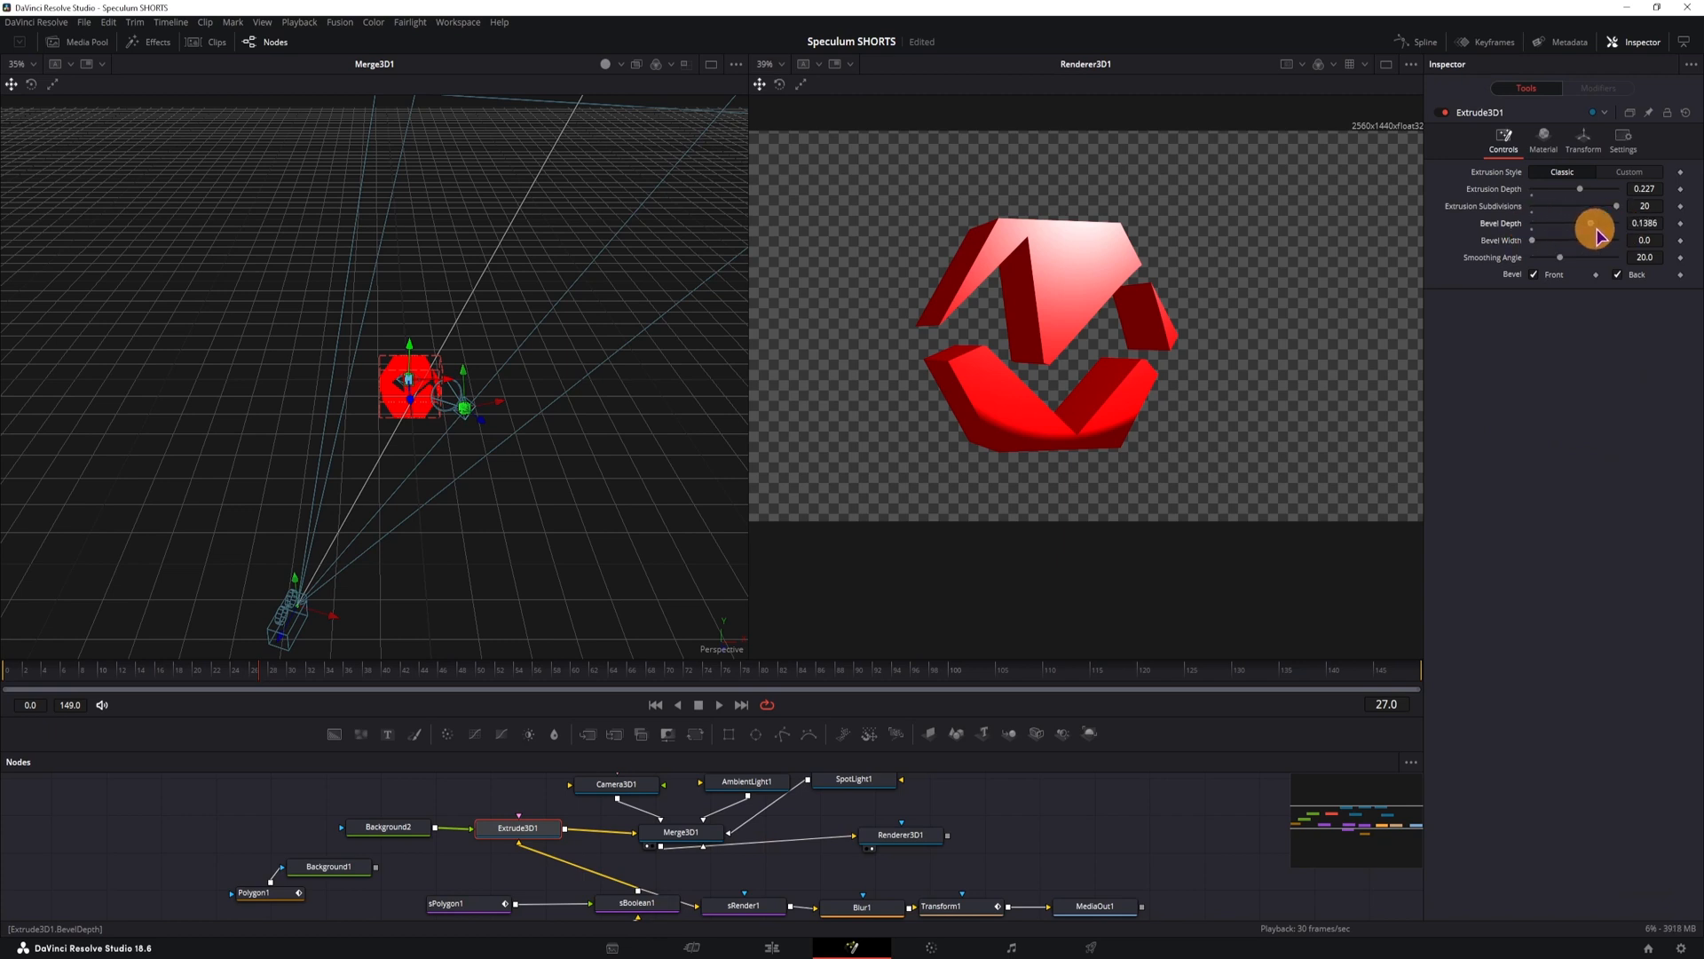
pyautogui.moveTo(1593, 223); pyautogui.dragTo(1533, 223)
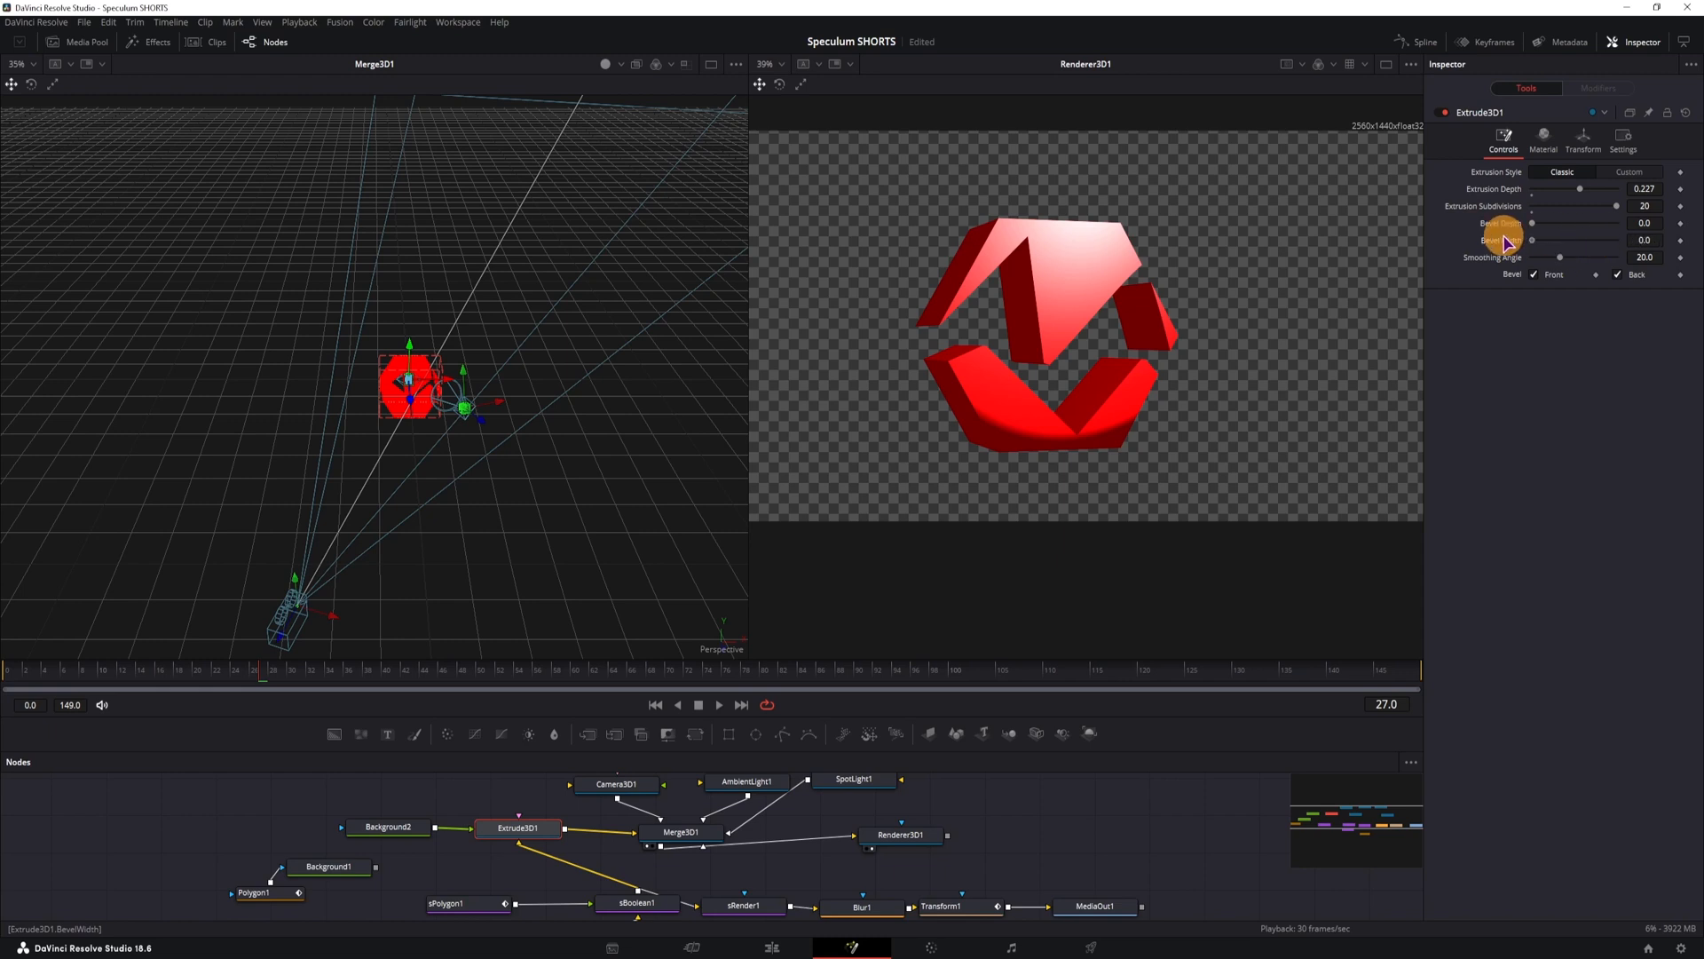
pyautogui.moveTo(1533, 241); pyautogui.dragTo(1559, 240)
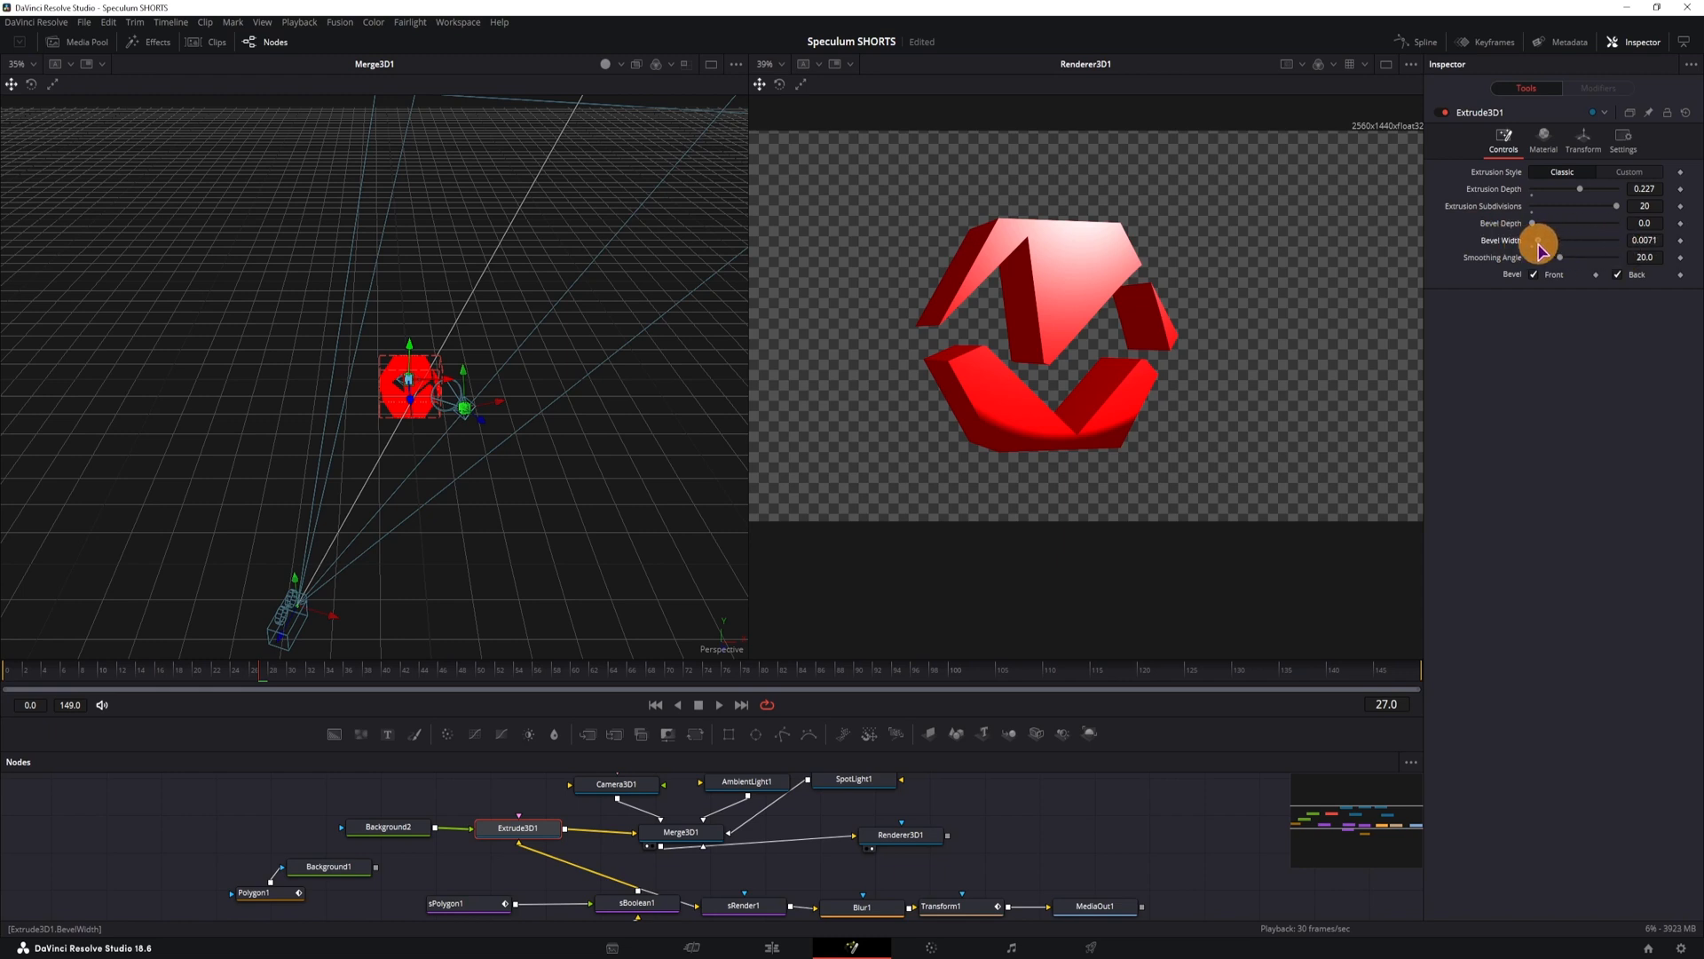
pyautogui.moveTo(1533, 223); pyautogui.dragTo(1544, 223)
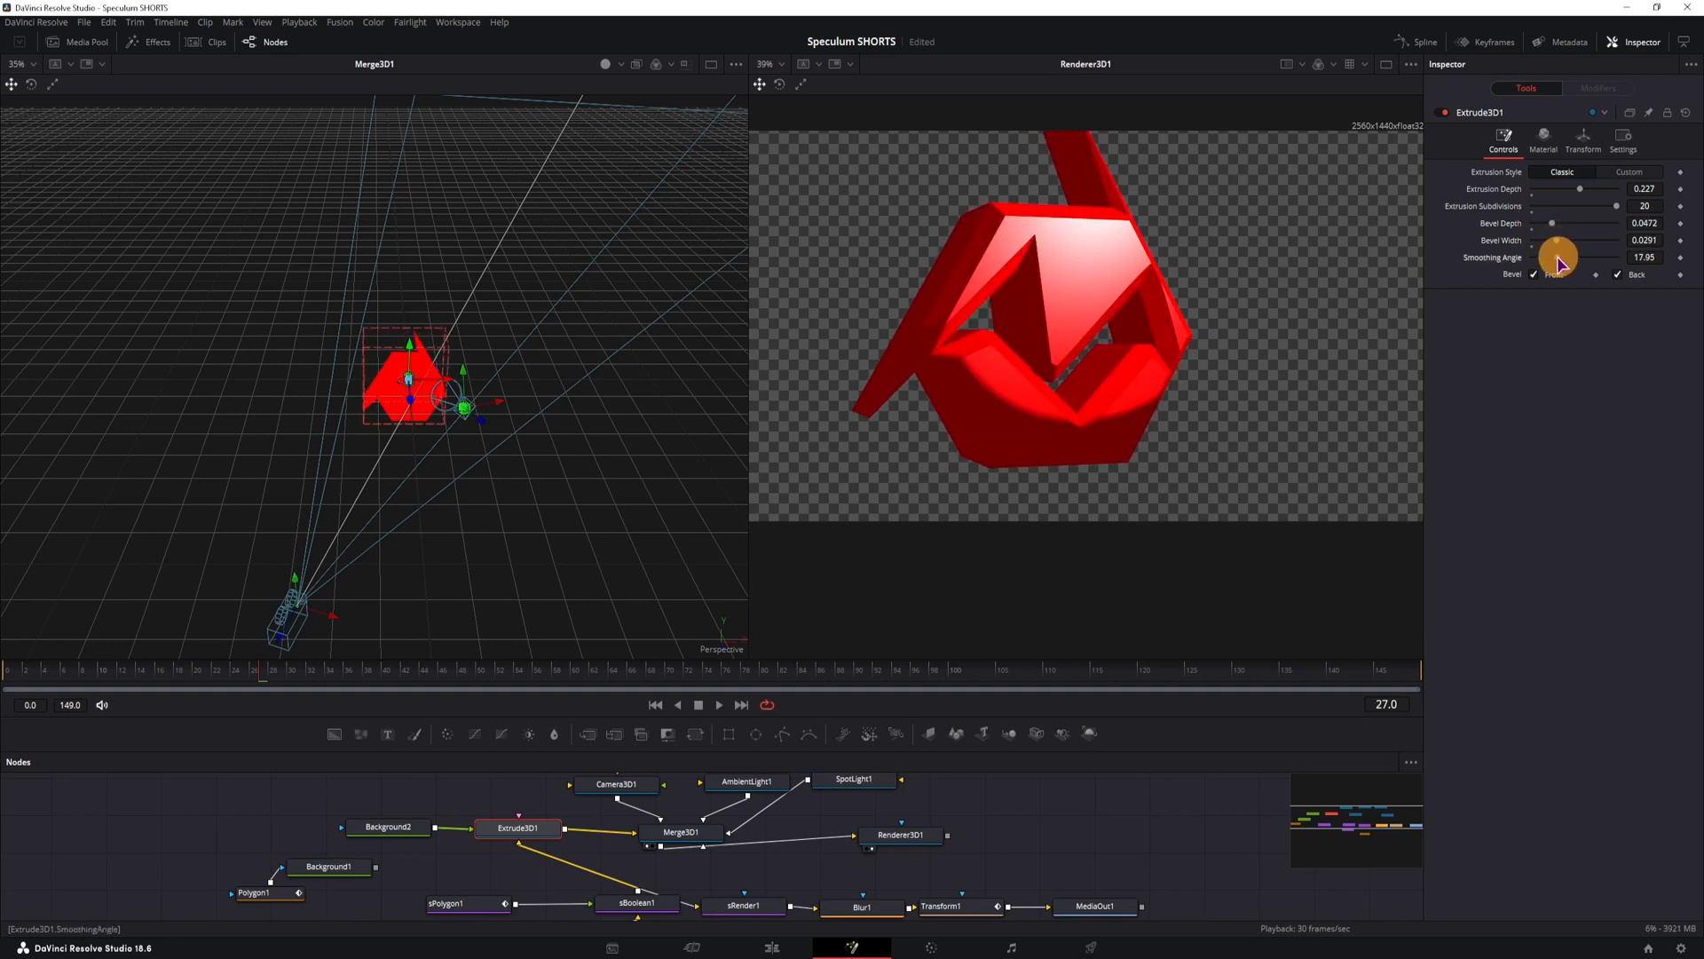
# Step: Compare several Smoothing Angle values, settling back on 20
pyautogui.moveTo(1556, 256); pyautogui.dragTo(1582, 261)
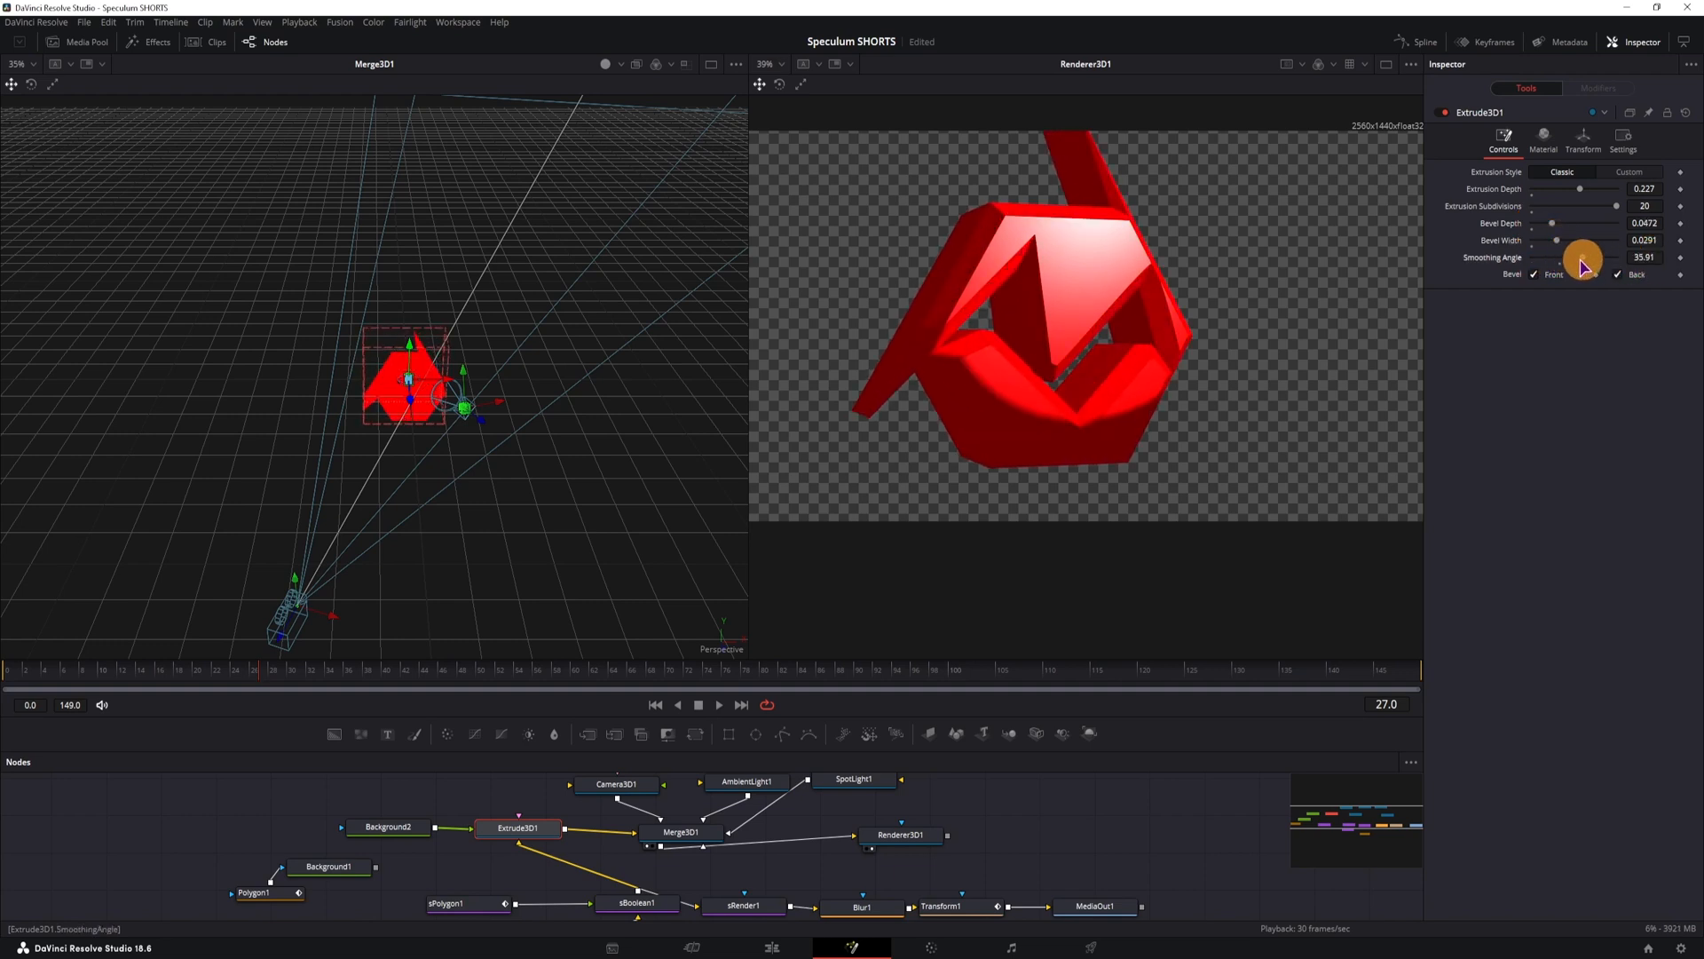
pyautogui.moveTo(1582, 261); pyautogui.dragTo(1549, 261)
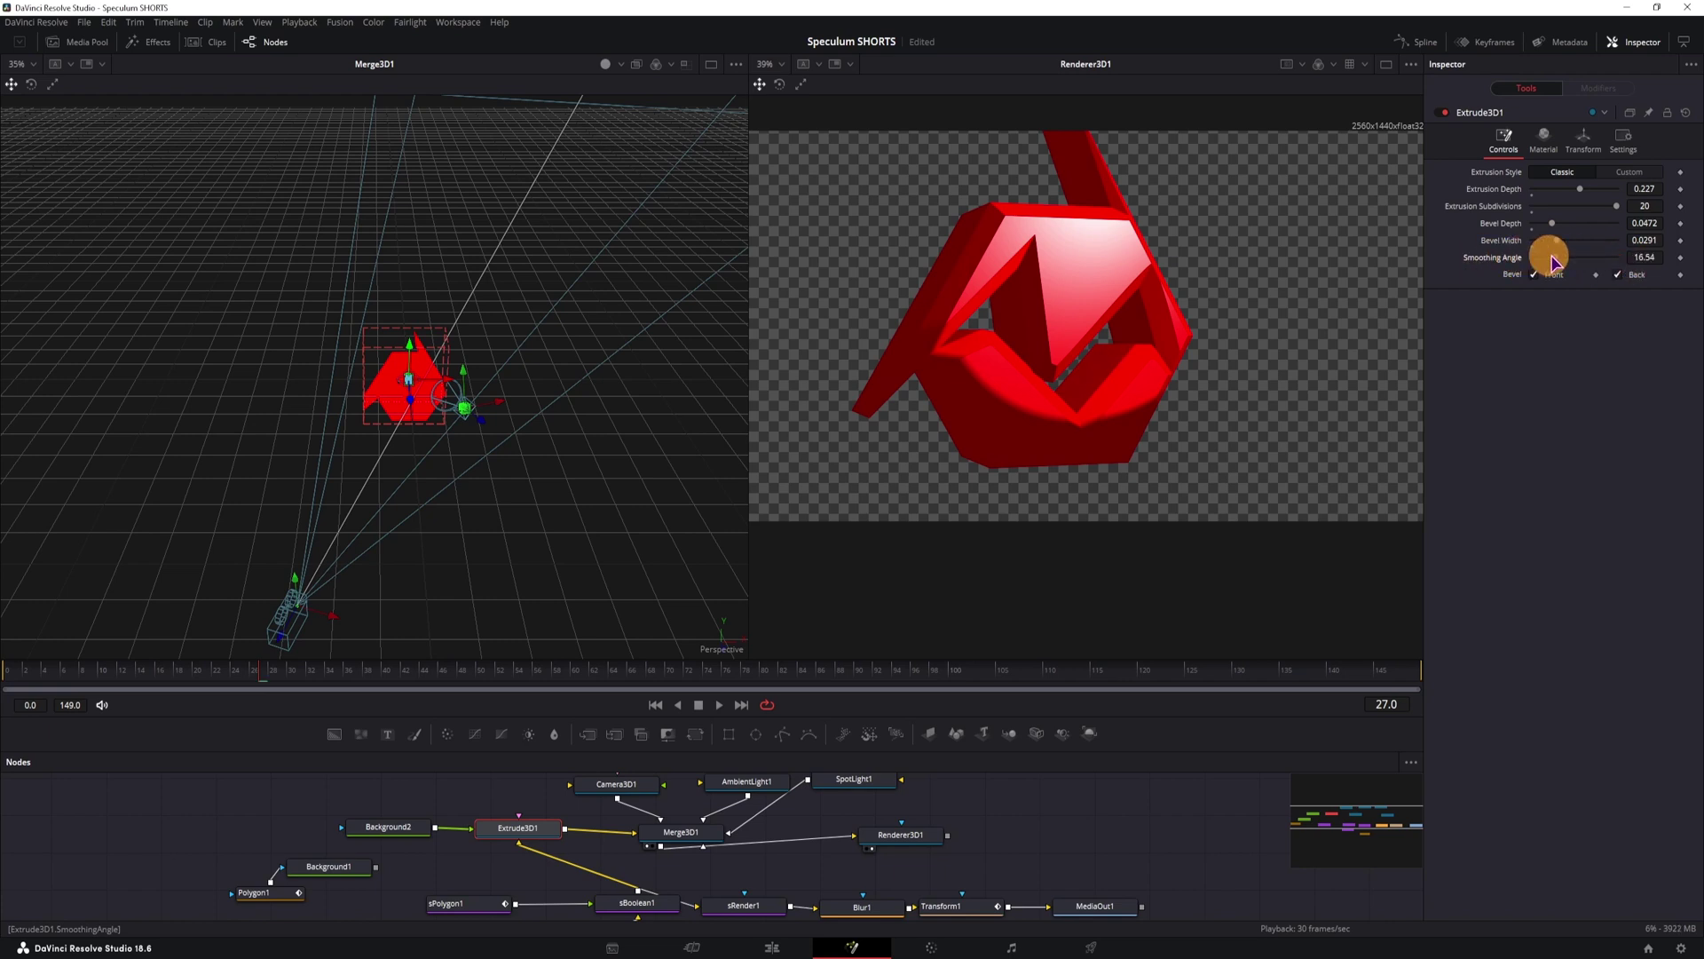
pyautogui.moveTo(1552, 257); pyautogui.dragTo(1603, 257)
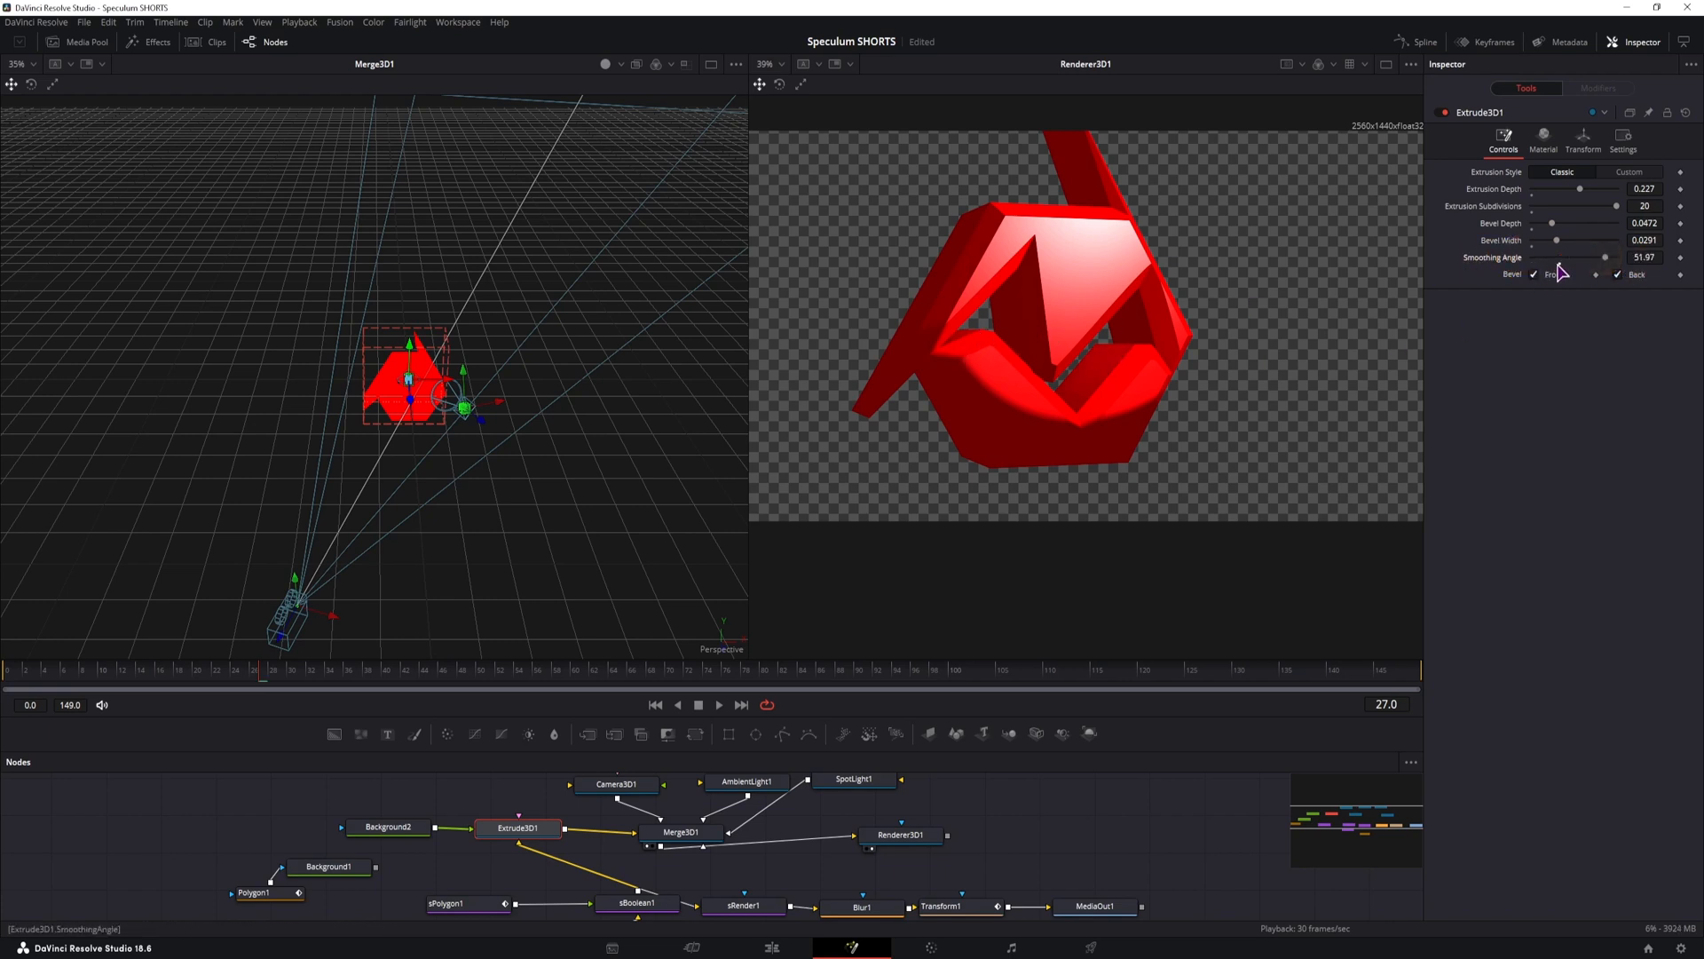
pyautogui.moveTo(1603, 257); pyautogui.dragTo(1589, 268)
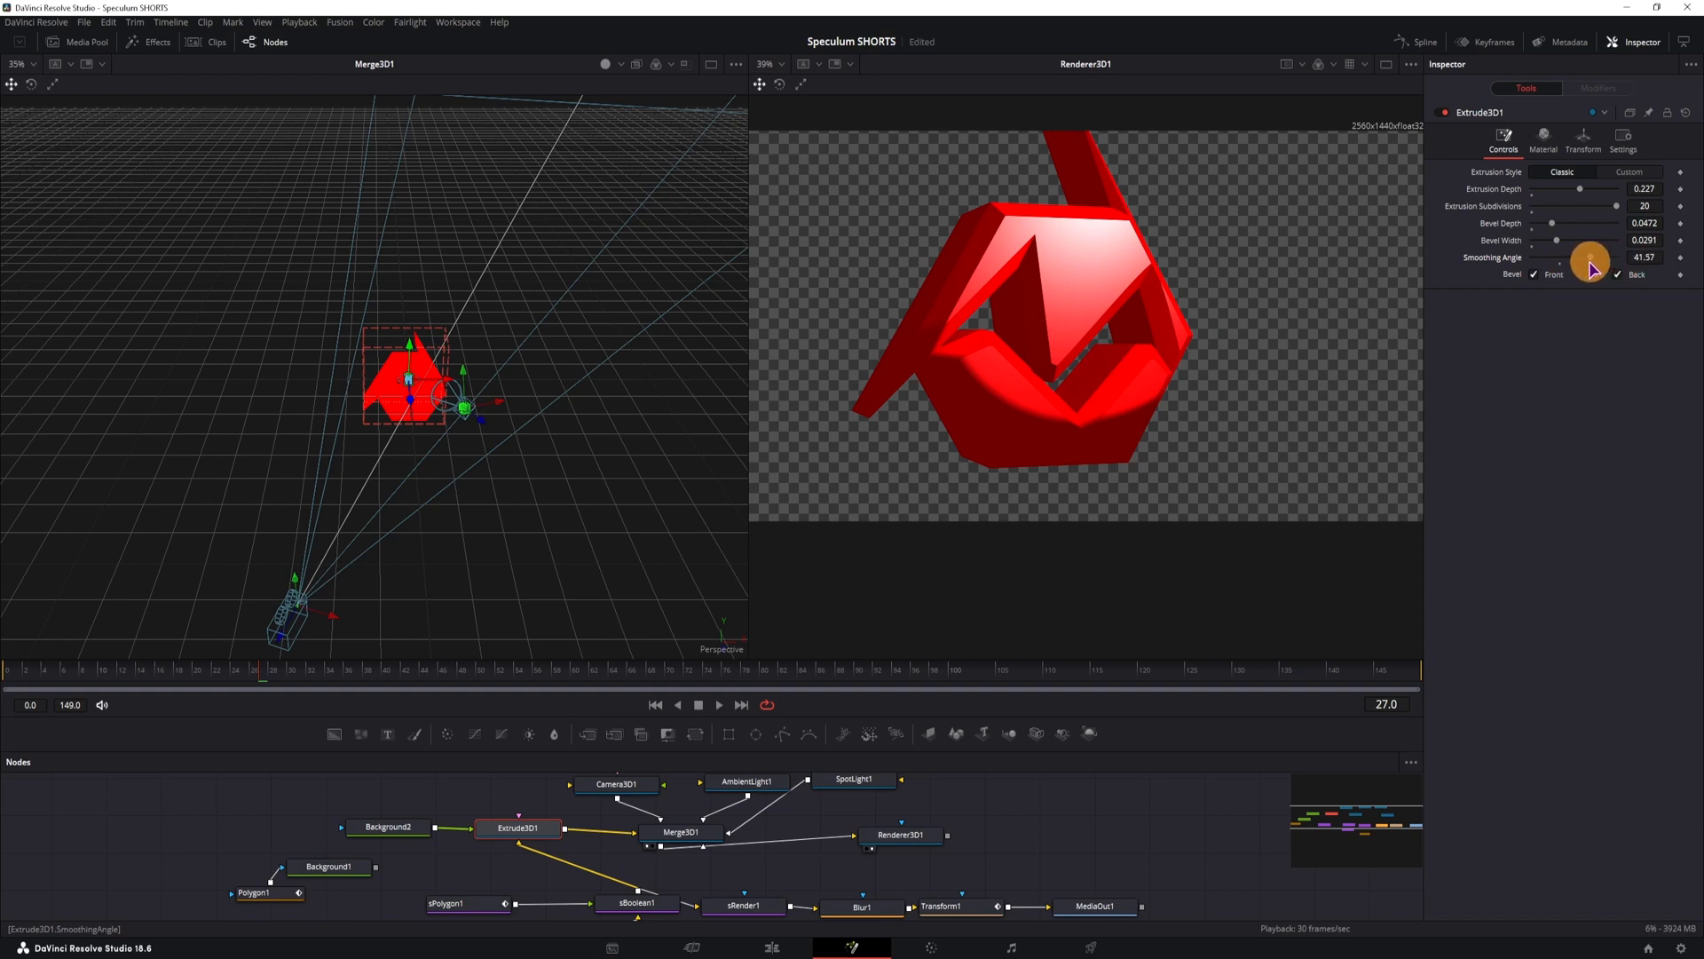
pyautogui.moveTo(1589, 260); pyautogui.dragTo(1560, 261)
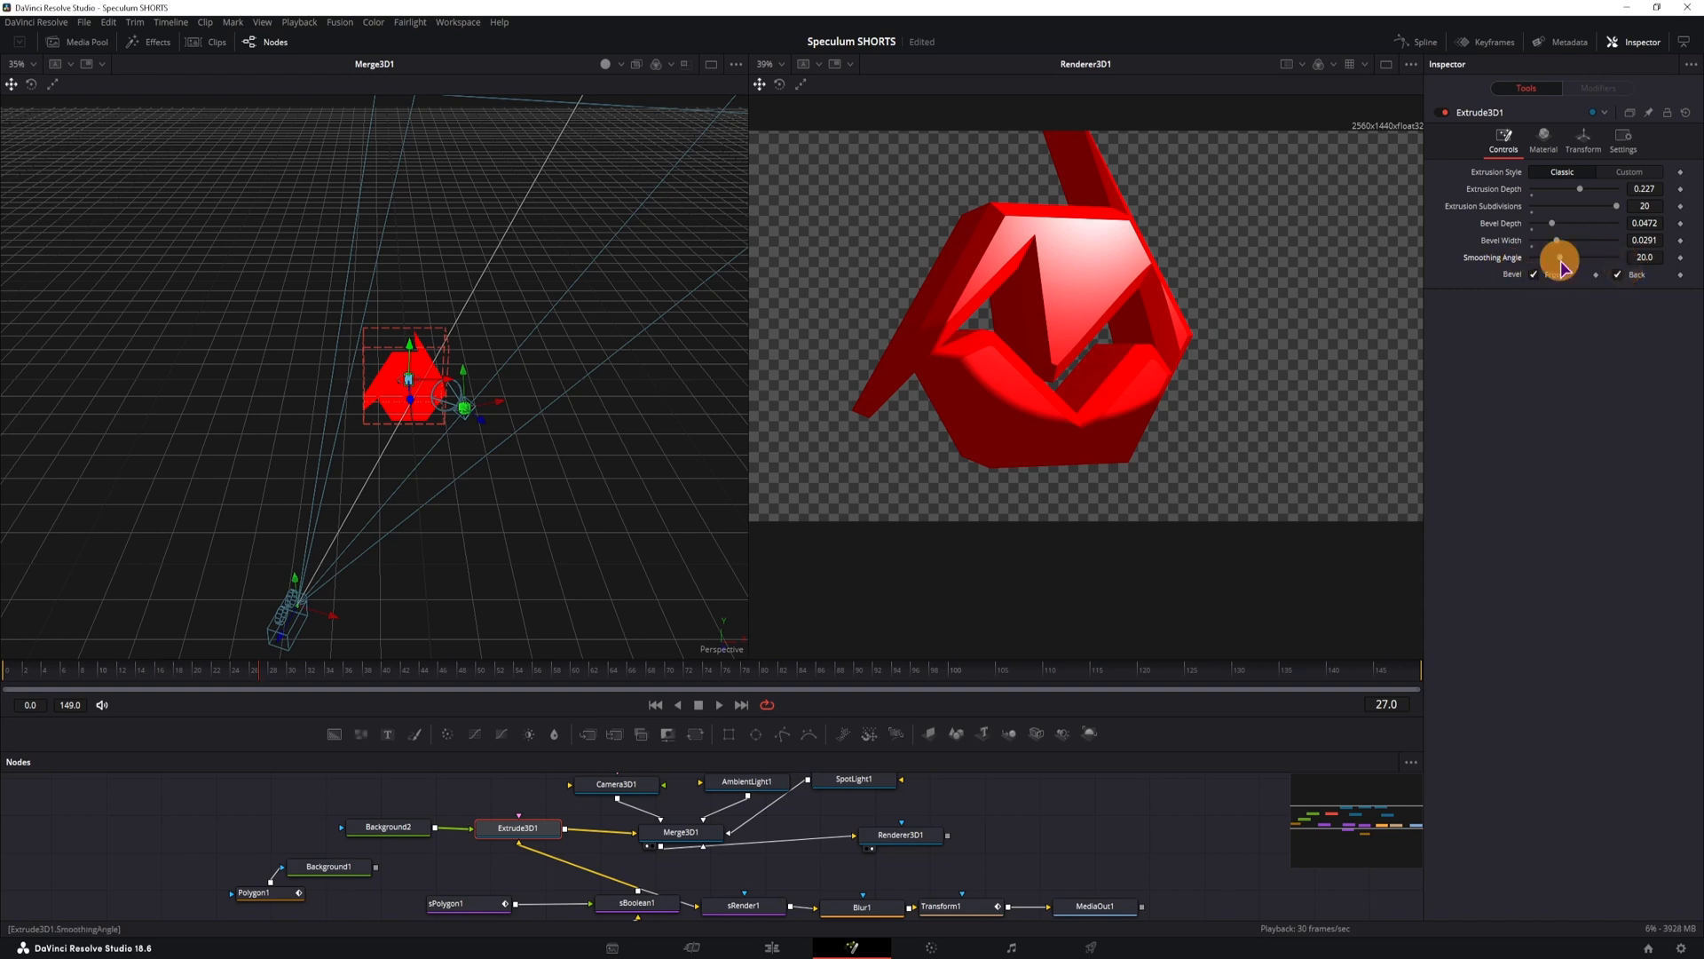
# Step: Toggle the Front and Back bevel checkboxes to compare, leaving front on and back off
pyautogui.click(1532, 275)
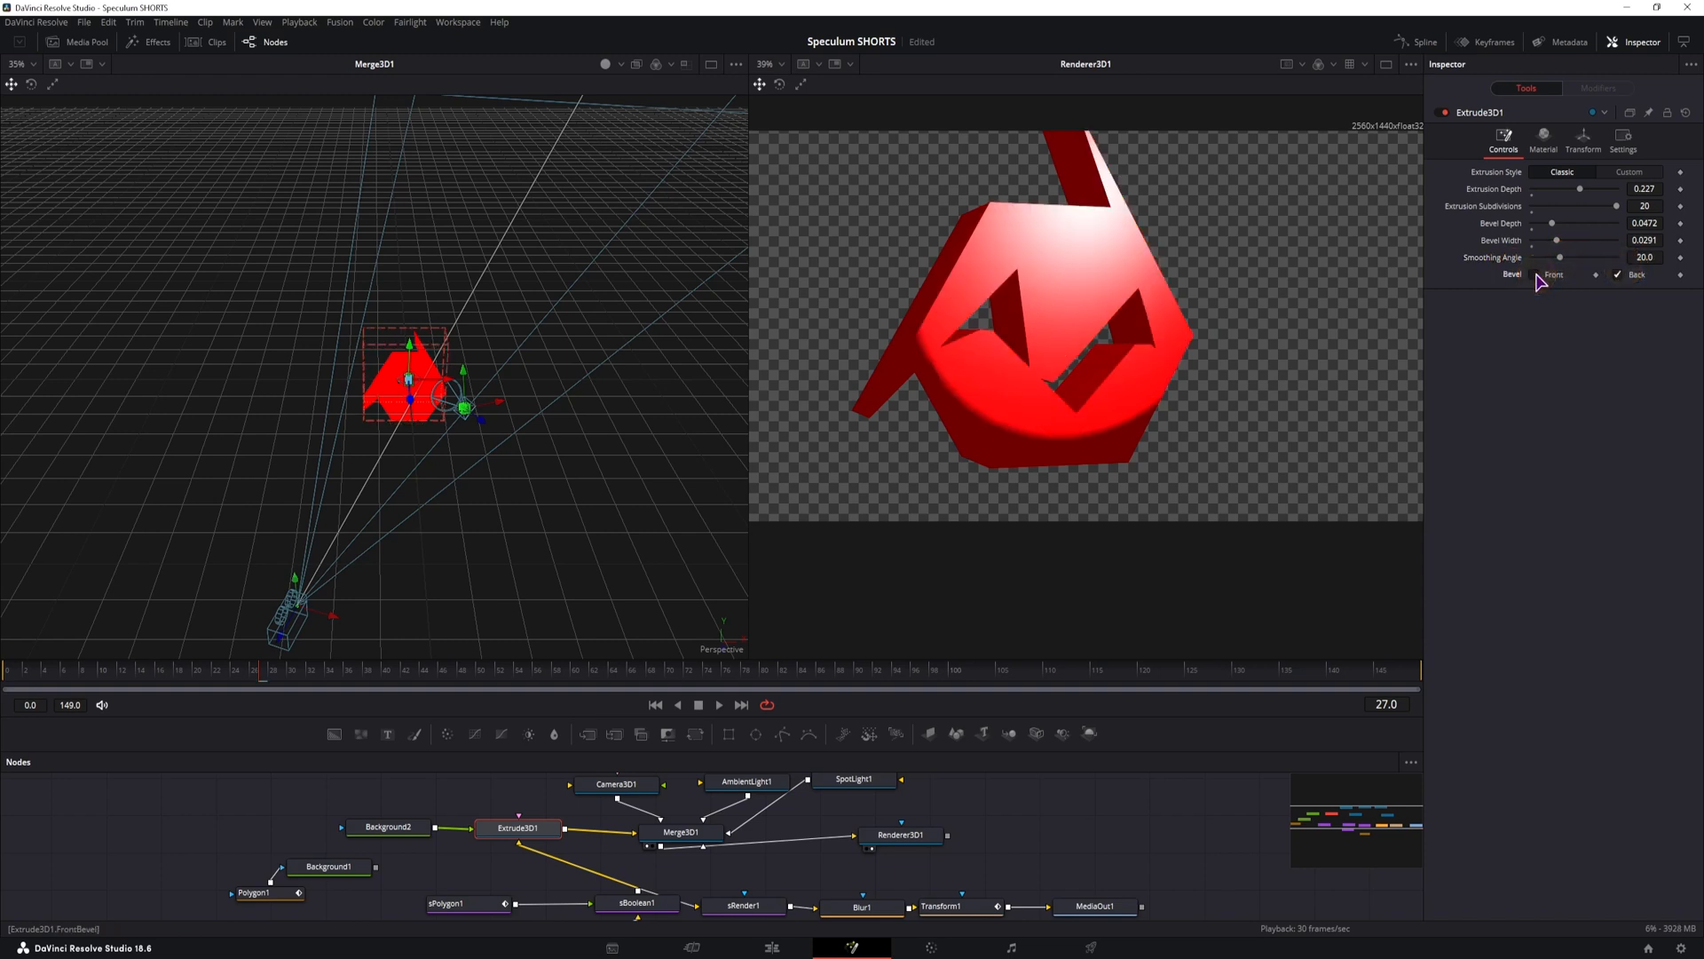
pyautogui.click(1534, 274)
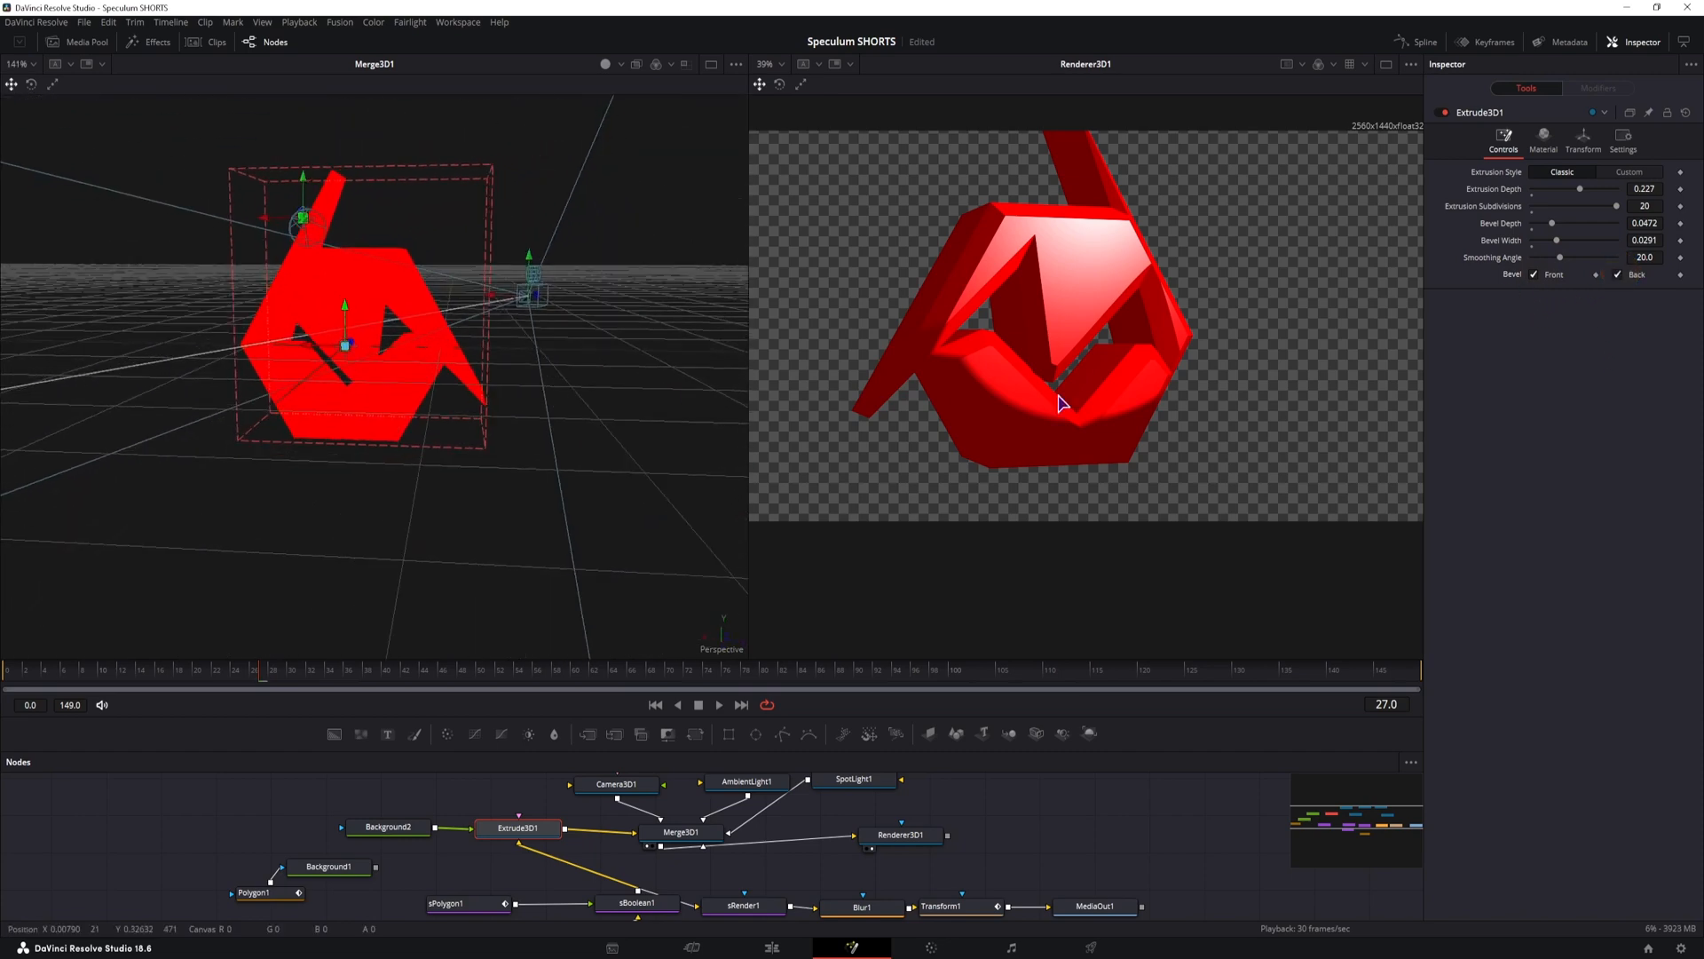
pyautogui.click(1615, 275)
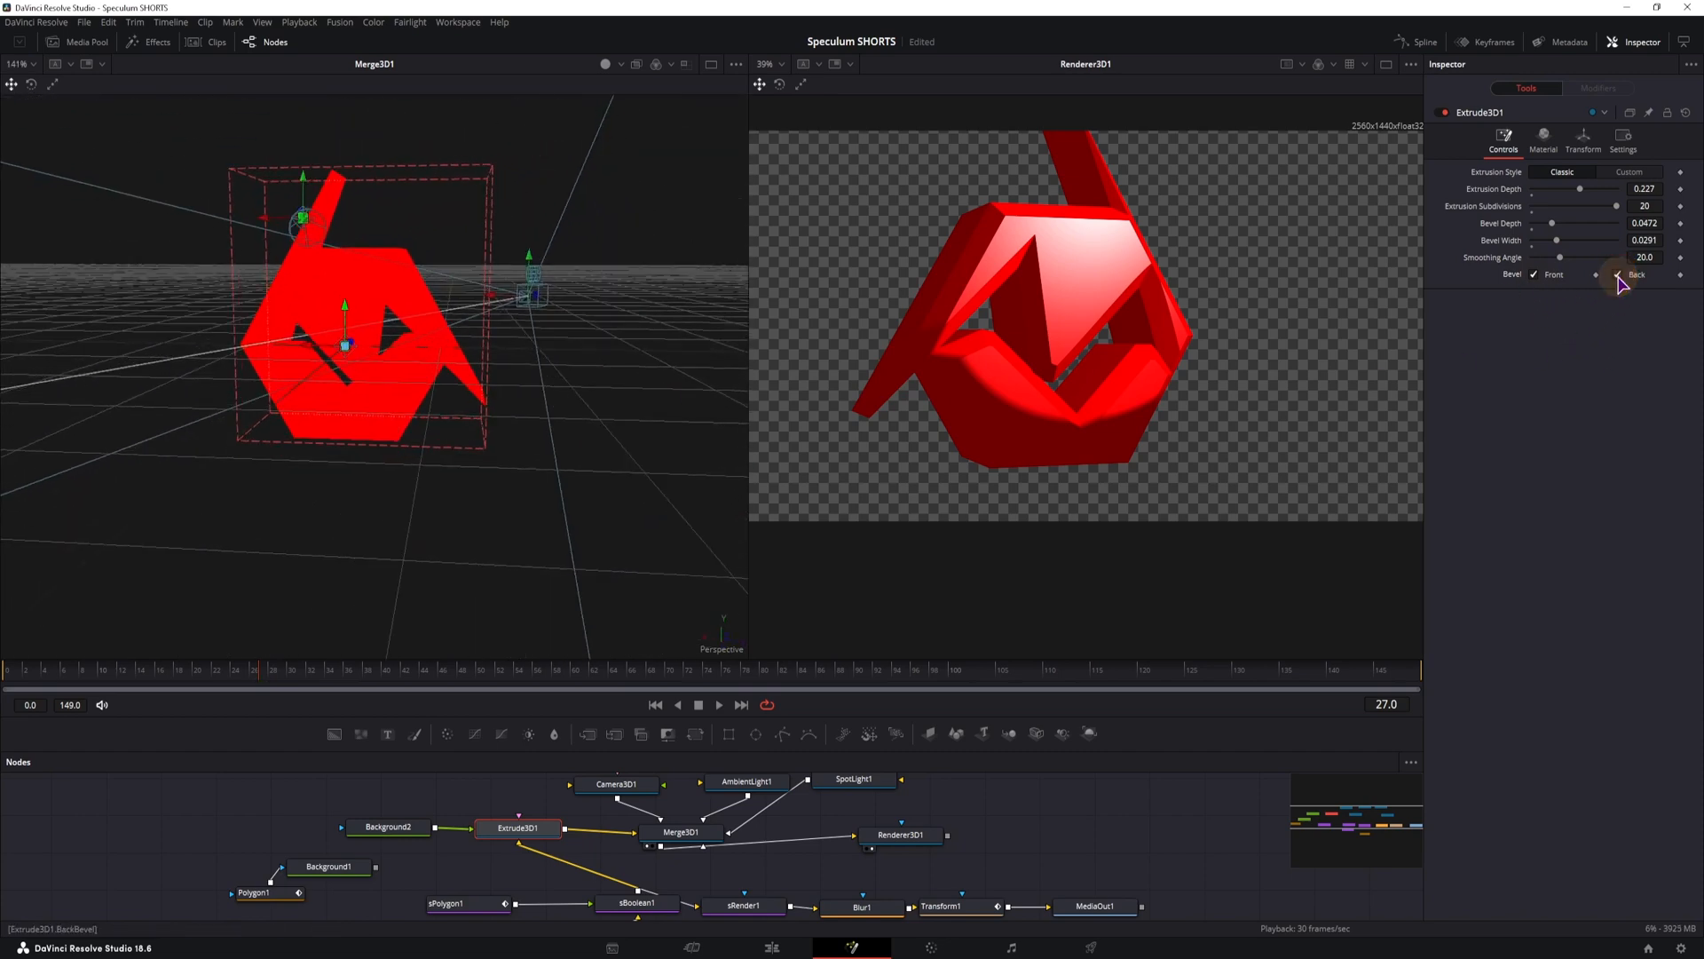
pyautogui.click(1617, 274)
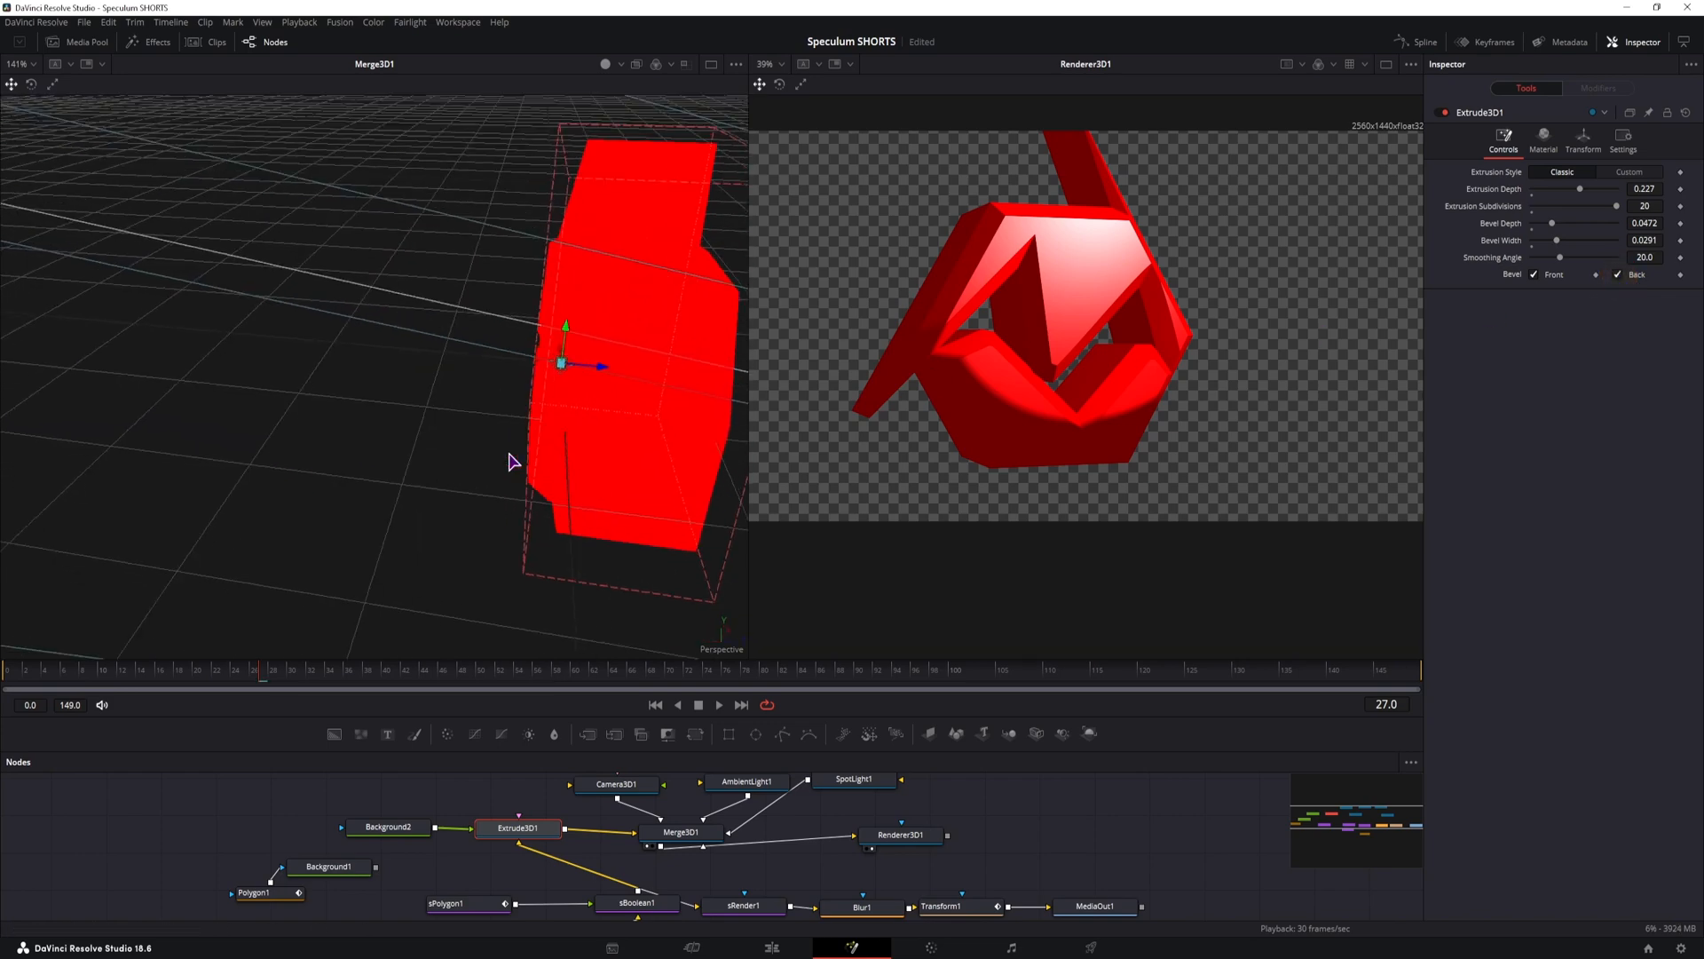
pyautogui.click(1611, 275)
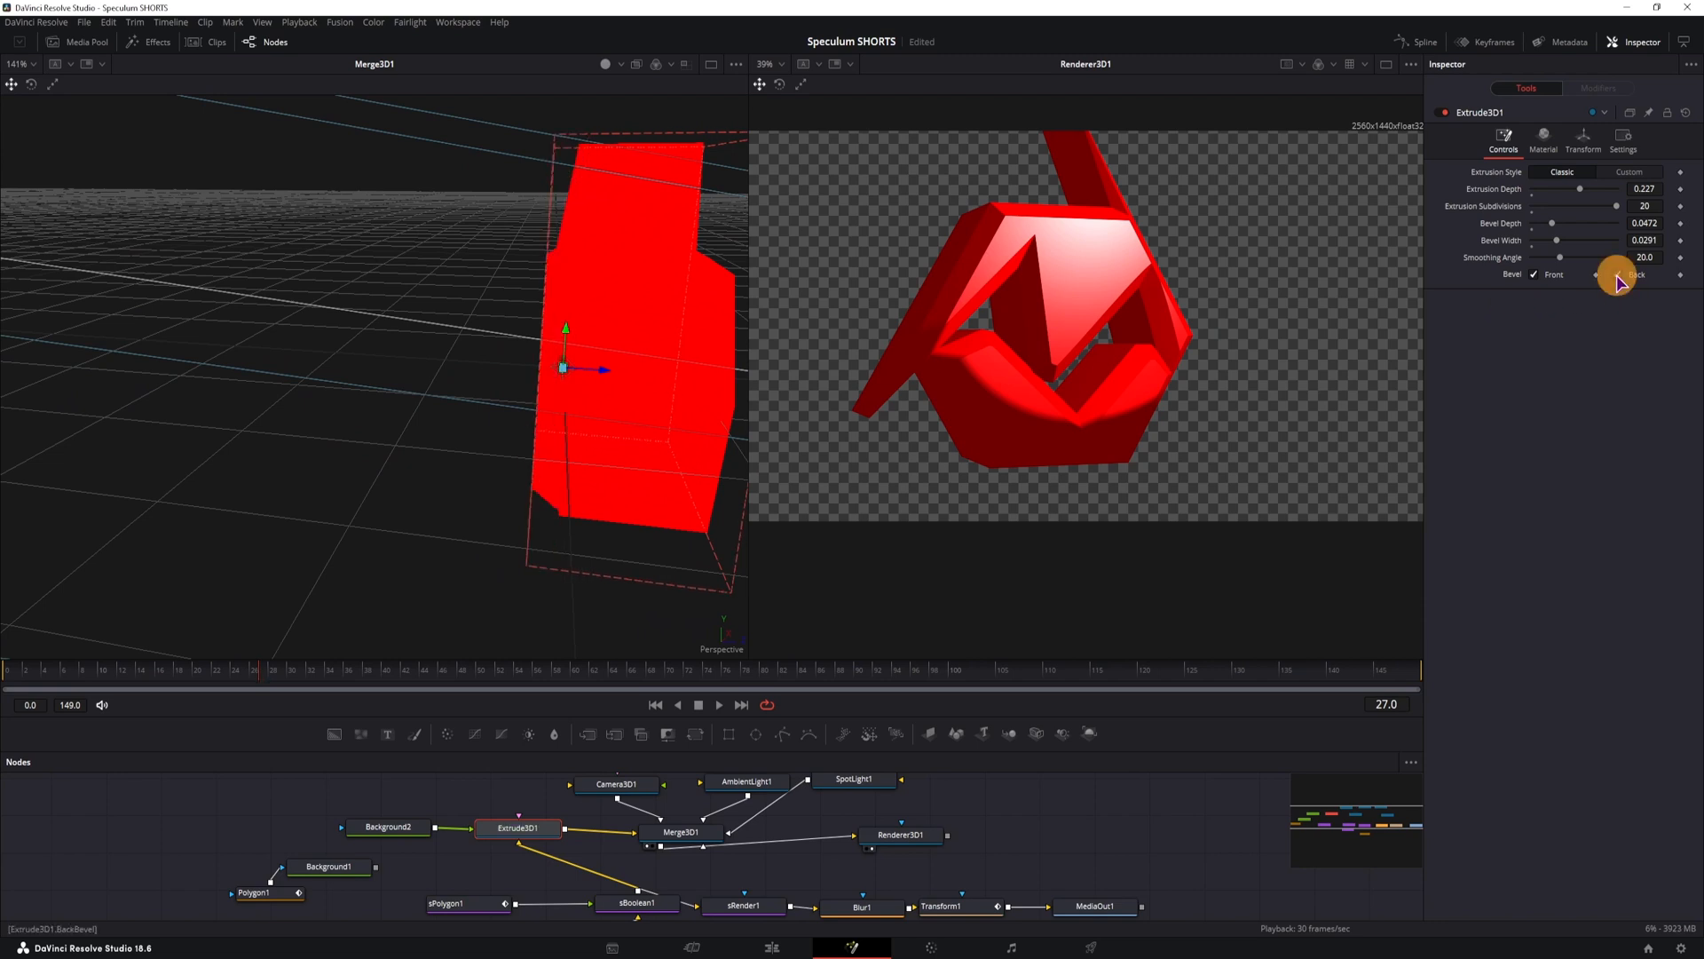
pyautogui.click(1620, 274)
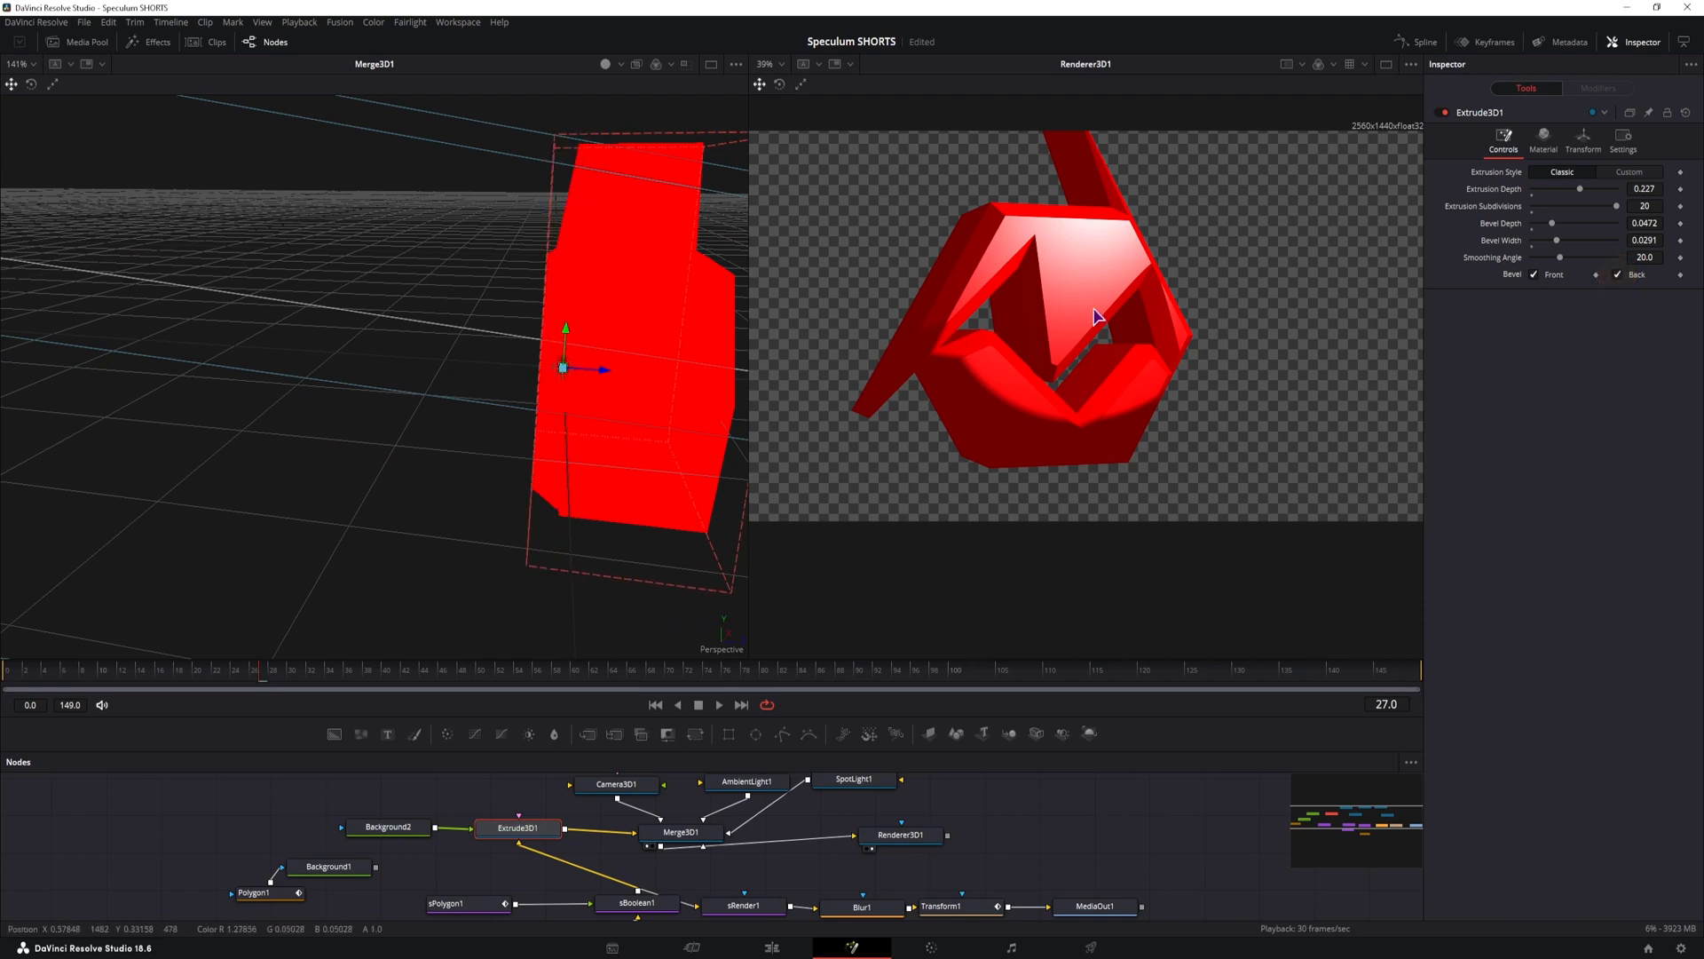
pyautogui.click(1613, 299)
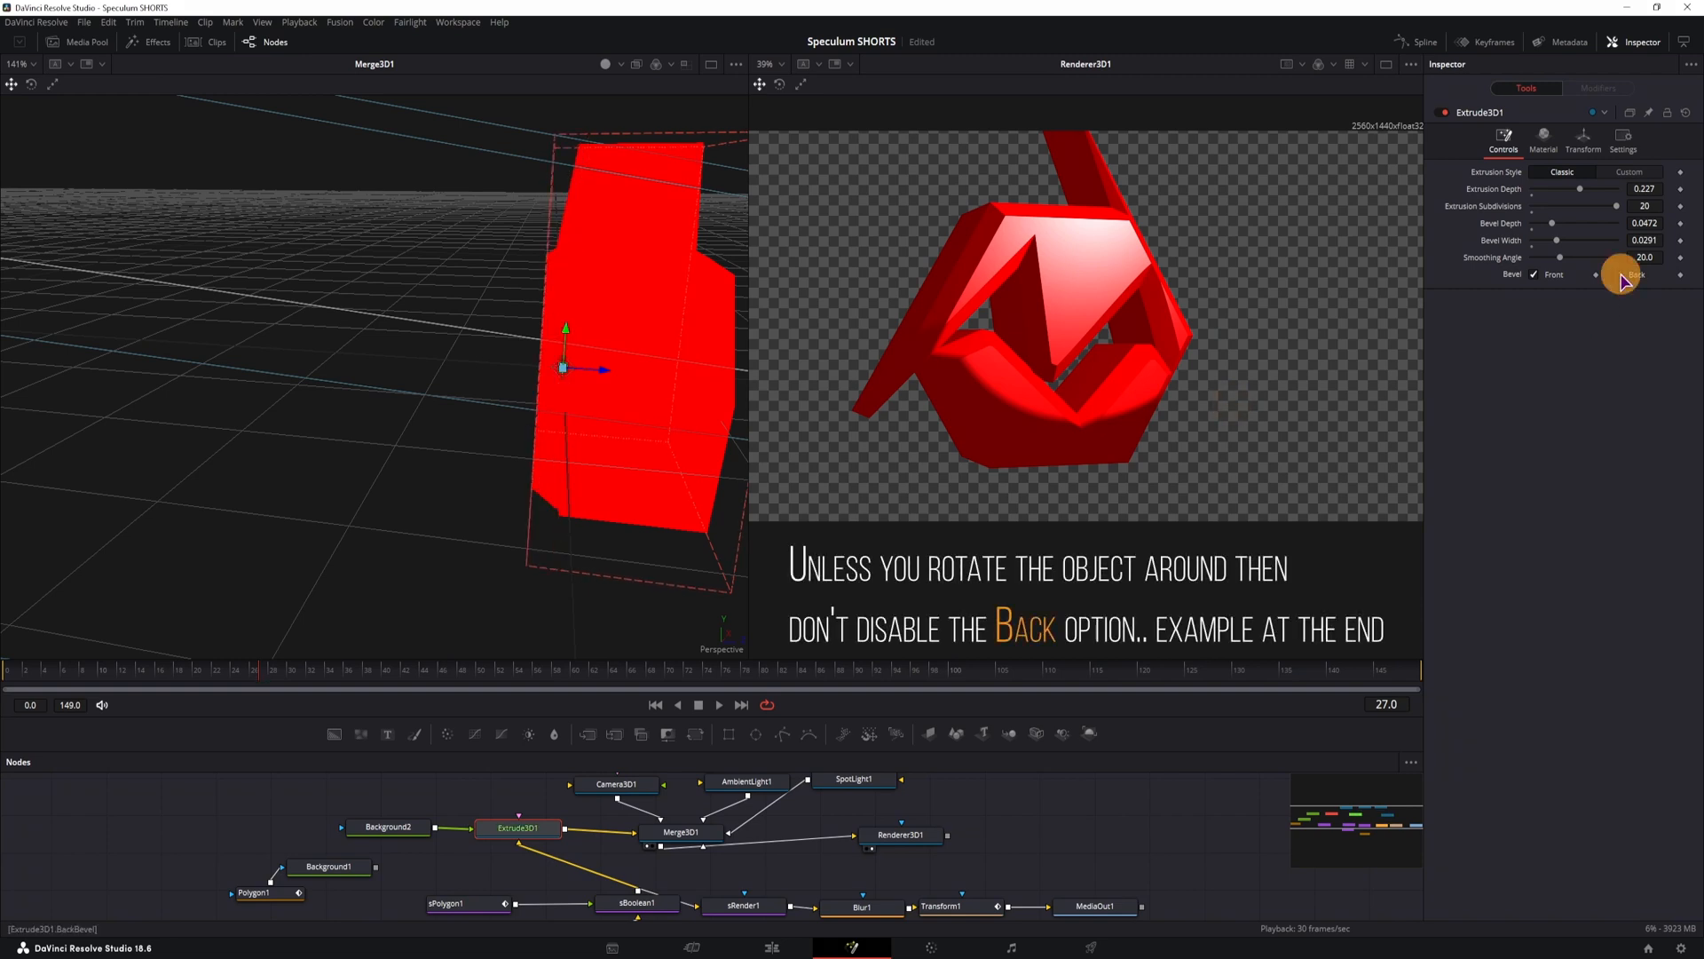
pyautogui.click(1615, 274)
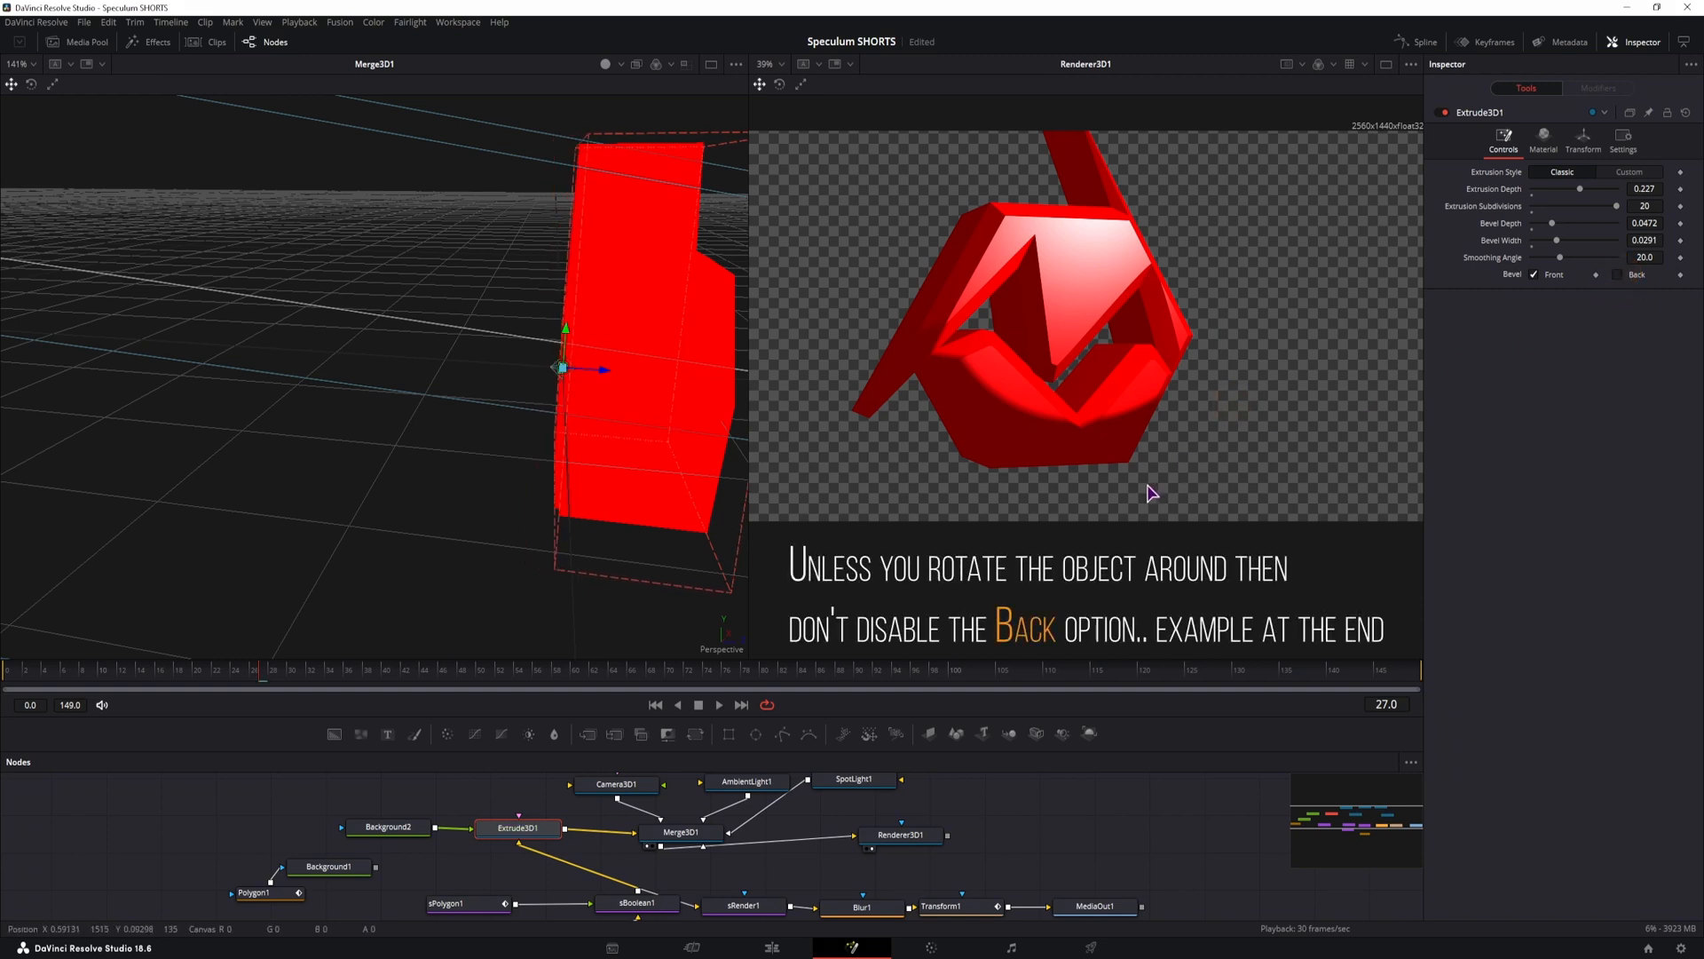
pyautogui.moveTo(1059, 476)
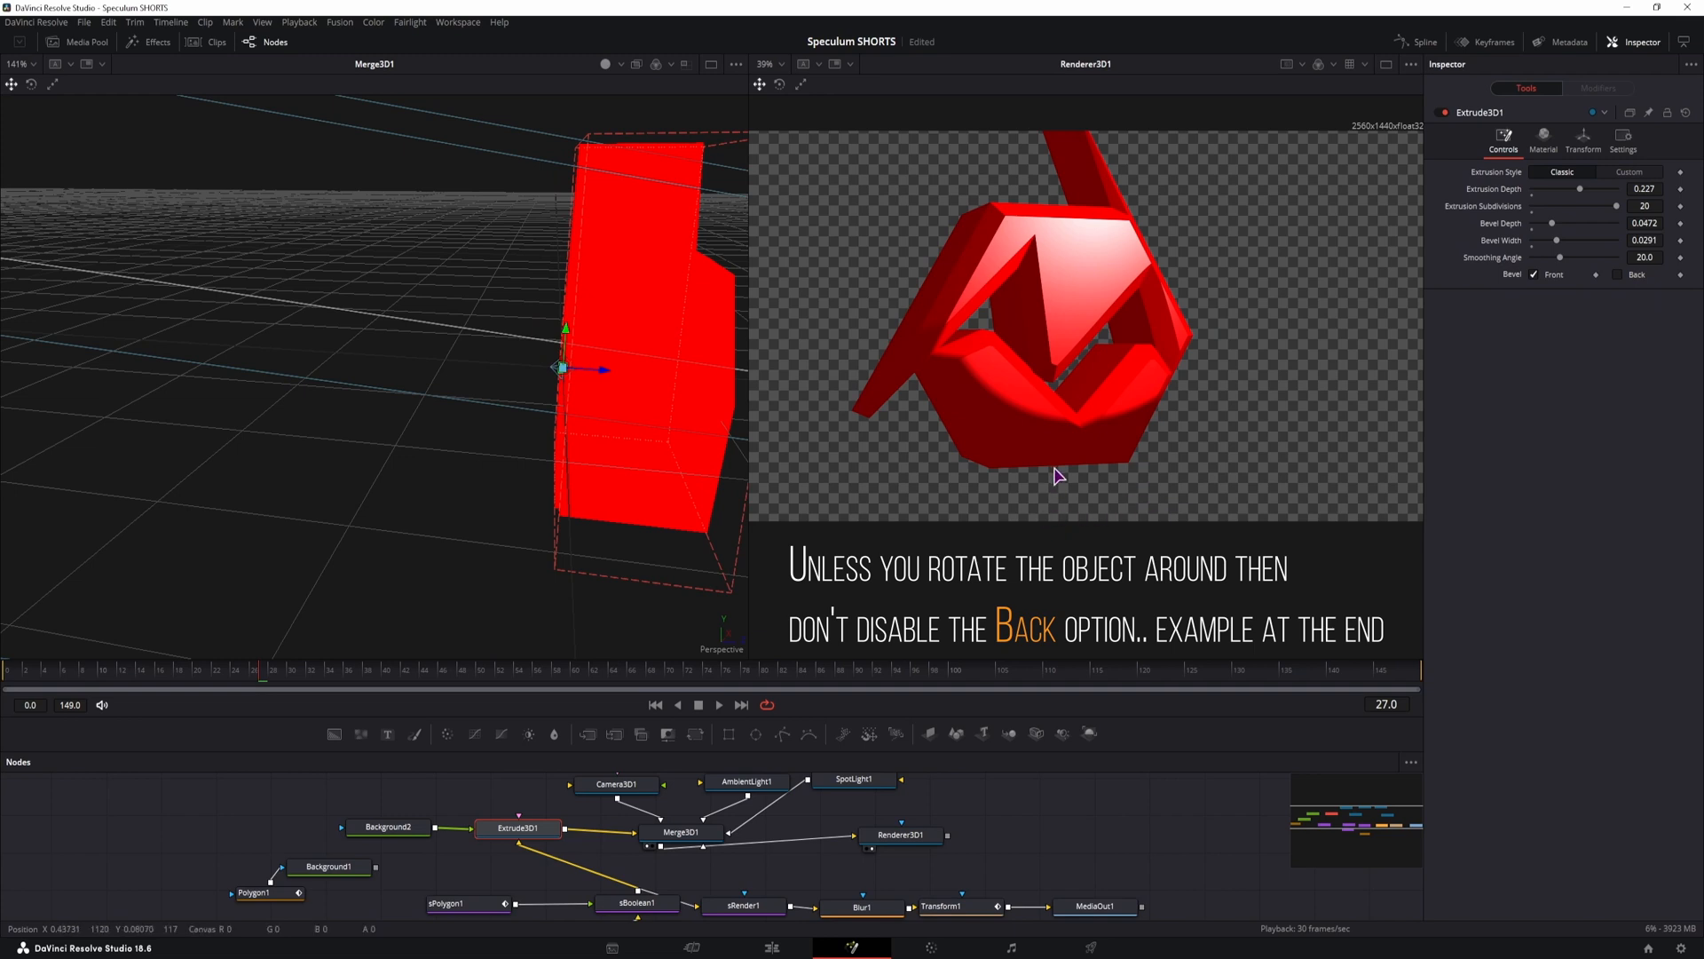
# Step: In the logo material, test diffuse opacity and shift the specular color to blue
pyautogui.click(1542, 140)
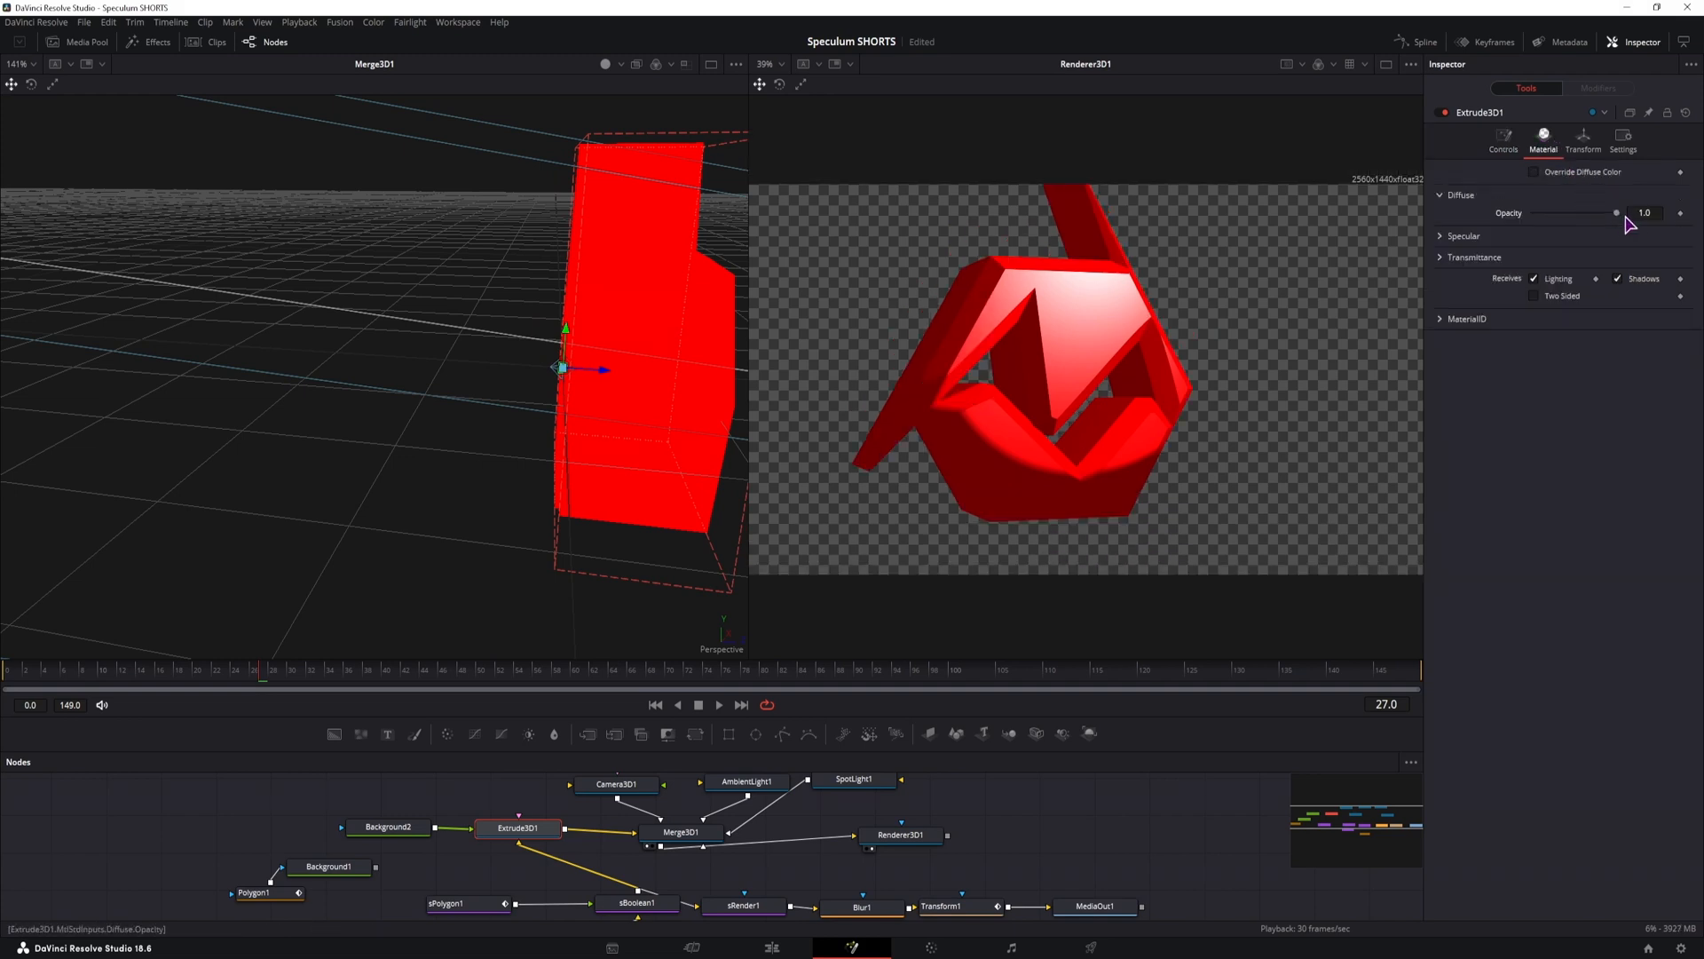
pyautogui.moveTo(1616, 212); pyautogui.dragTo(1609, 228)
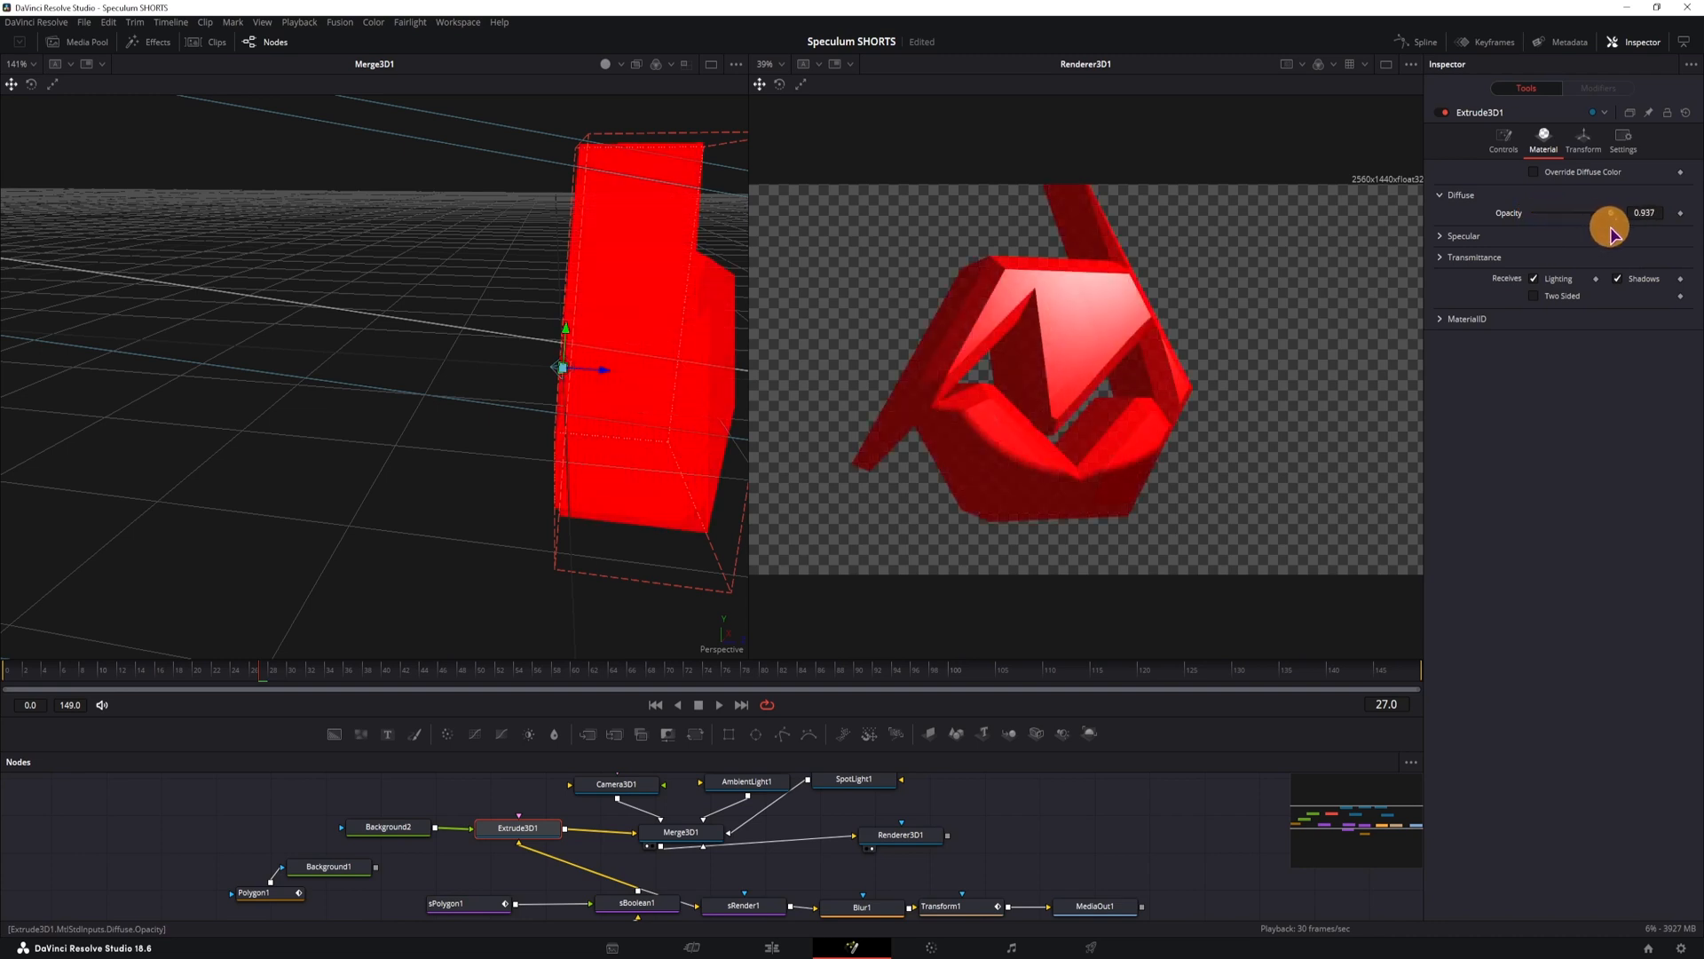
pyautogui.moveTo(1610, 223); pyautogui.dragTo(1589, 223)
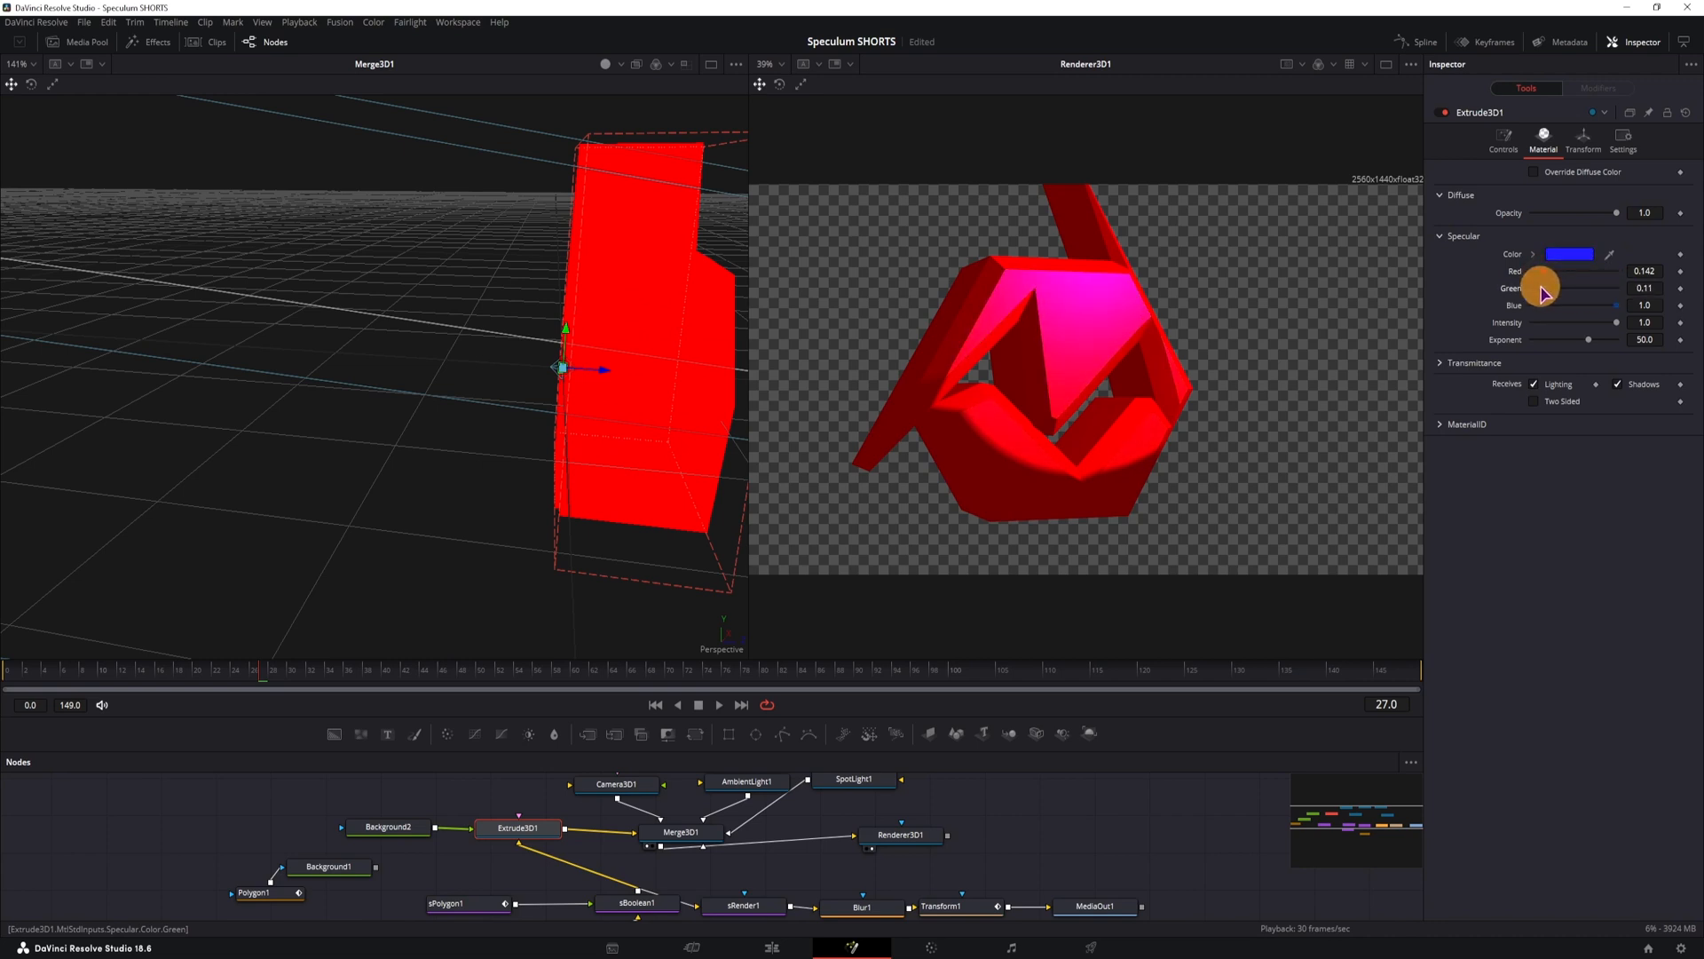
# Step: Soften SpotLight1's dropoff by adjusting its Dropoff slider
pyautogui.click(854, 805)
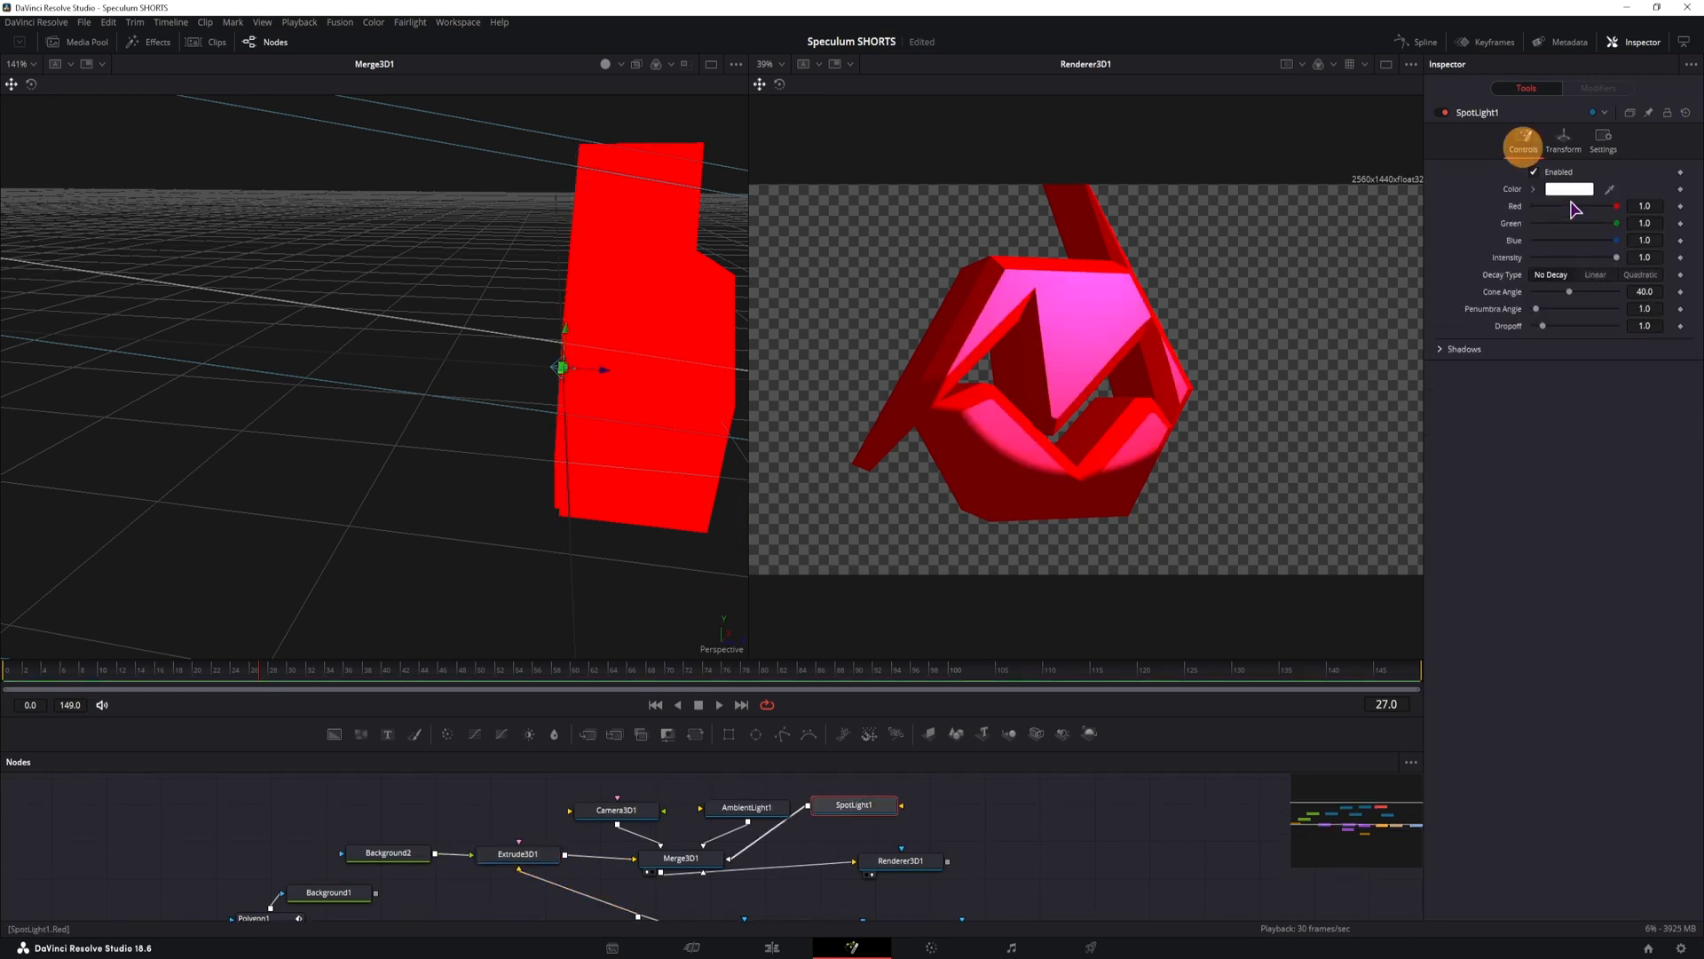
pyautogui.moveTo(1541, 326); pyautogui.dragTo(1536, 325)
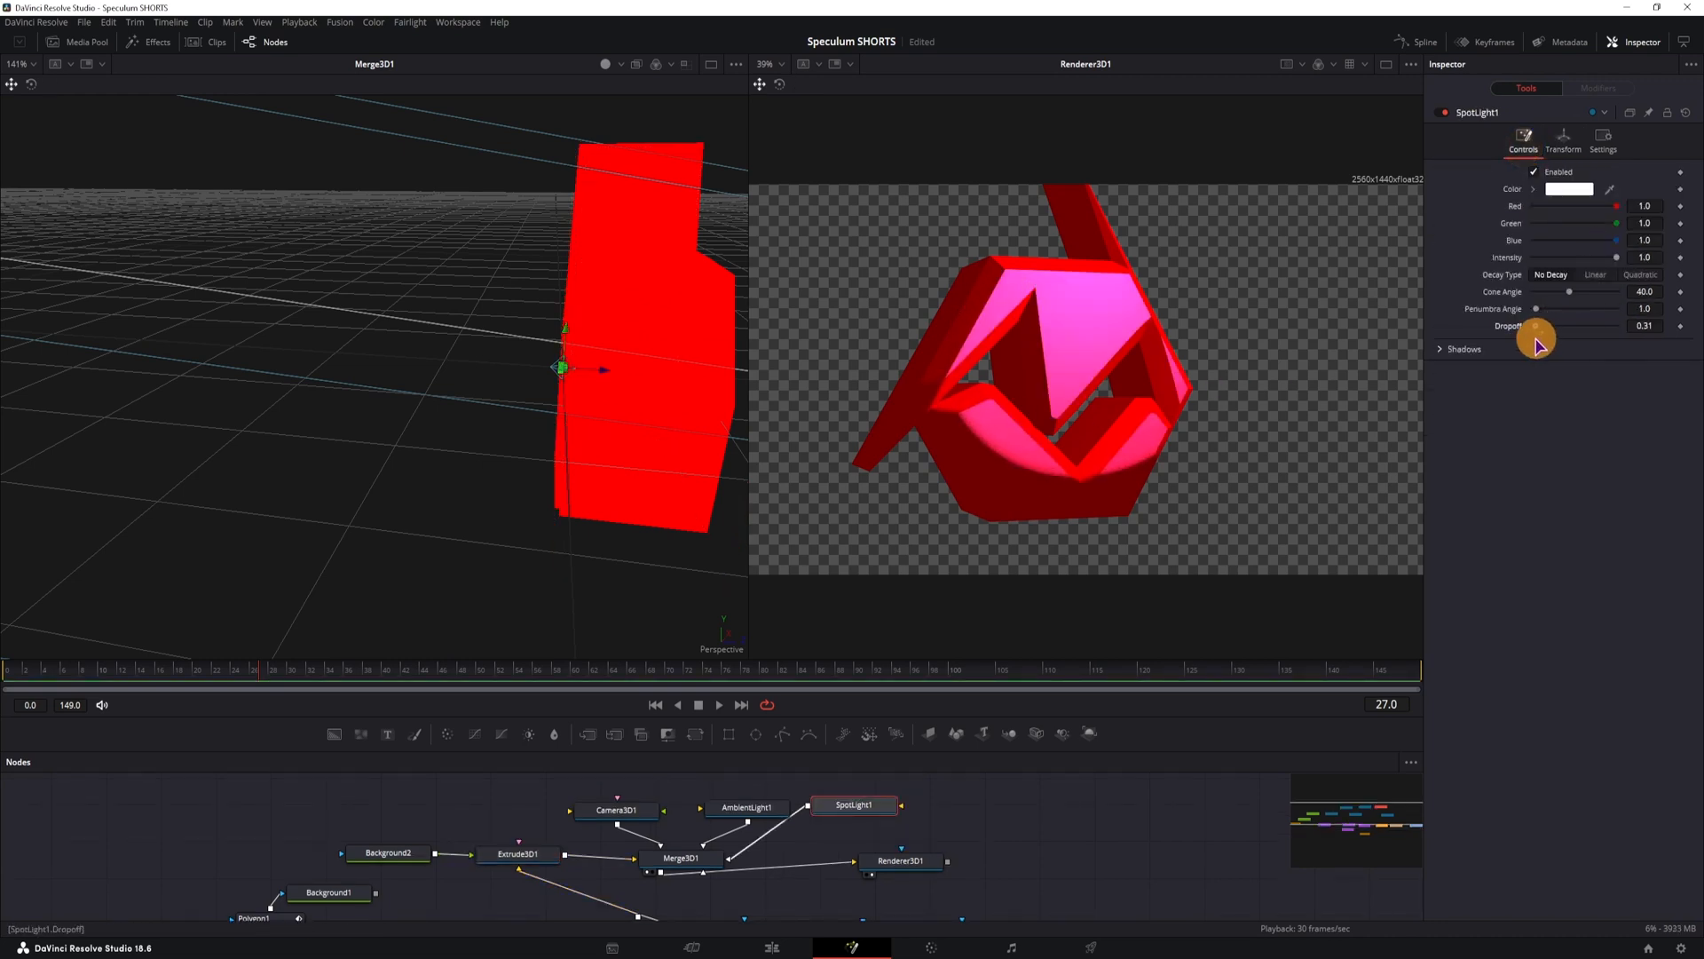
pyautogui.moveTo(1535, 316); pyautogui.dragTo(1543, 315)
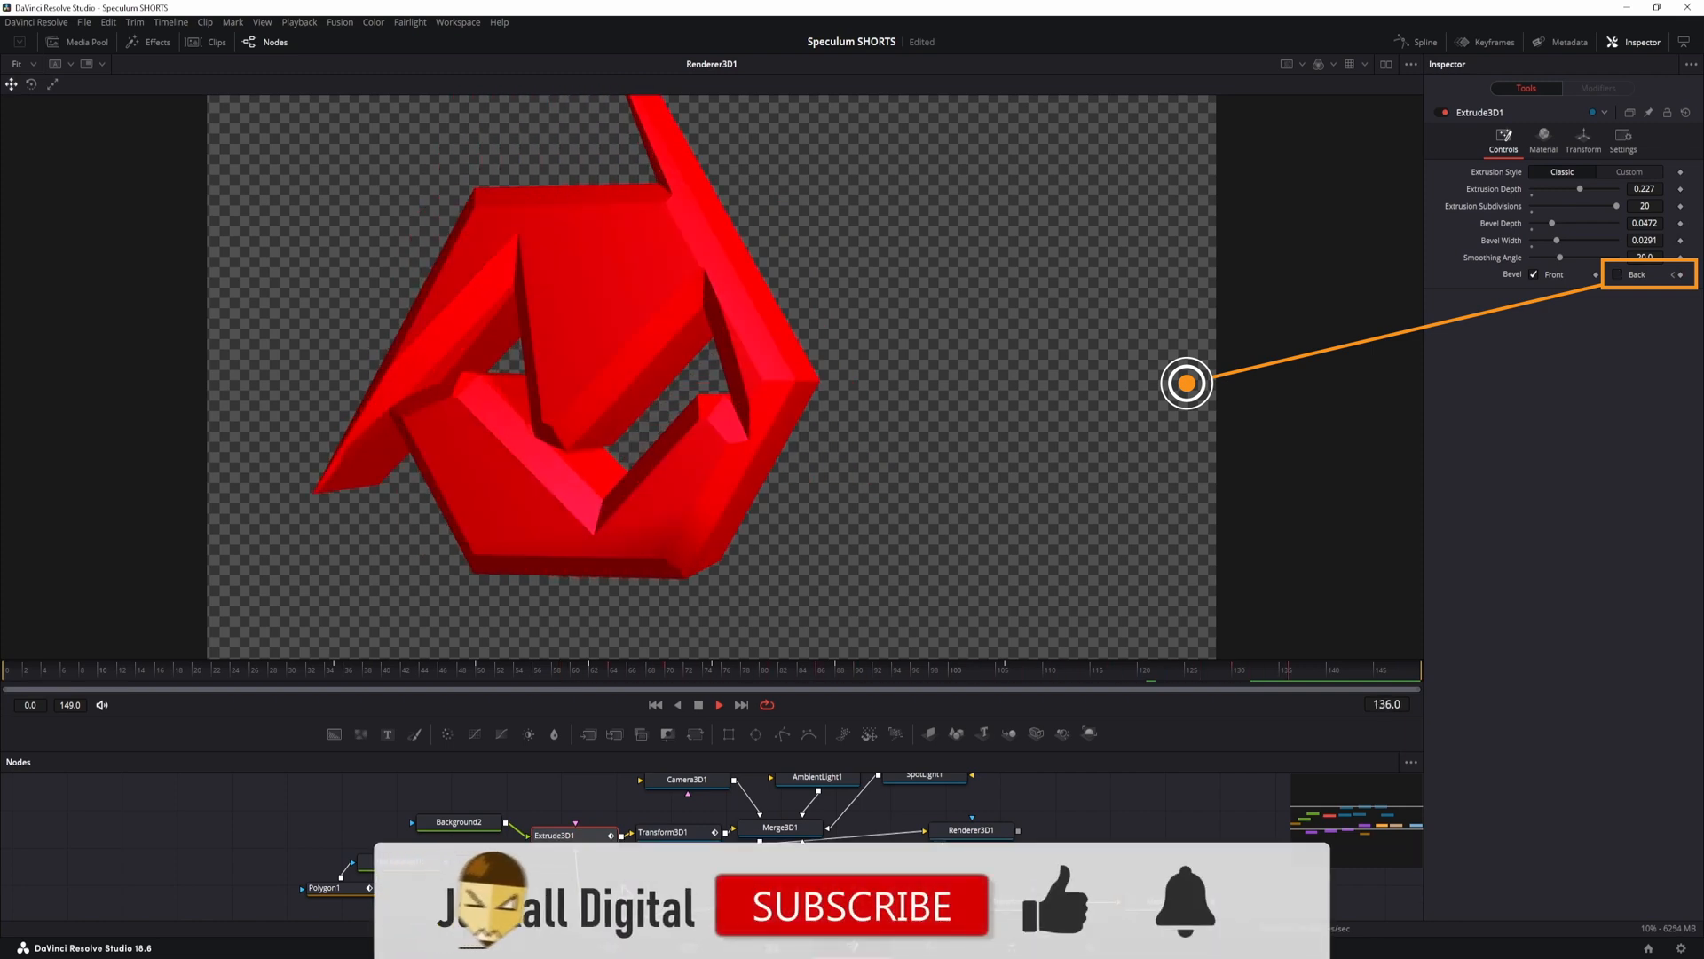
# Step: Enable the Back bevel checkbox in the Extrude3D1 Controls tab
pyautogui.click(1615, 274)
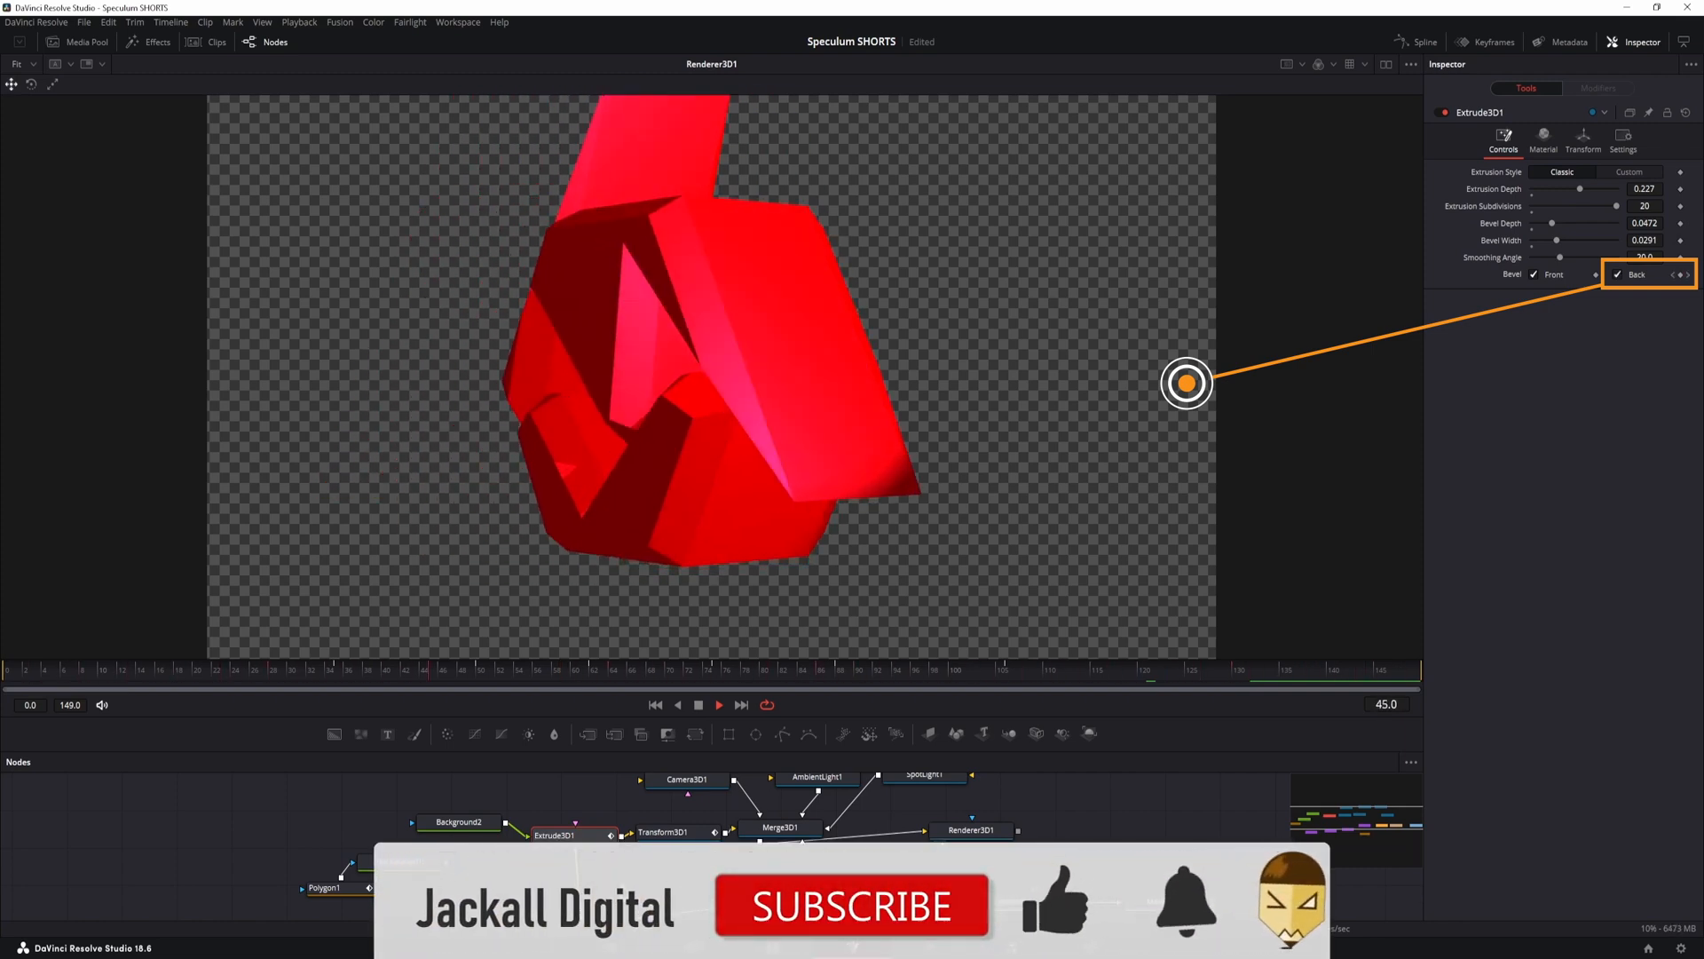